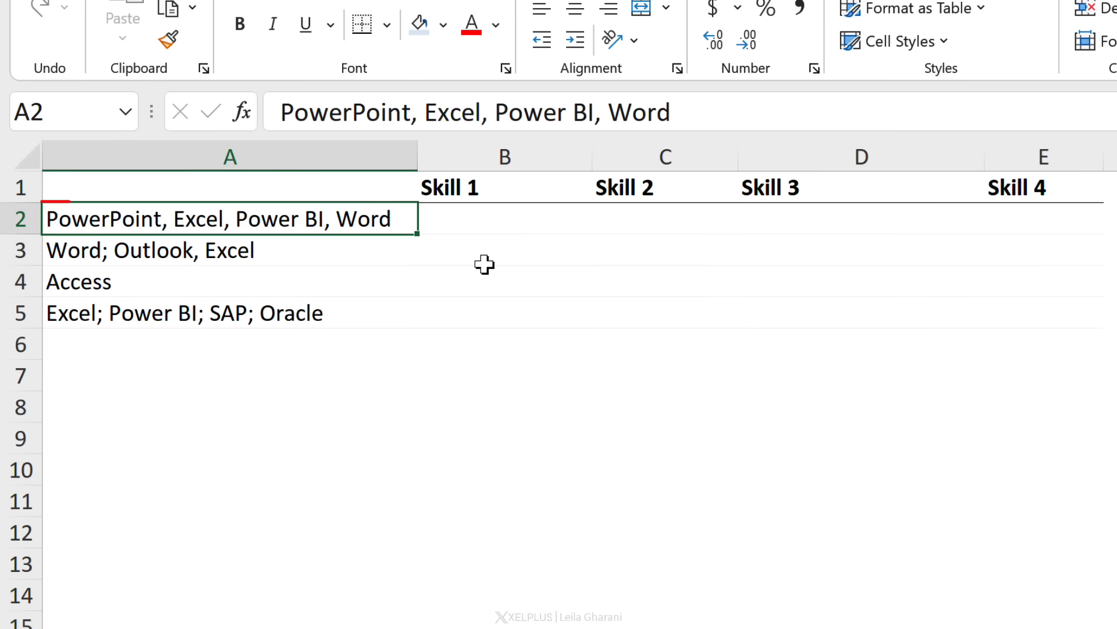
Step: Enter =TEXTSPLIT(A2,",") in B2 so PowerPoint, Excel, Power BI and Word spill across B2:E2
click(504, 218)
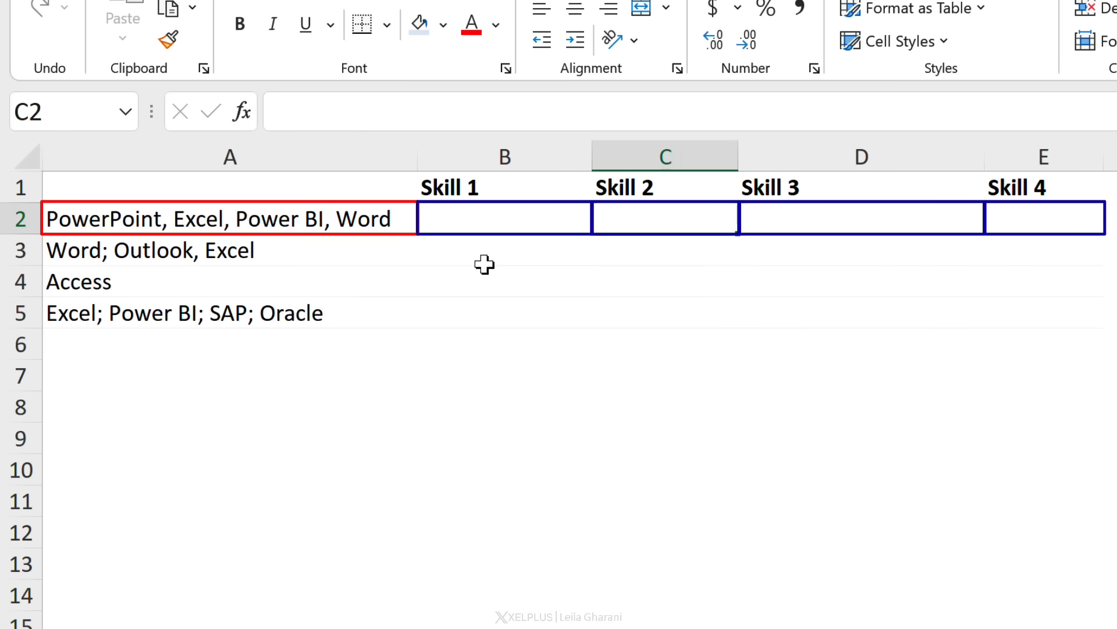
text(=)
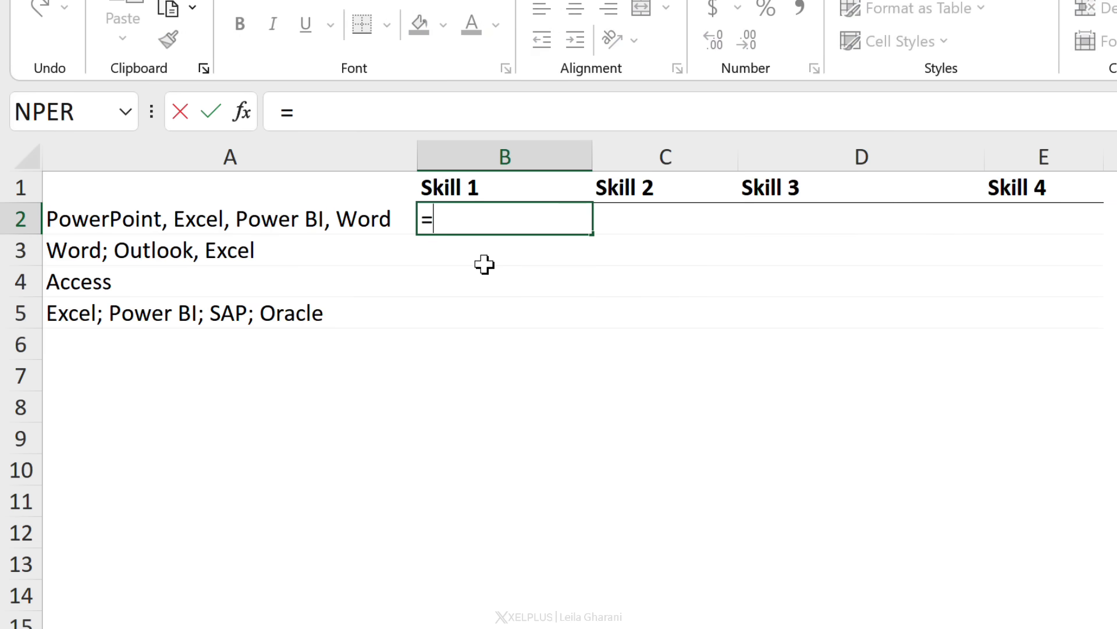
text(textsp)
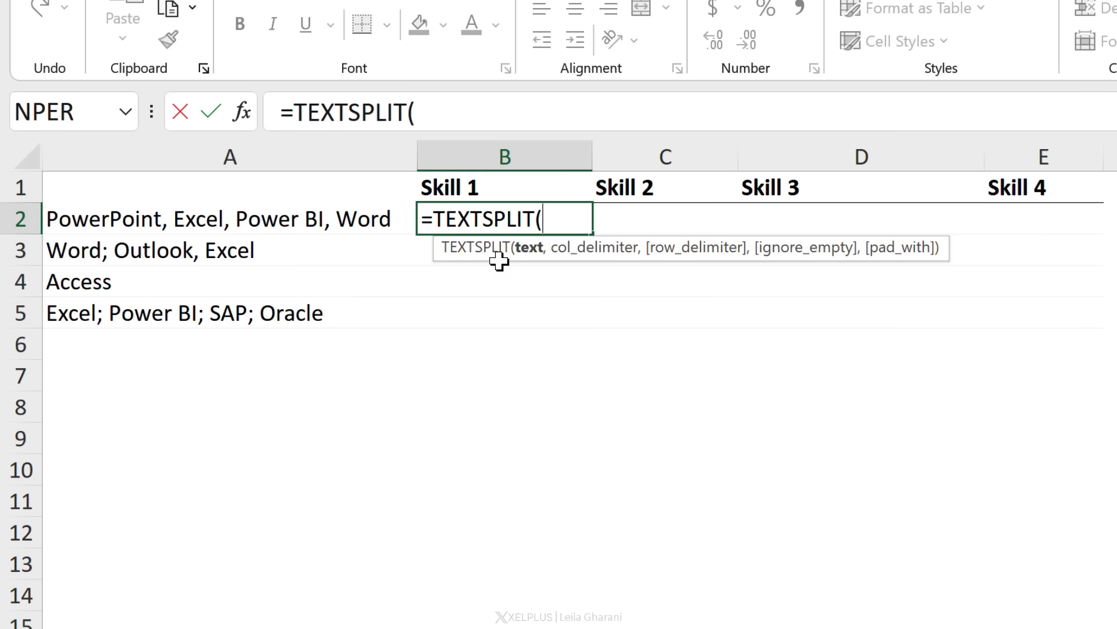
click(229, 217)
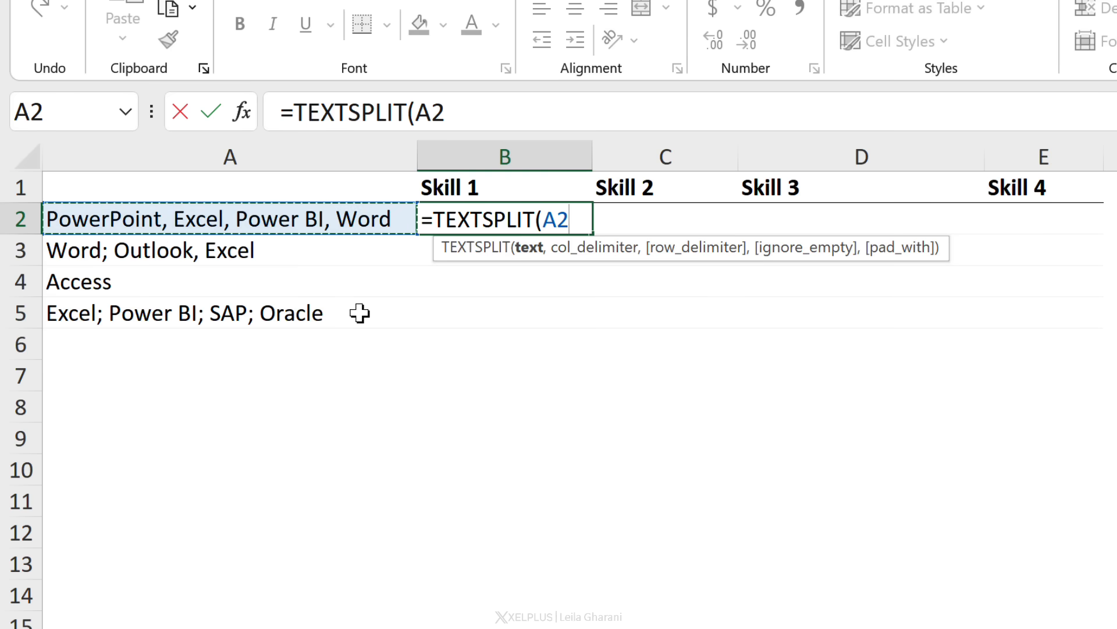
text(,)
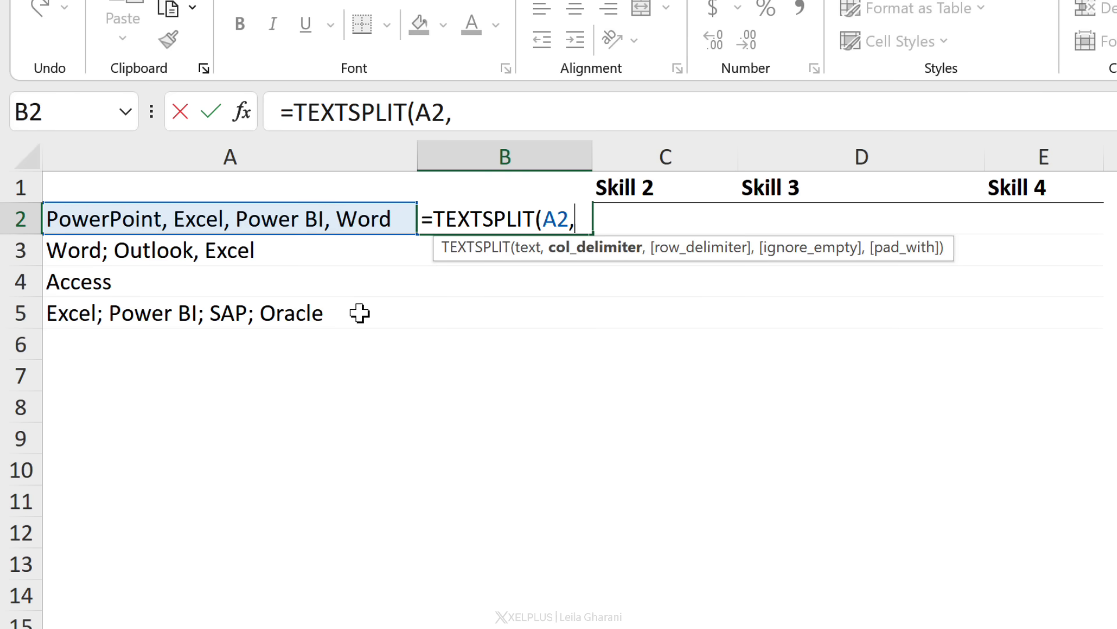
text(",)
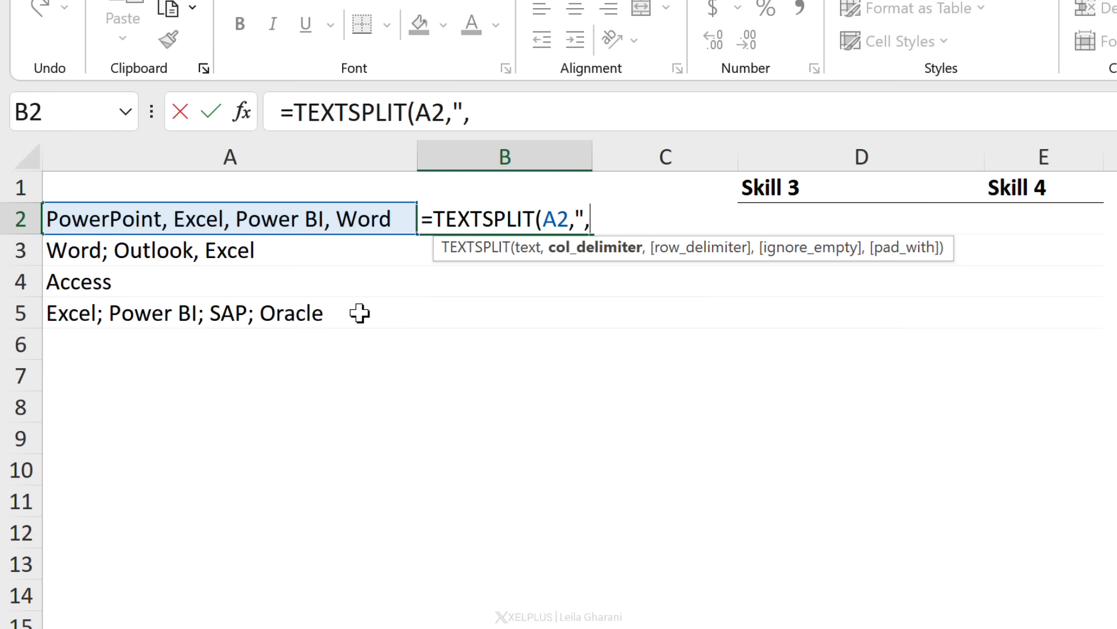
text(")
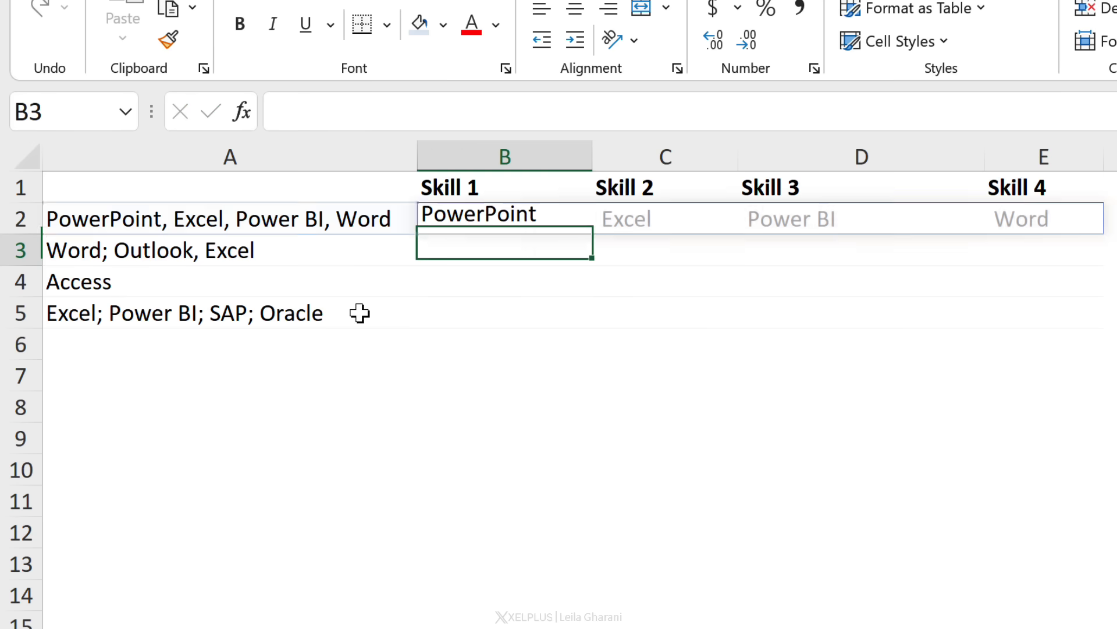
Step: Inspect the spilled values in C2:E2 to reveal the leading spaces before Excel, Power BI and Word
click(665, 219)
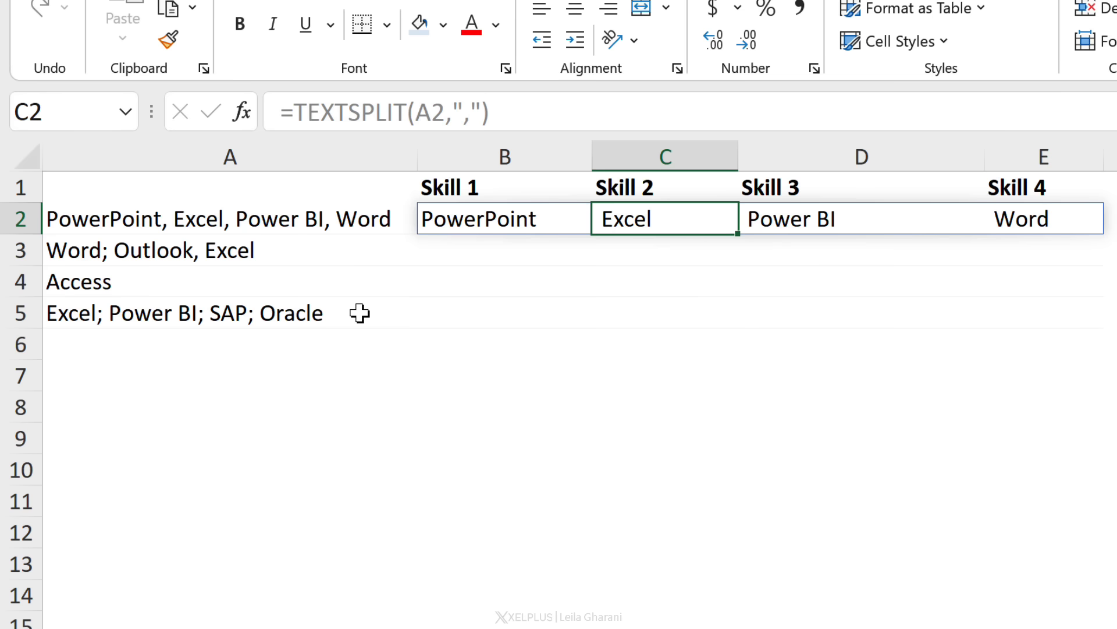
click(861, 218)
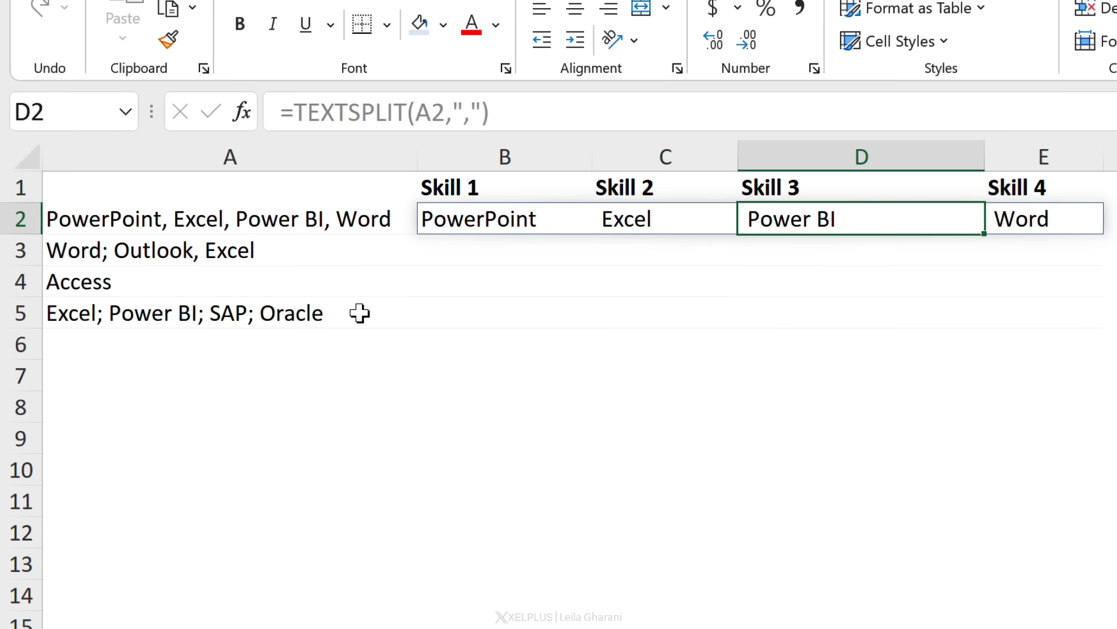
click(504, 219)
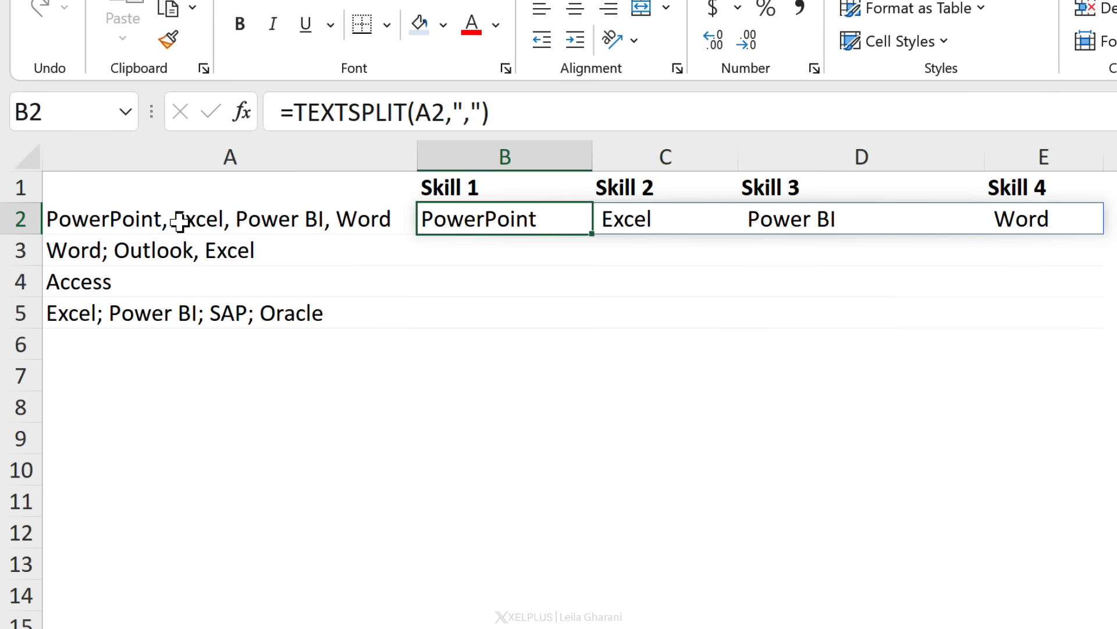
click(664, 219)
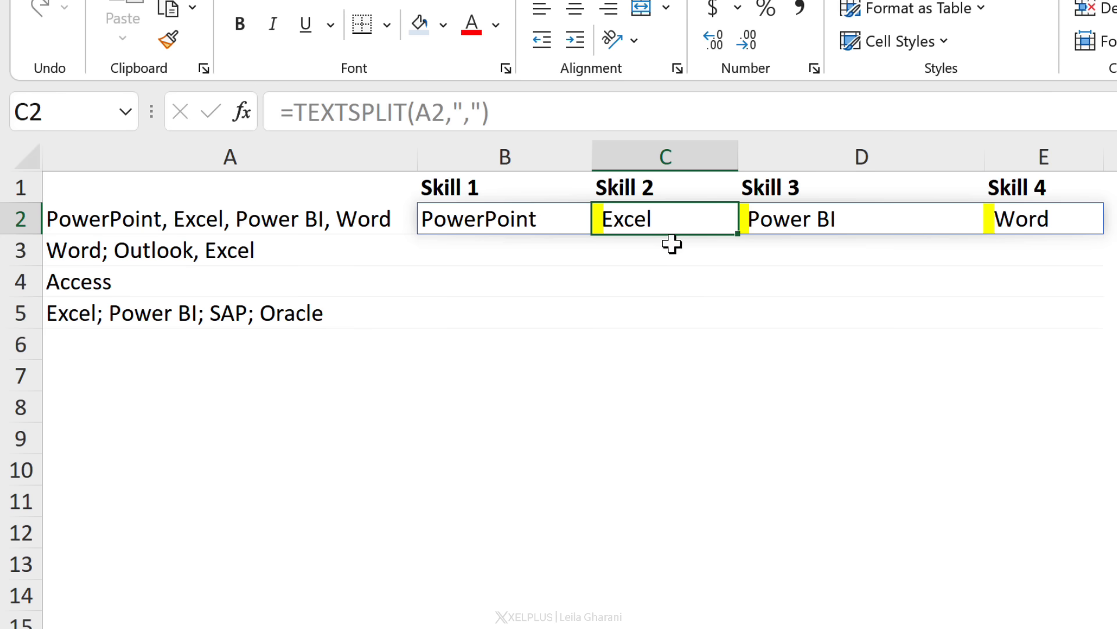
click(1043, 217)
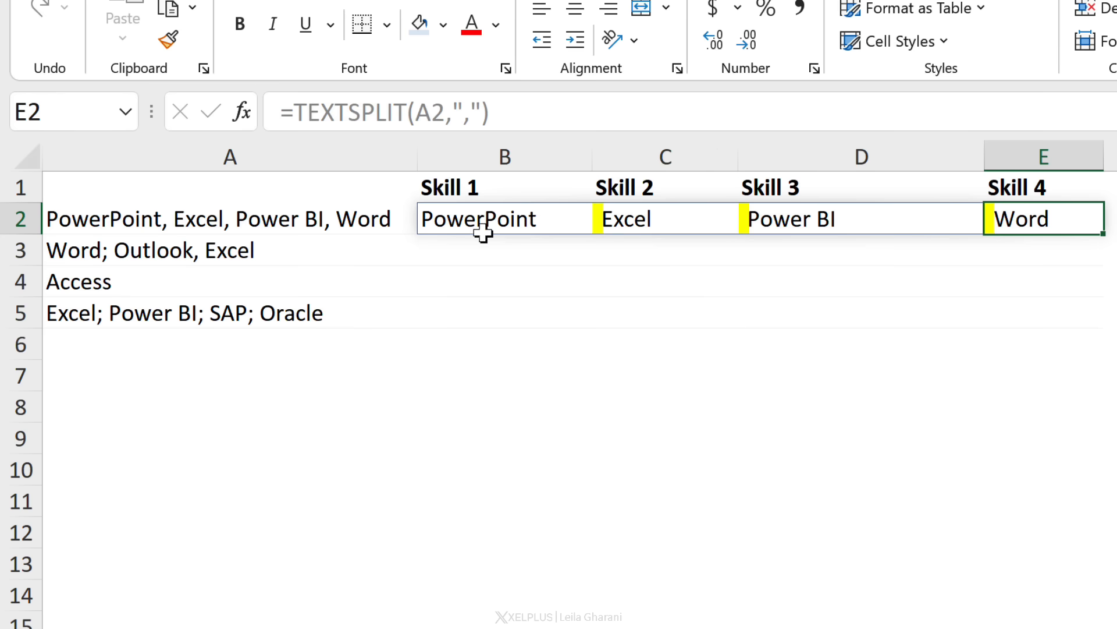
Step: Try a TRIM wrapper, undo it, and change B2's delimiter to ", " so names split cleanly
double_click(504, 218)
text(trim()
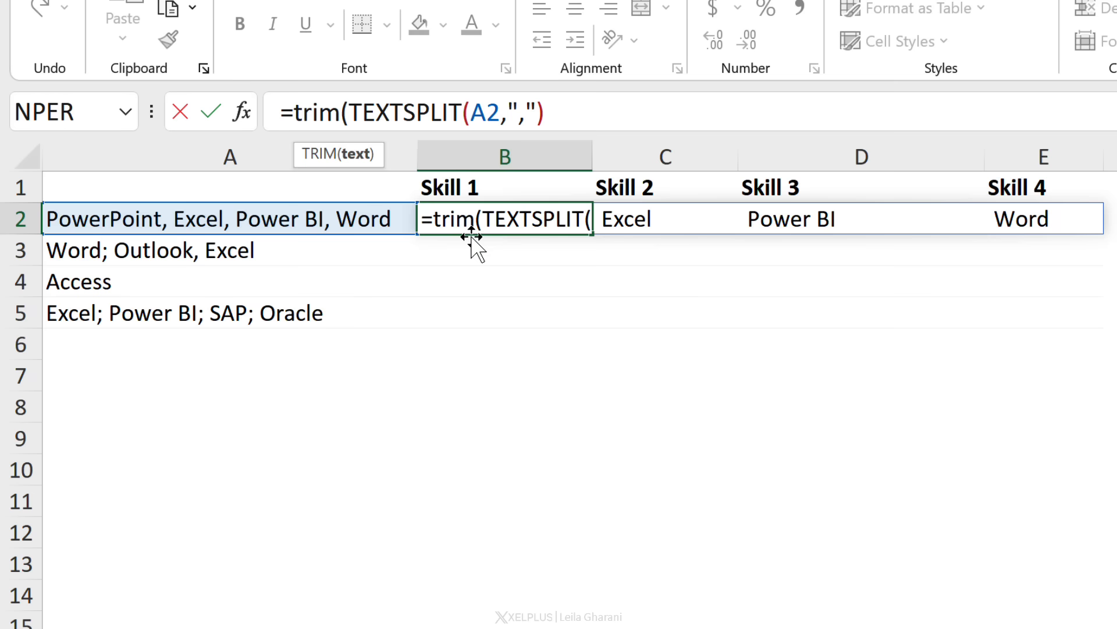
text())
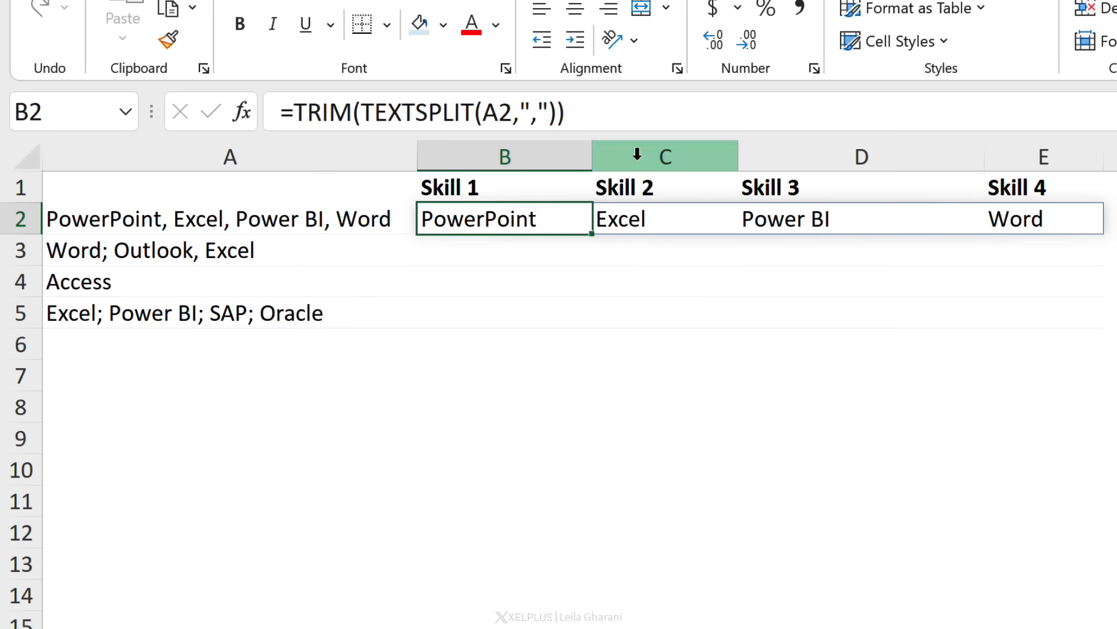
click(862, 219)
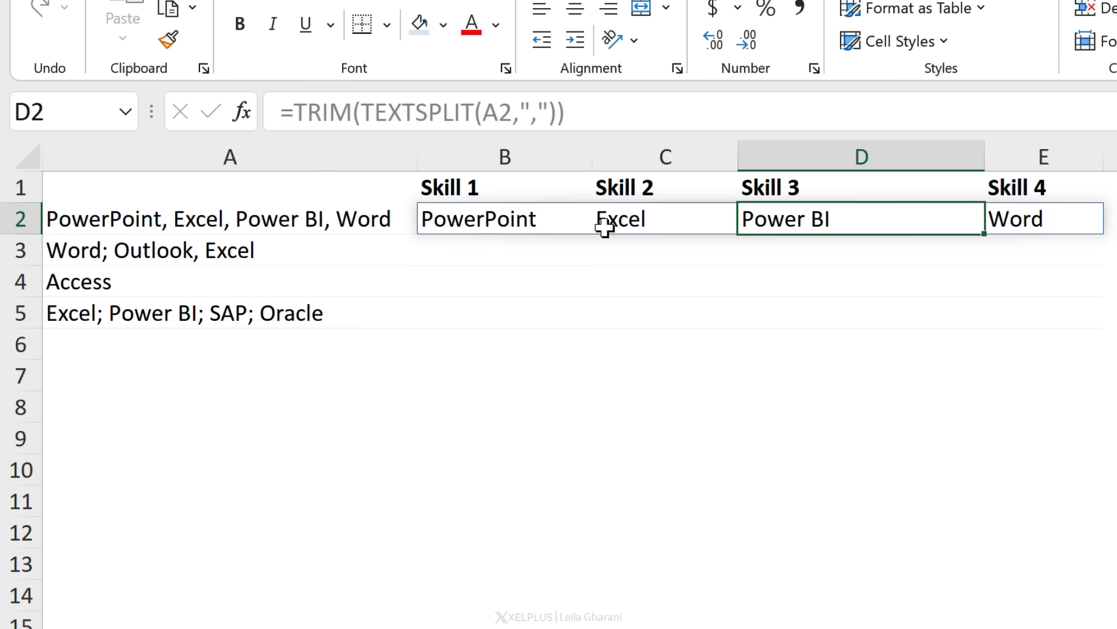
key(ctrl+z)
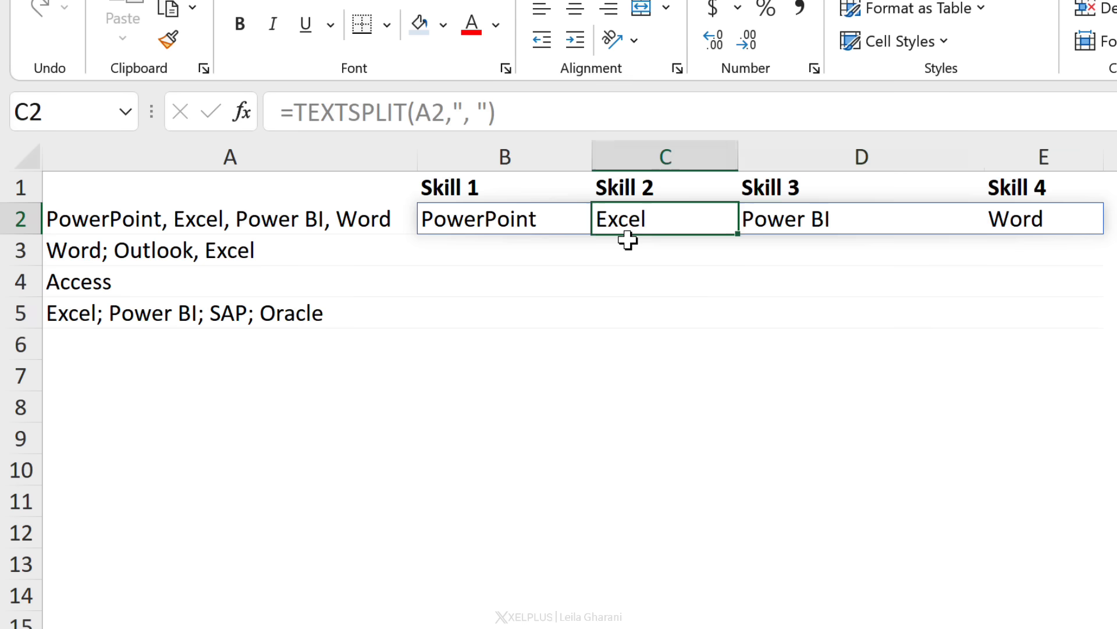
click(504, 219)
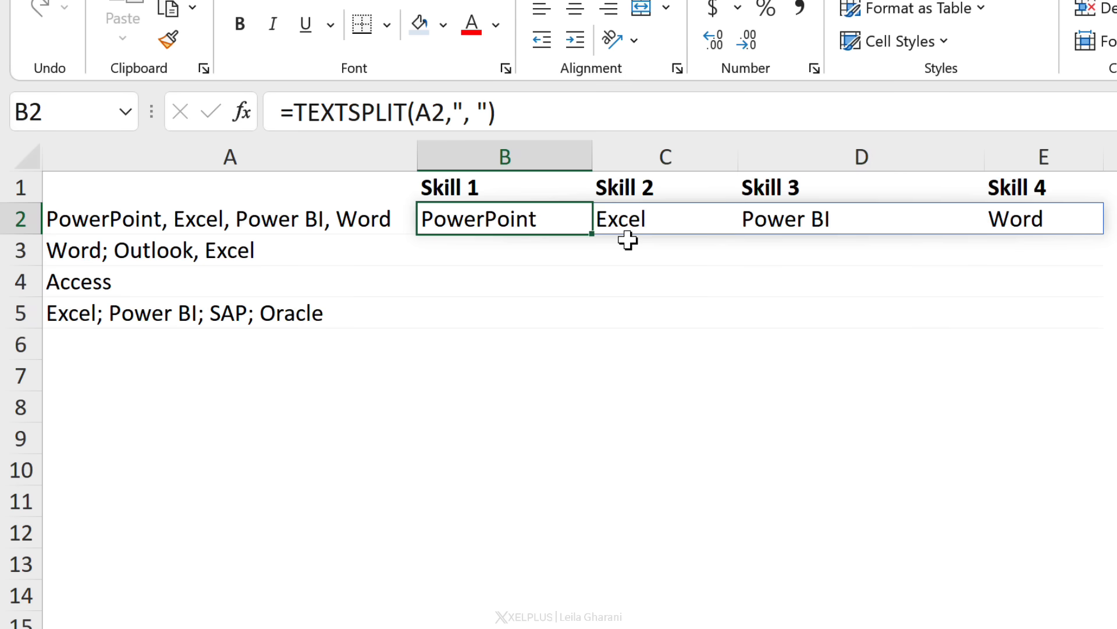
mouse_move(590, 234)
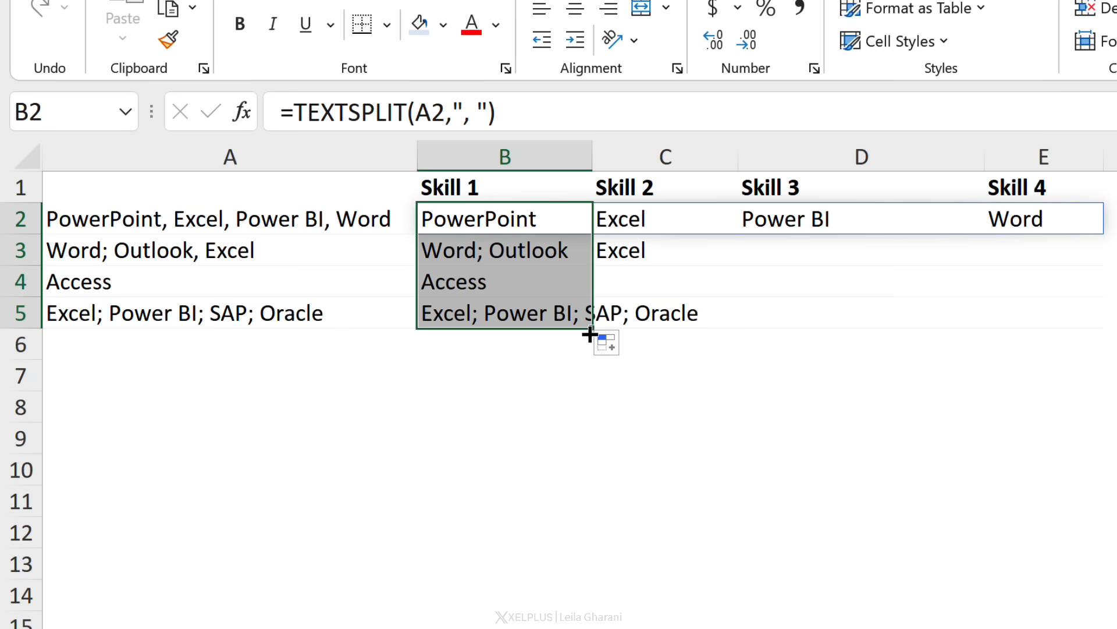
Step: Fill the TEXTSPLIT formula down to B5 and check that the semicolon lists in rows 3-5 stay unsplit
click(504, 249)
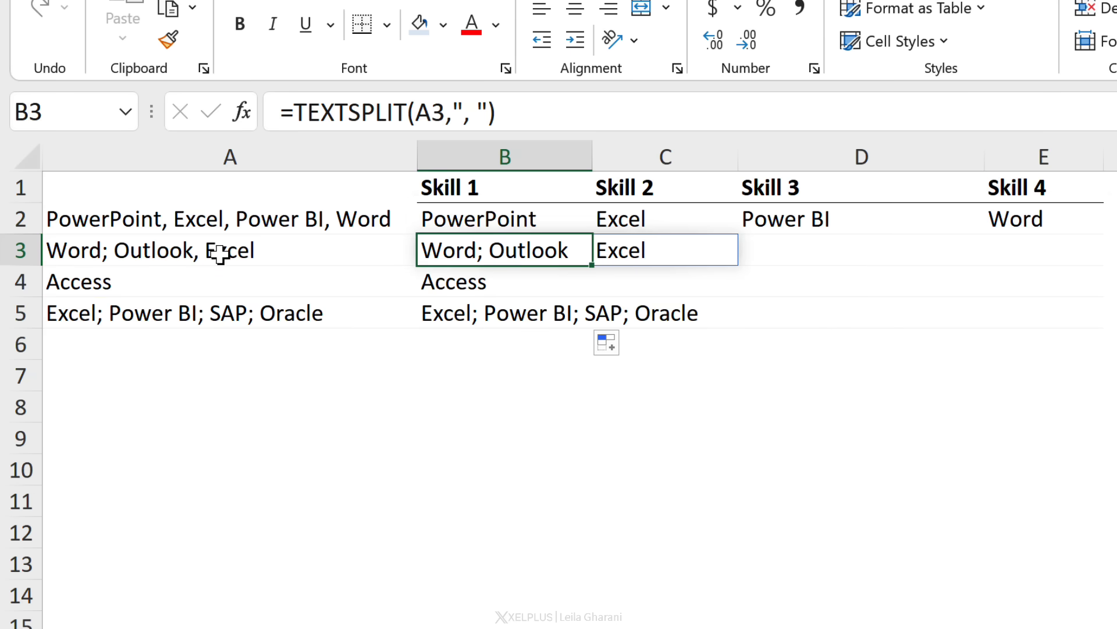
click(230, 251)
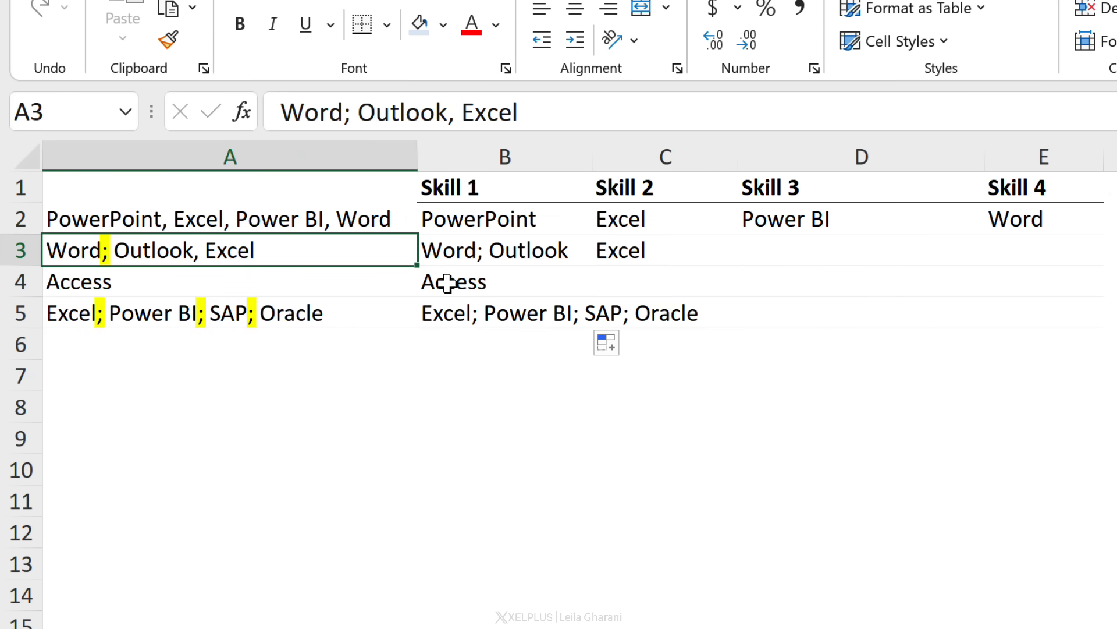
click(504, 313)
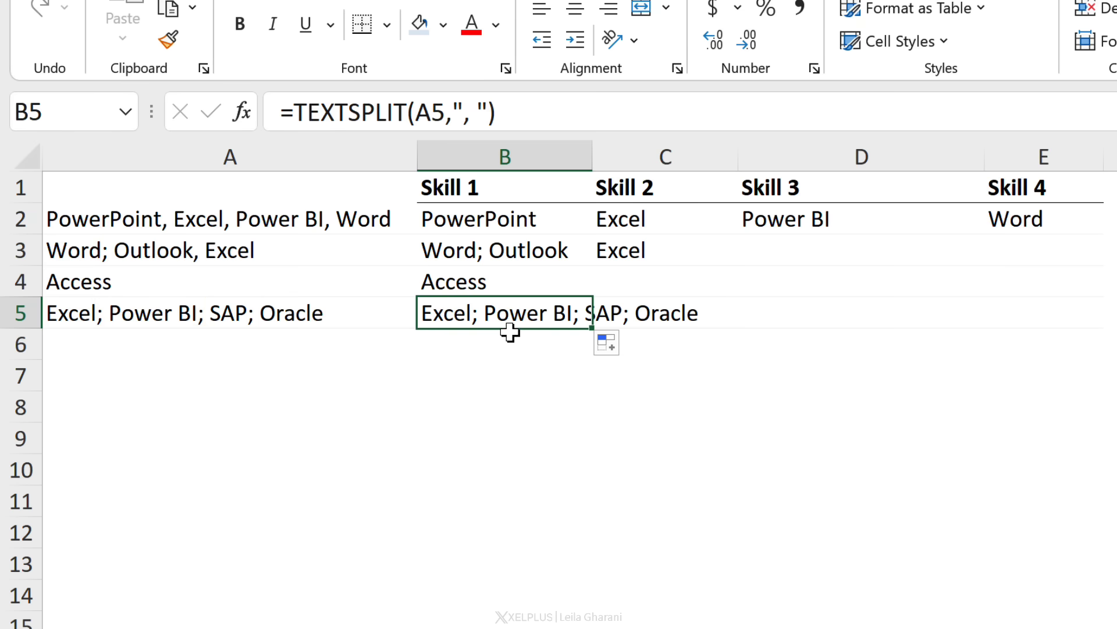
click(479, 219)
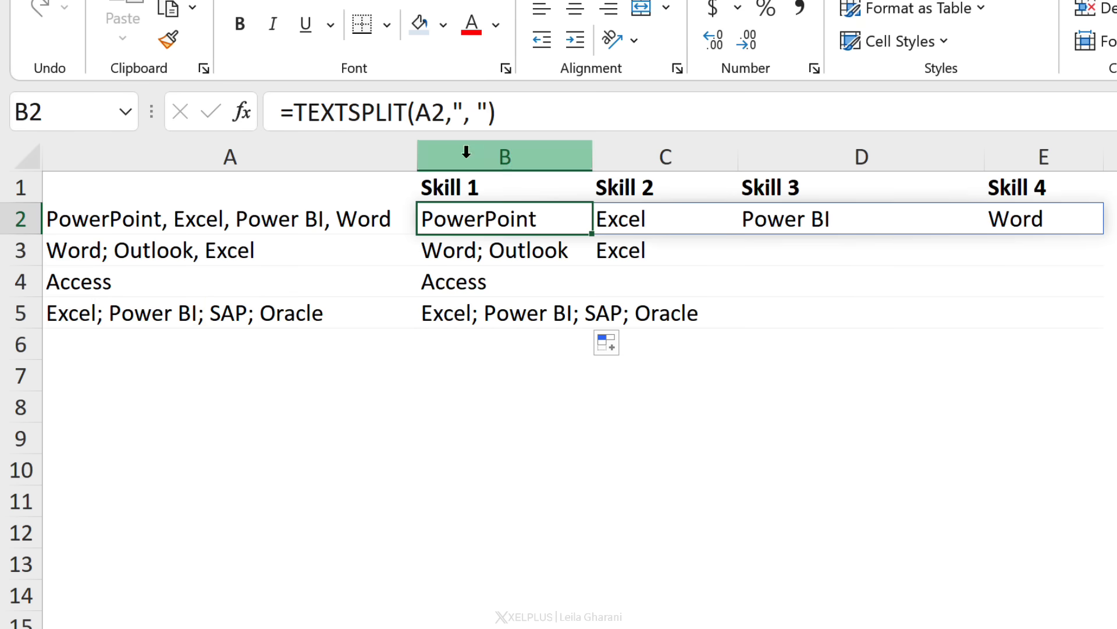
Step: Change B2's delimiter to the array {", ","; "} and extend the single Access entry with Excel
click(462, 112)
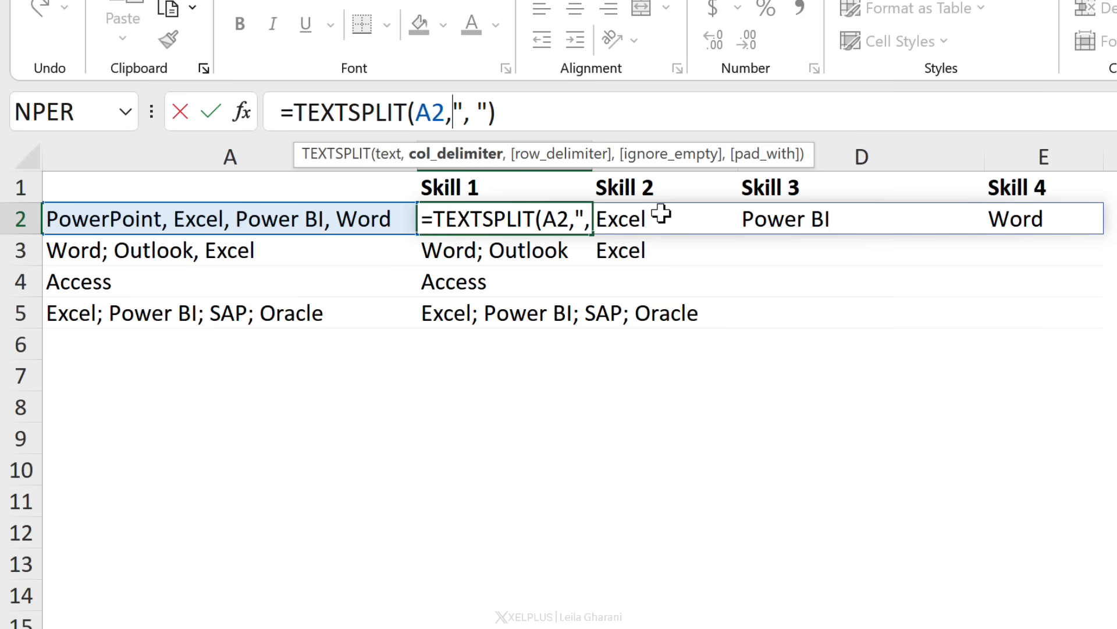
mouse_move(665, 219)
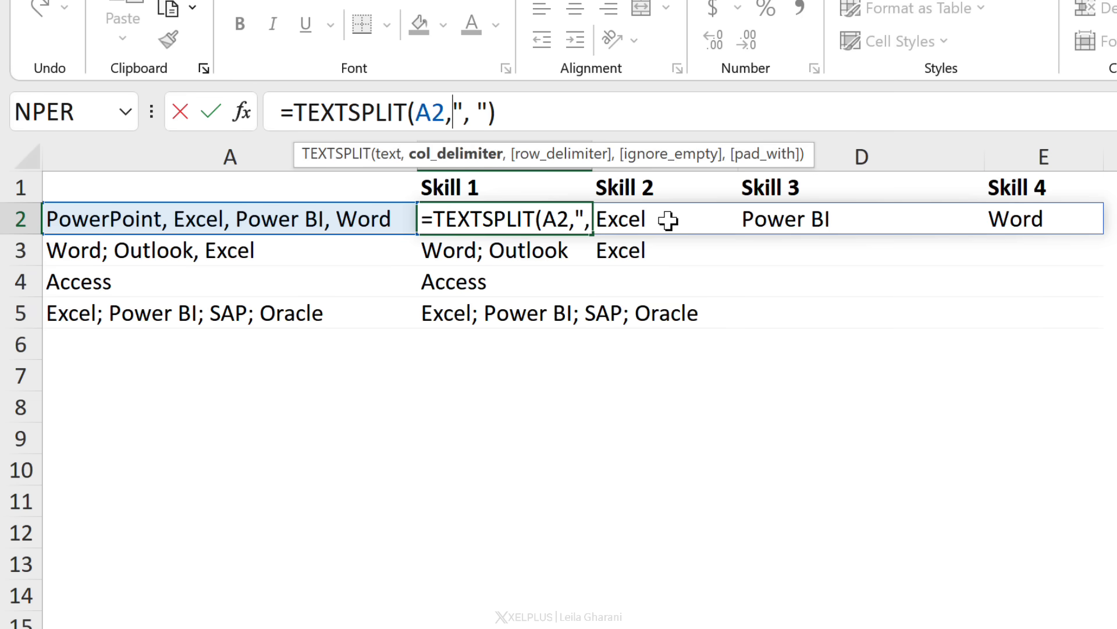
text({)
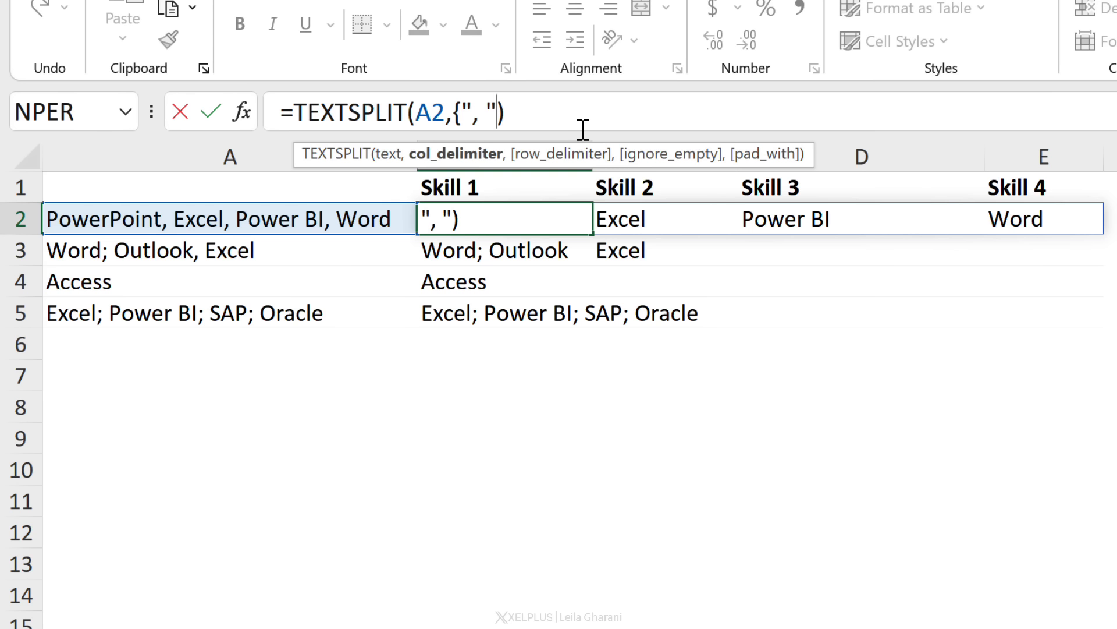
text(})
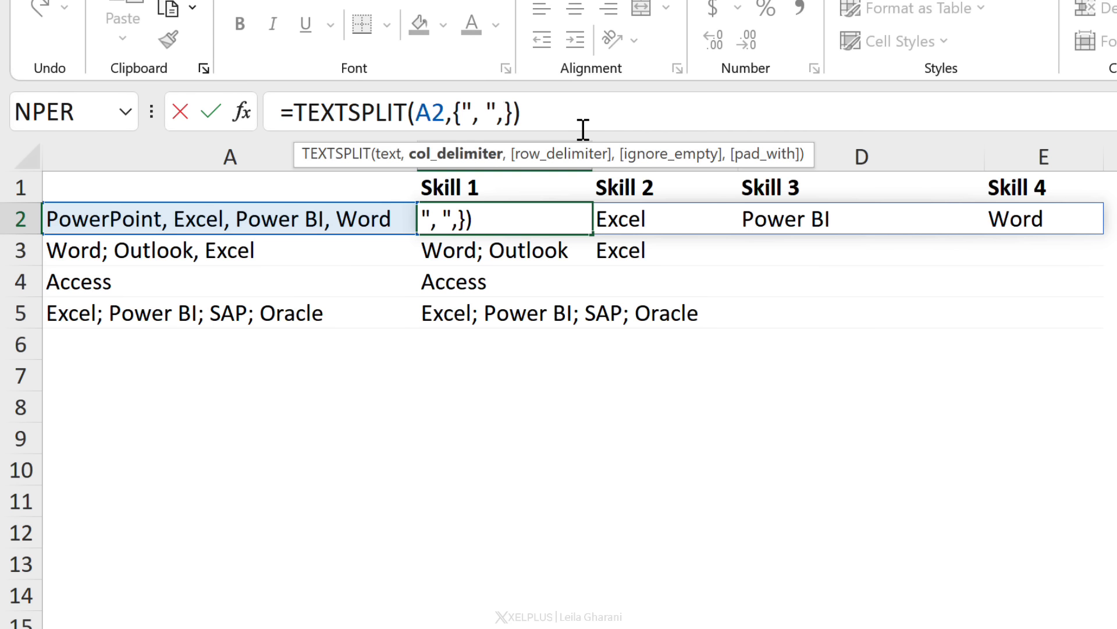
text(")
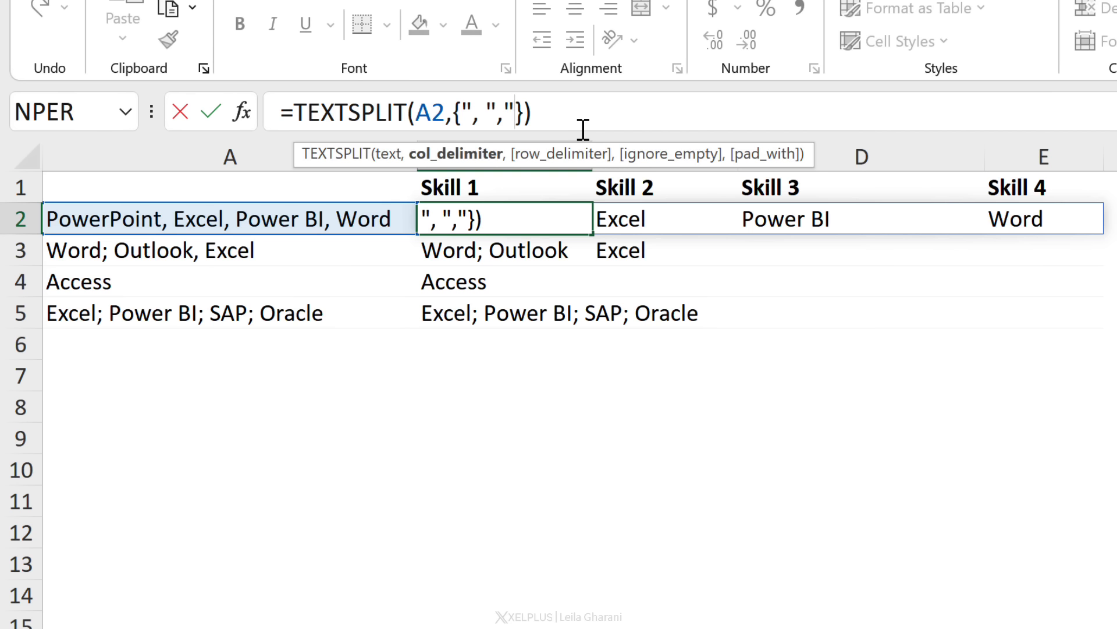
text(;)
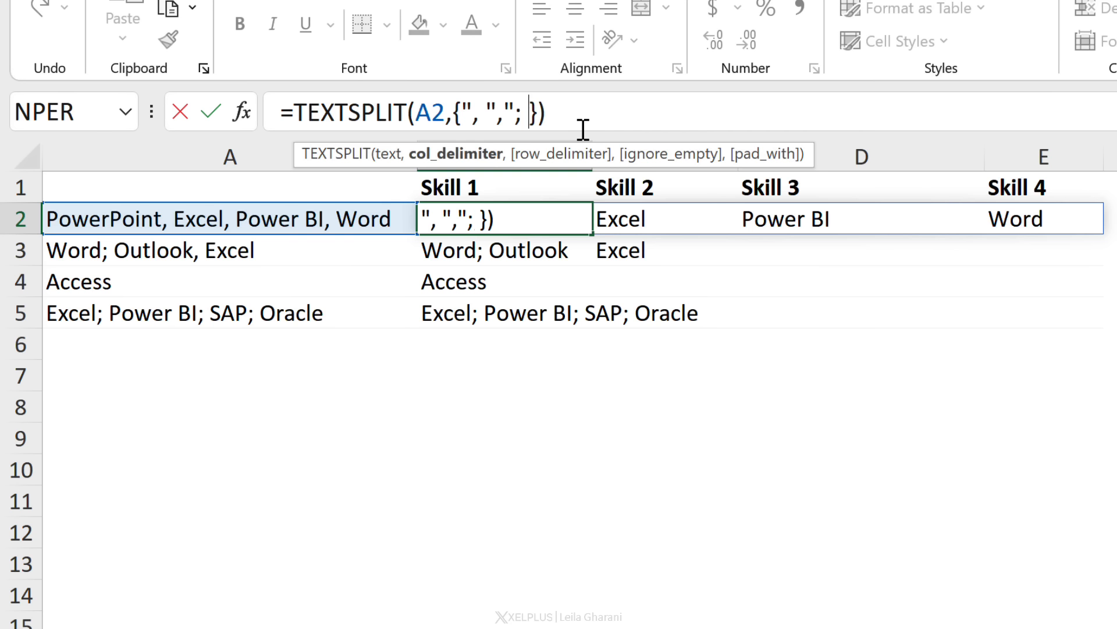
text(")
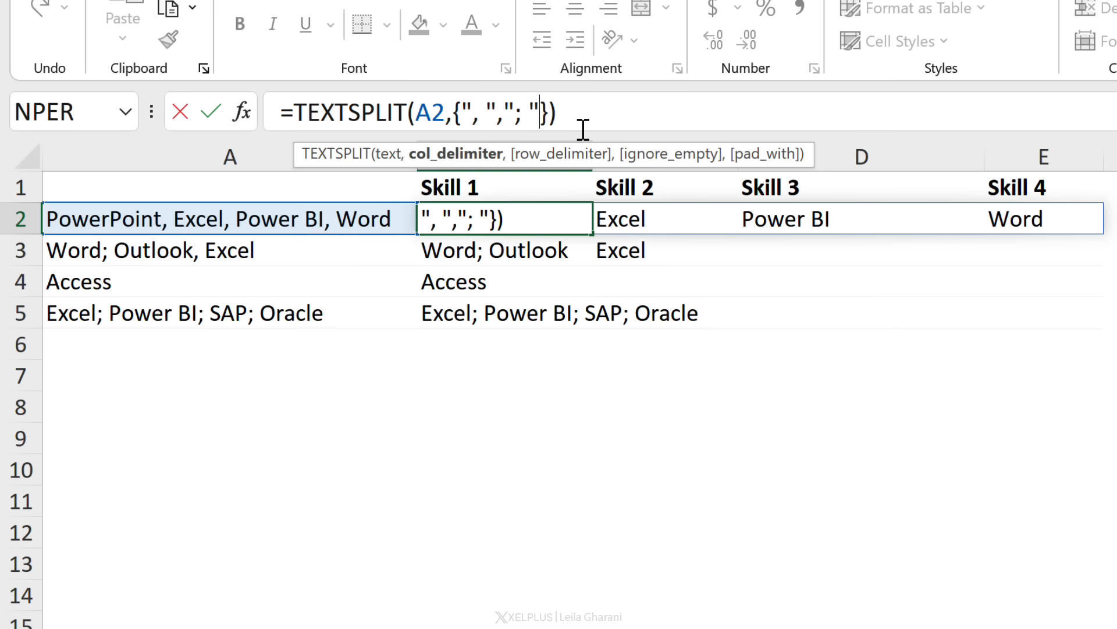
text(,",)
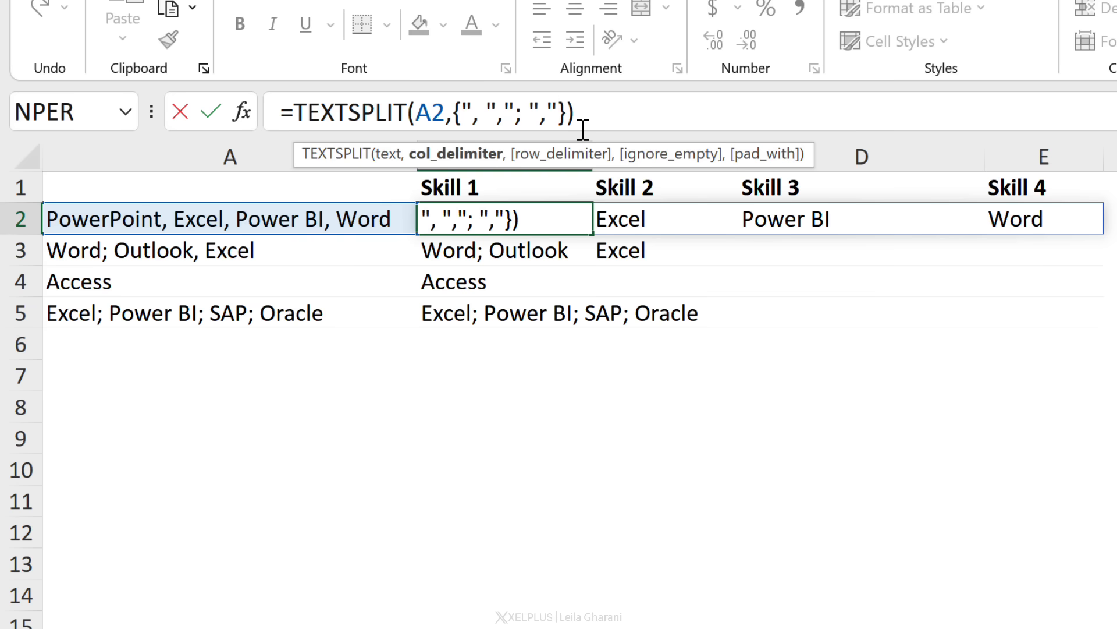
text(:)
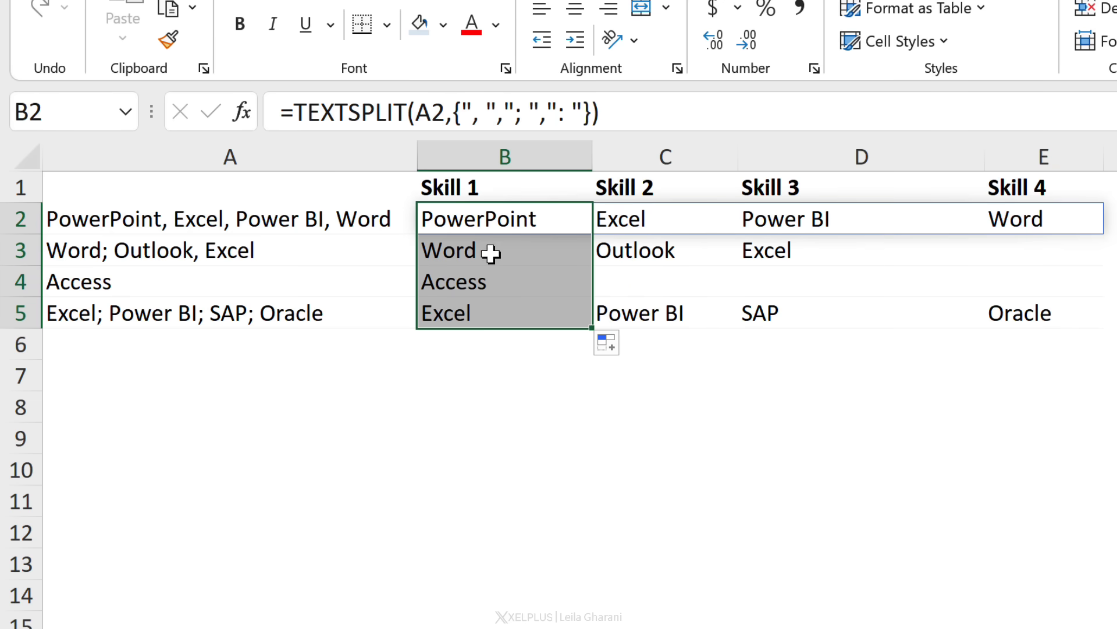
click(504, 250)
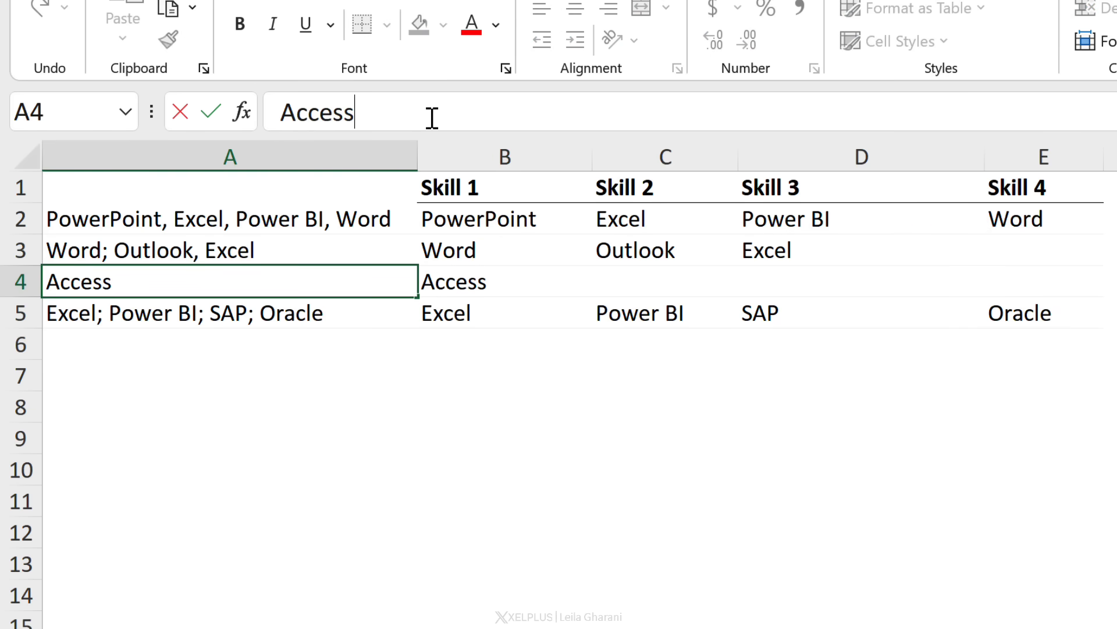
text(: Excel)
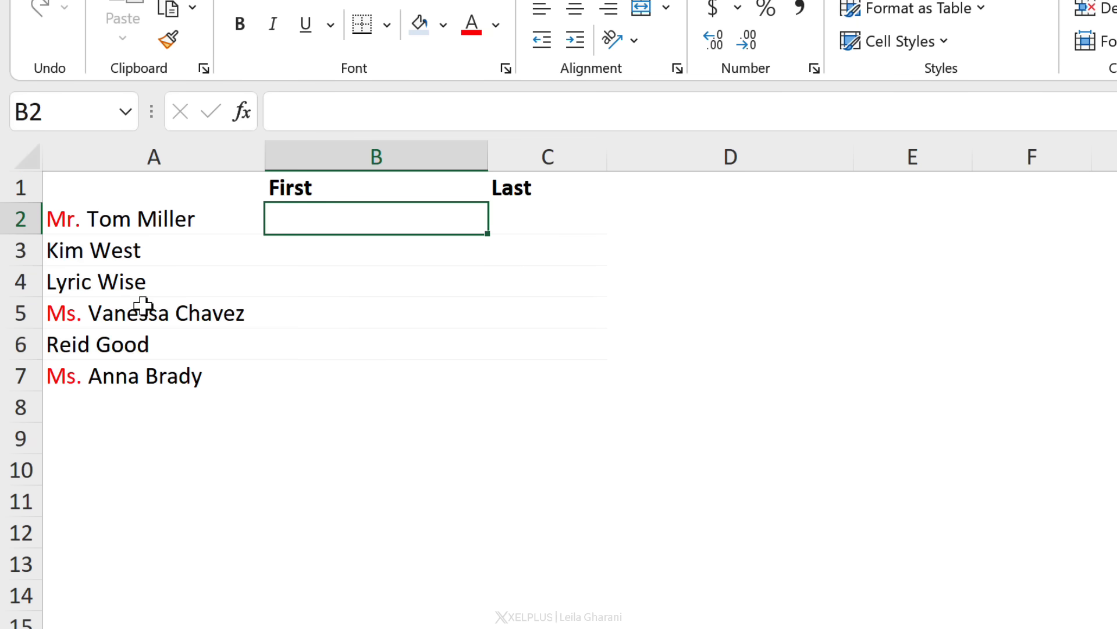
Step: Enter =TEXTSPLIT(A2," ") in B2 so each name splits at the spaces across the columns
text(=tex)
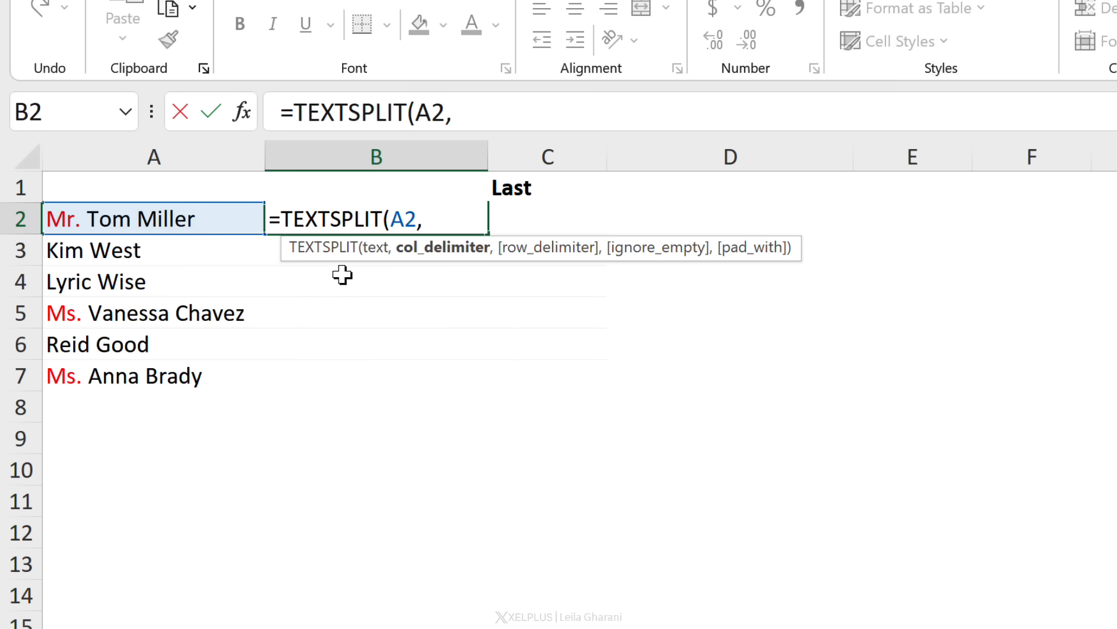
text(" ")
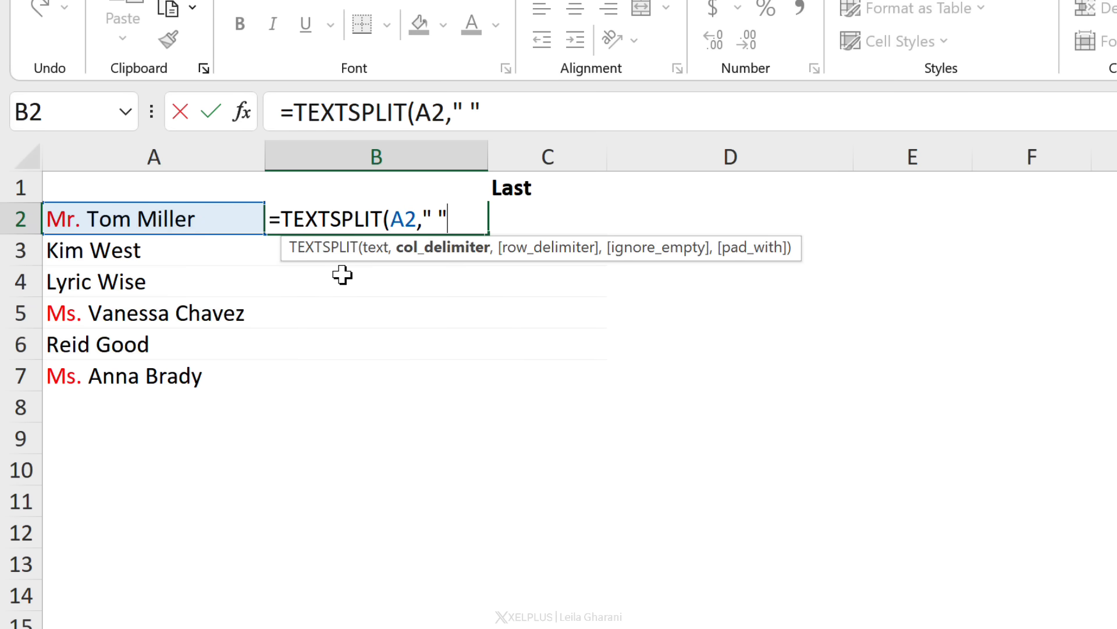
text())
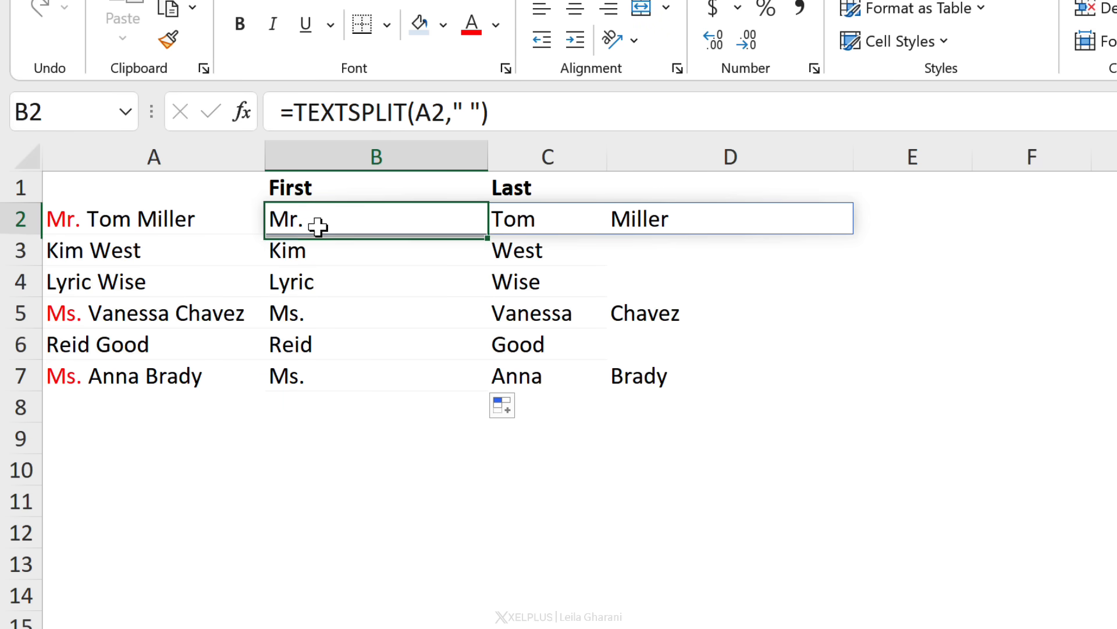
Step: Change the name formula's delimiter to {" ","Mr. ","Ms. "} so the titles are stripped out
double_click(376, 217)
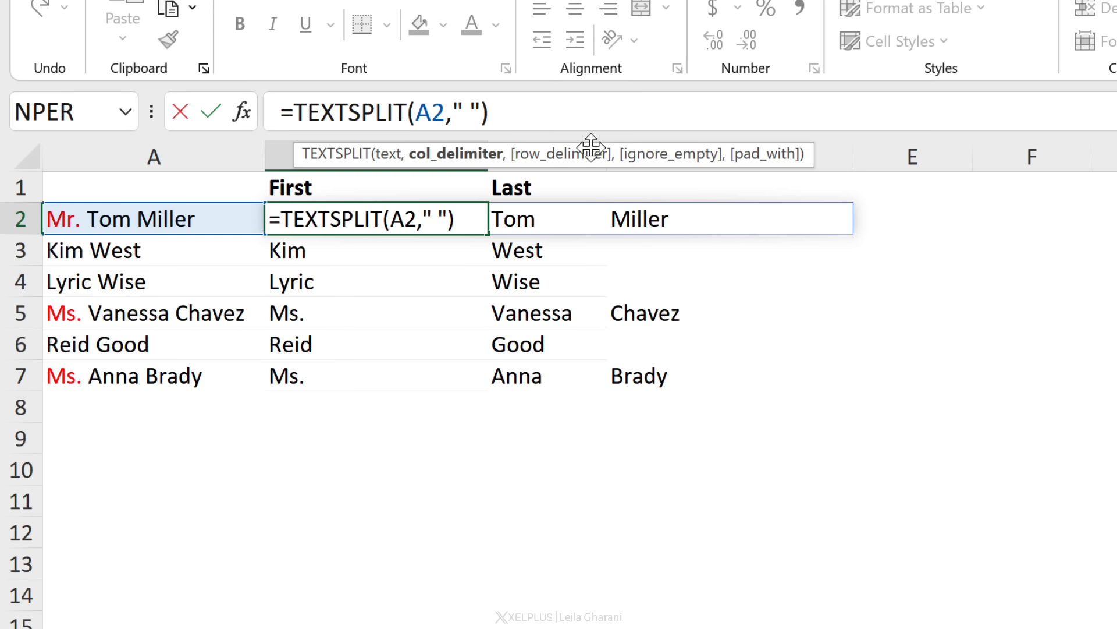
text({)
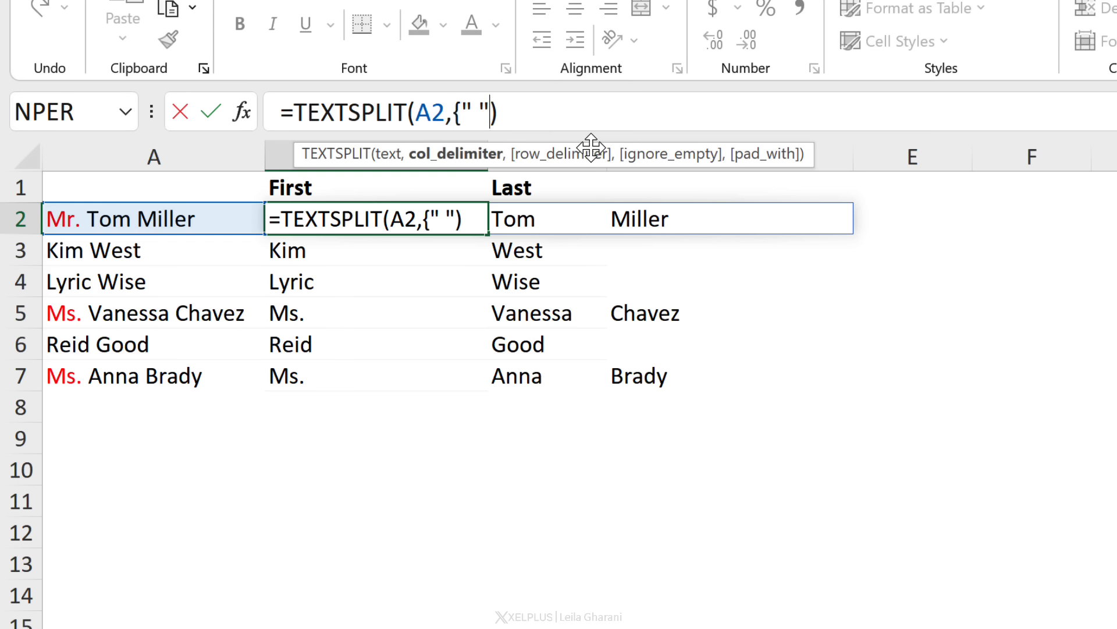
text(,)
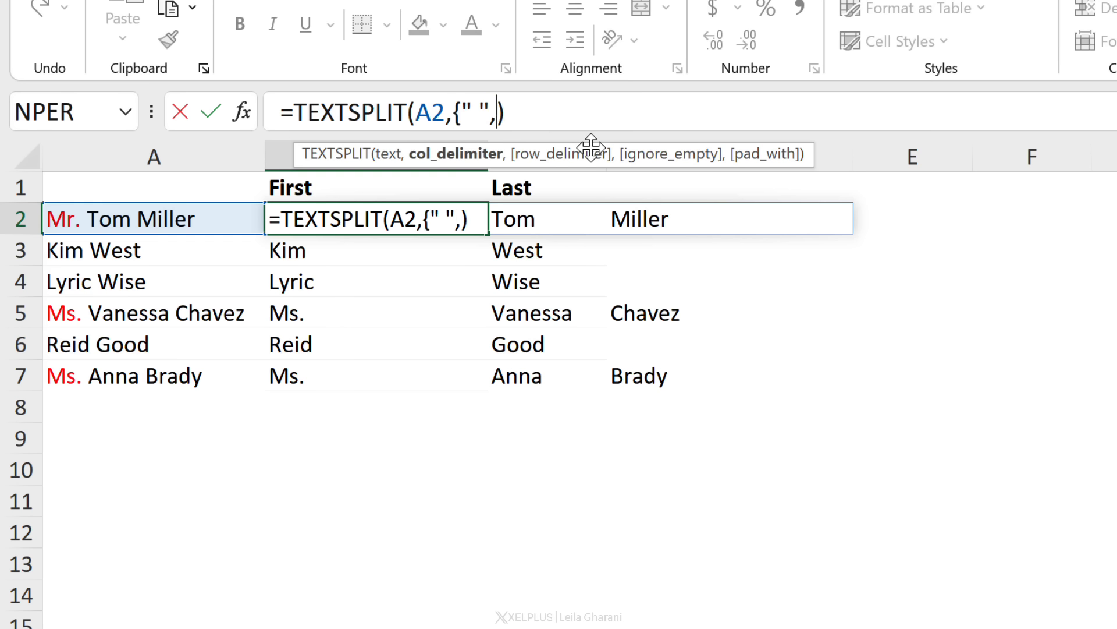
text("Mr)
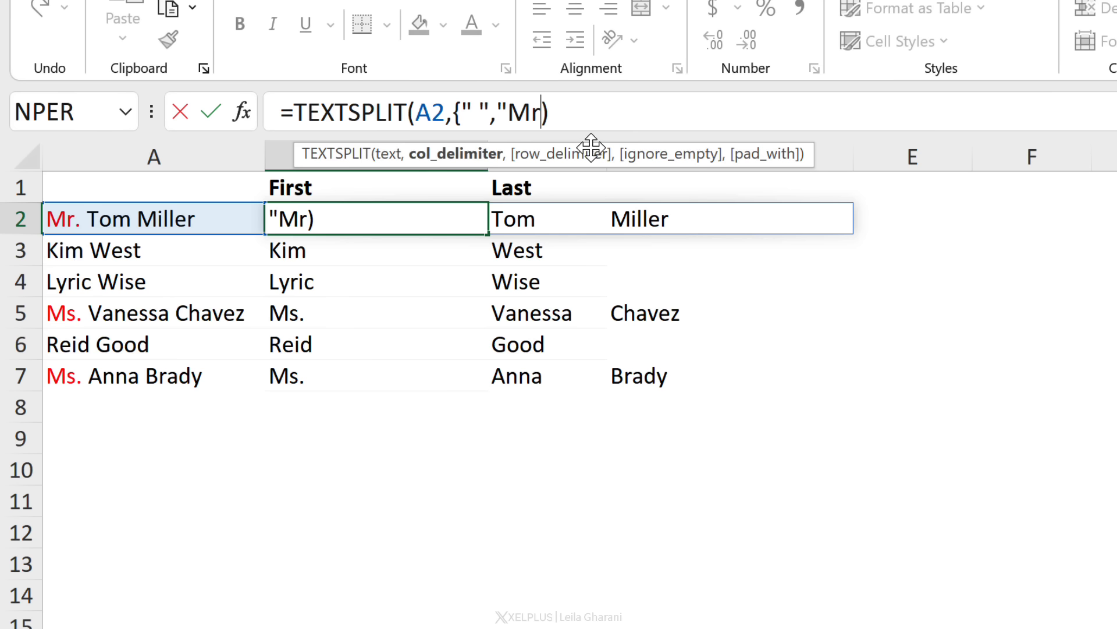
text(. ",)
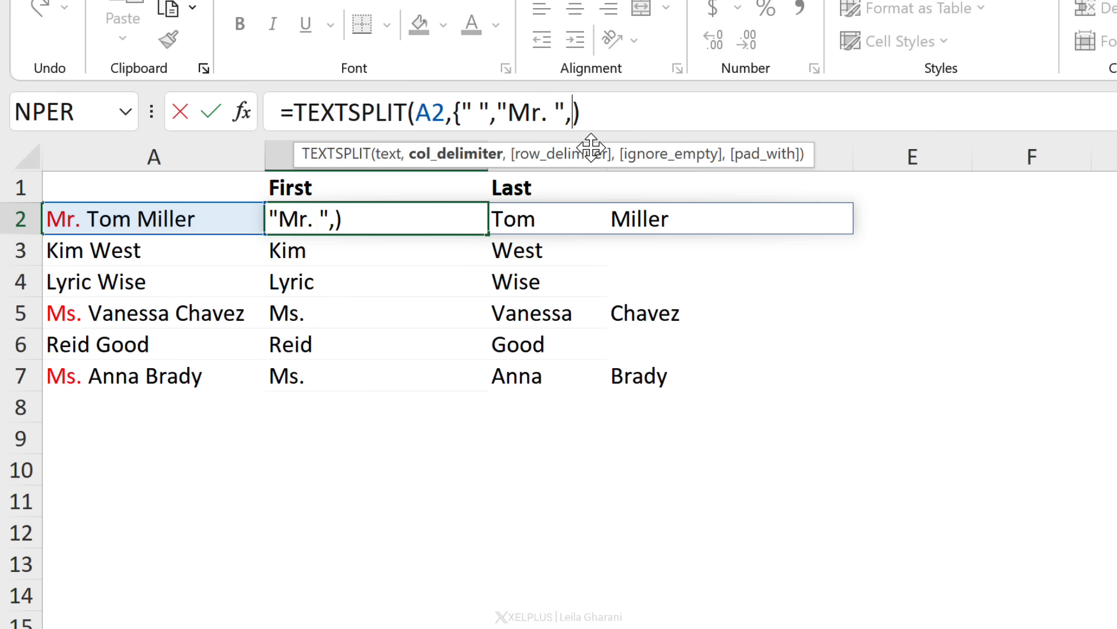
text("M)
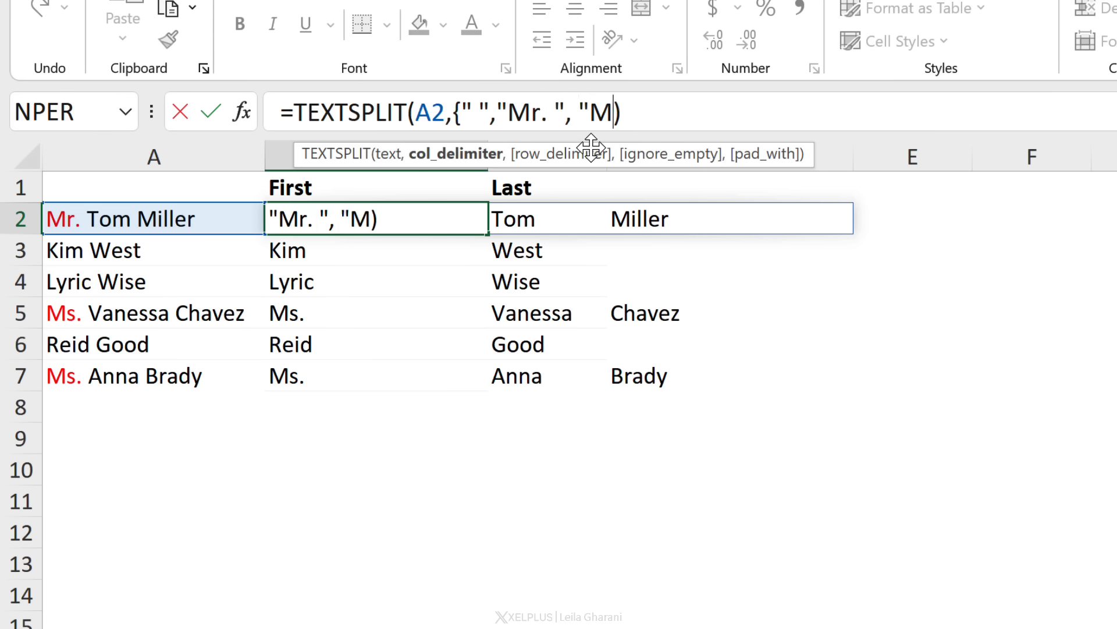
text(s. "))
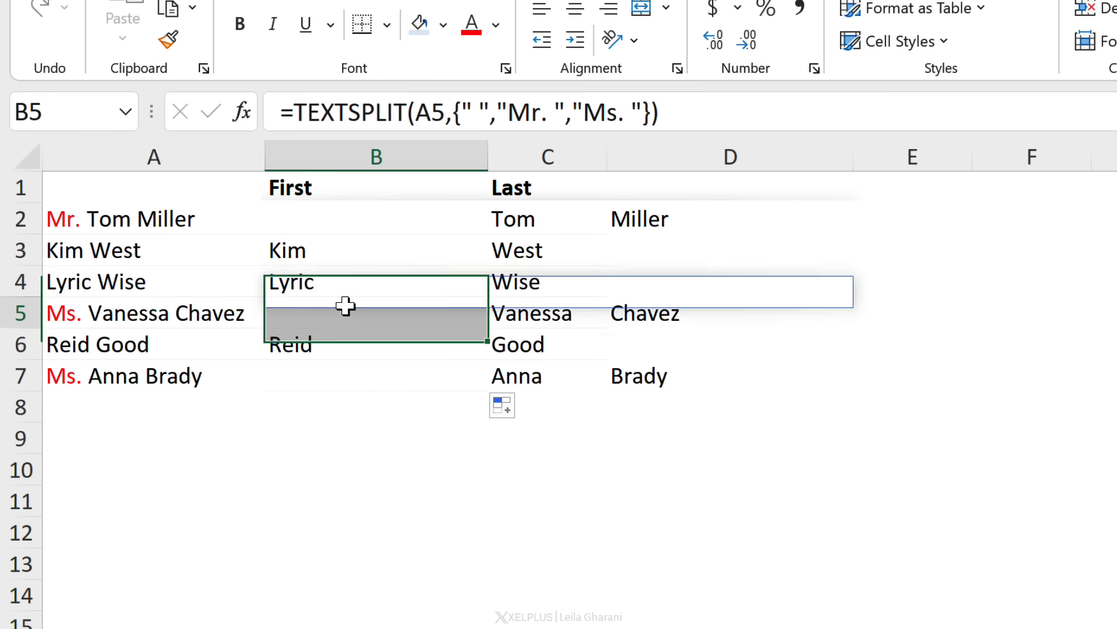
Step: Add ,,TRUE as ignore_empty so Tom and Miller land correctly under First and Last
click(376, 376)
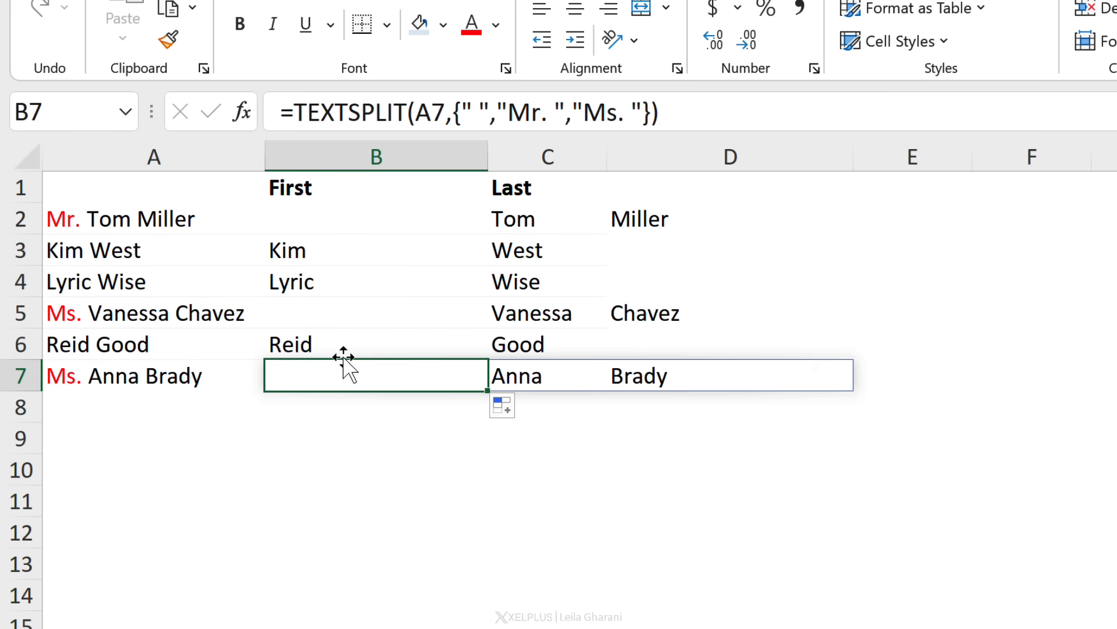
click(376, 218)
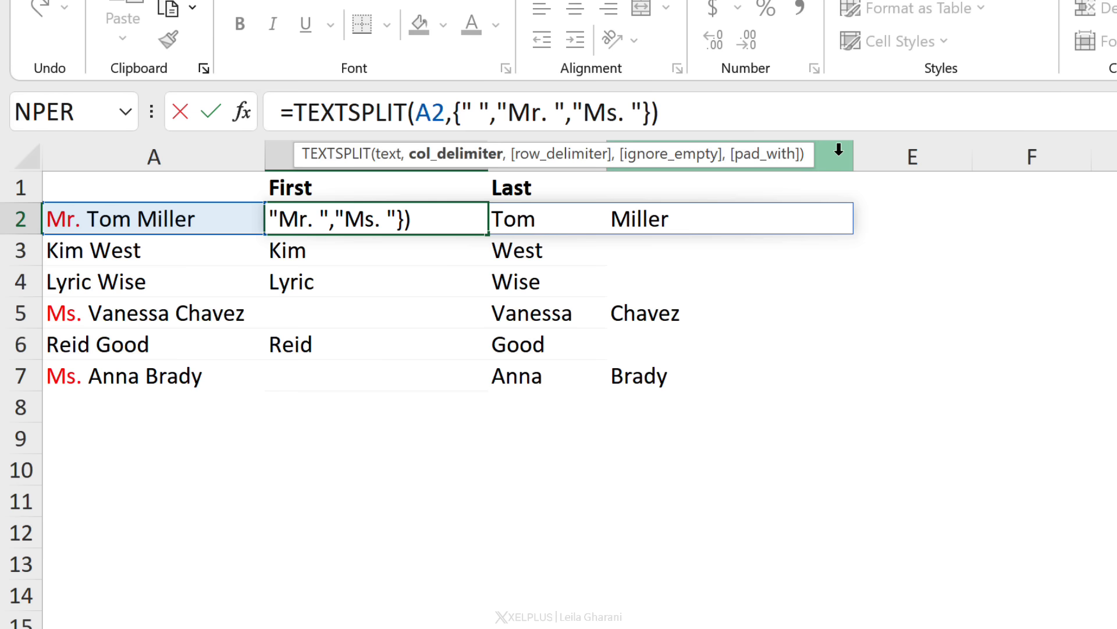
text(,)
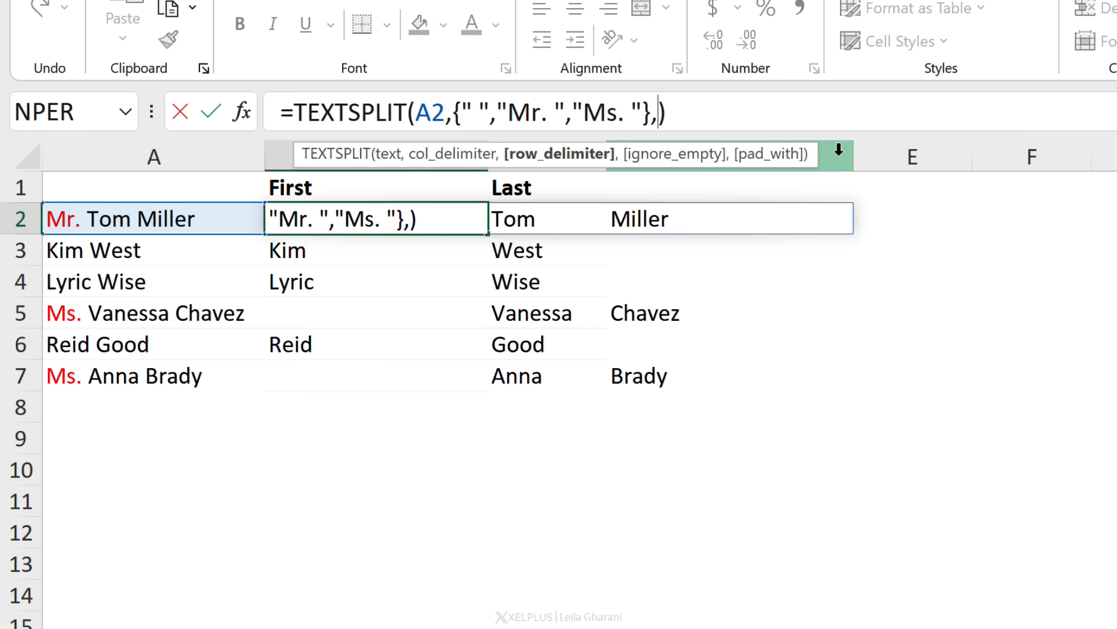
mouse_move(560, 154)
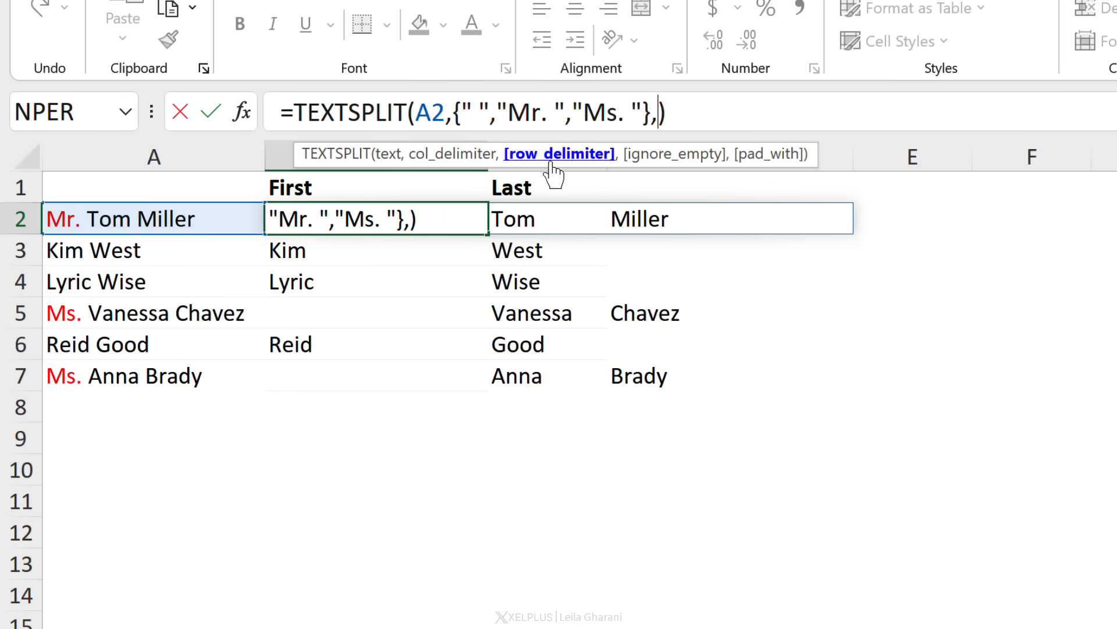
mouse_move(719, 181)
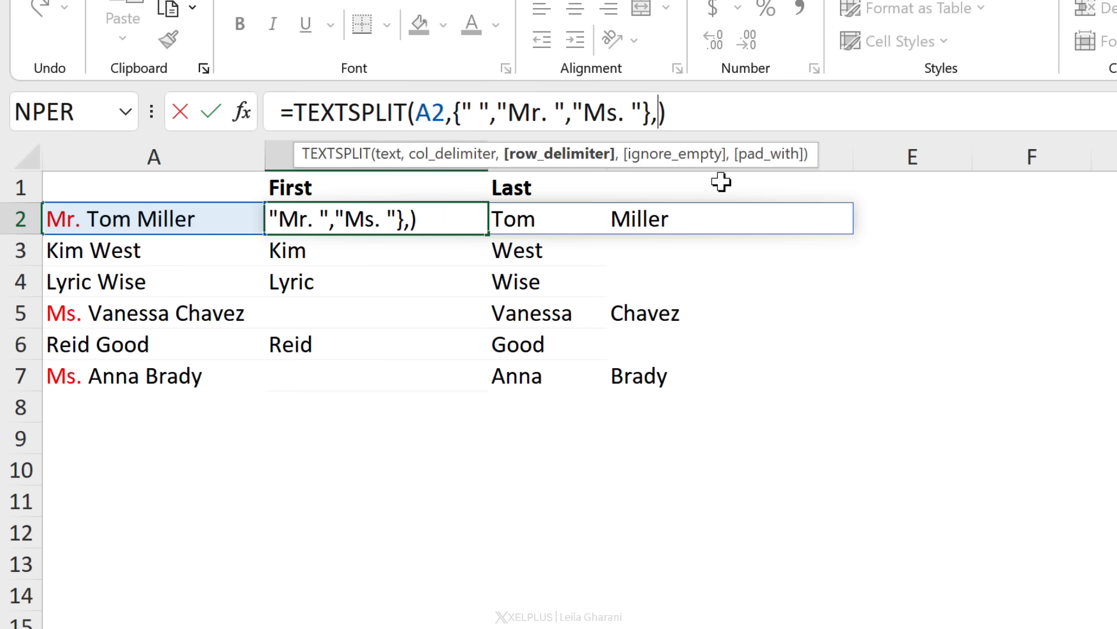
text(,)
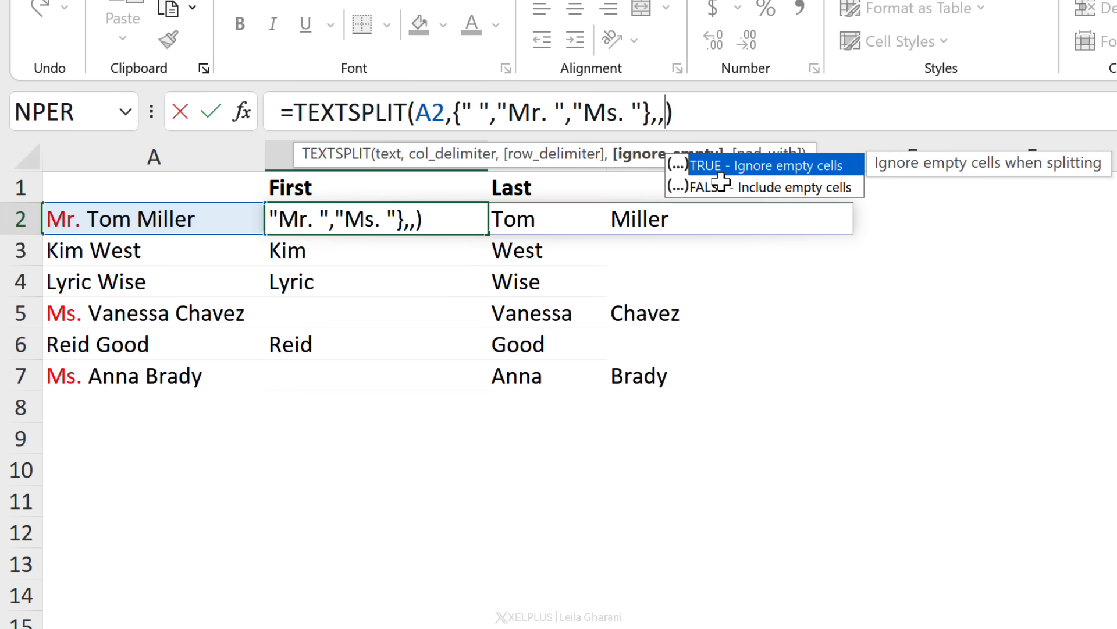
mouse_move(805, 188)
text(TRUE)
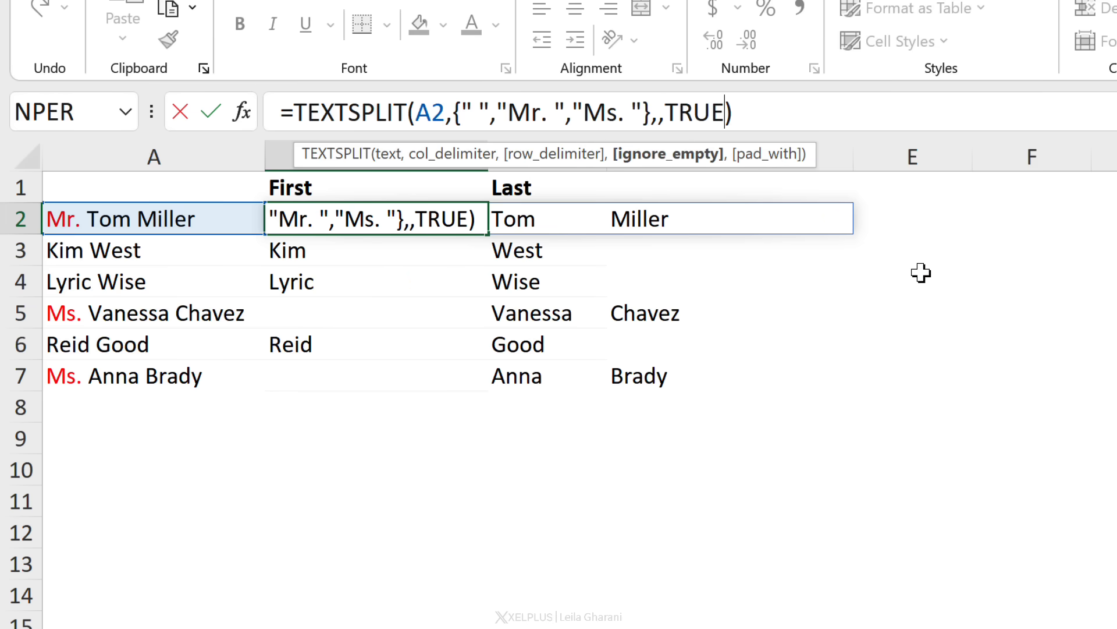
click(376, 250)
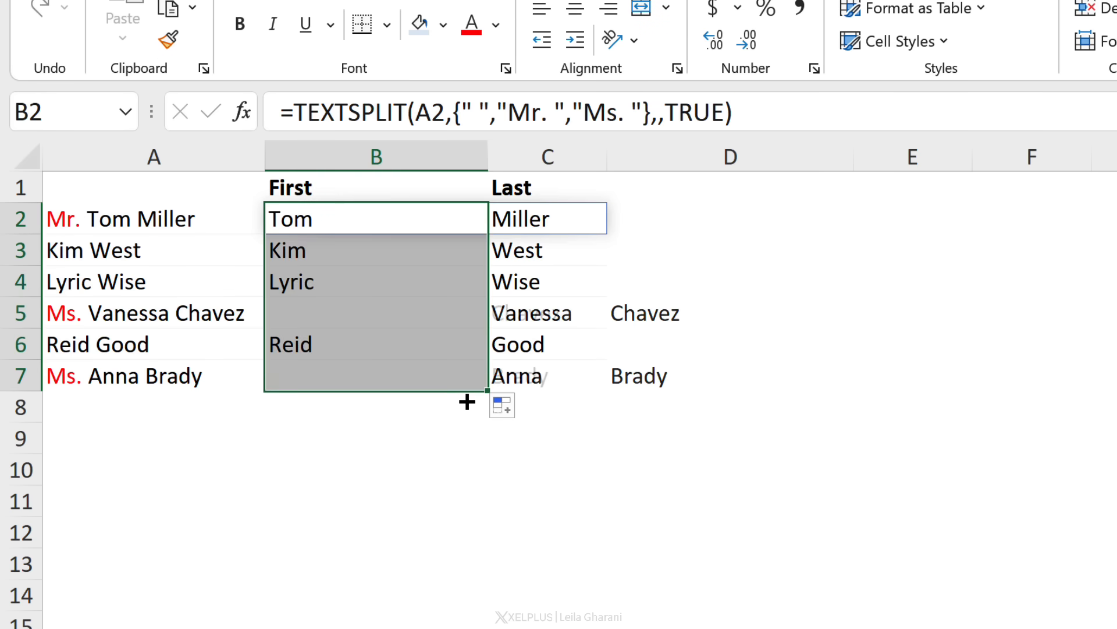
click(376, 438)
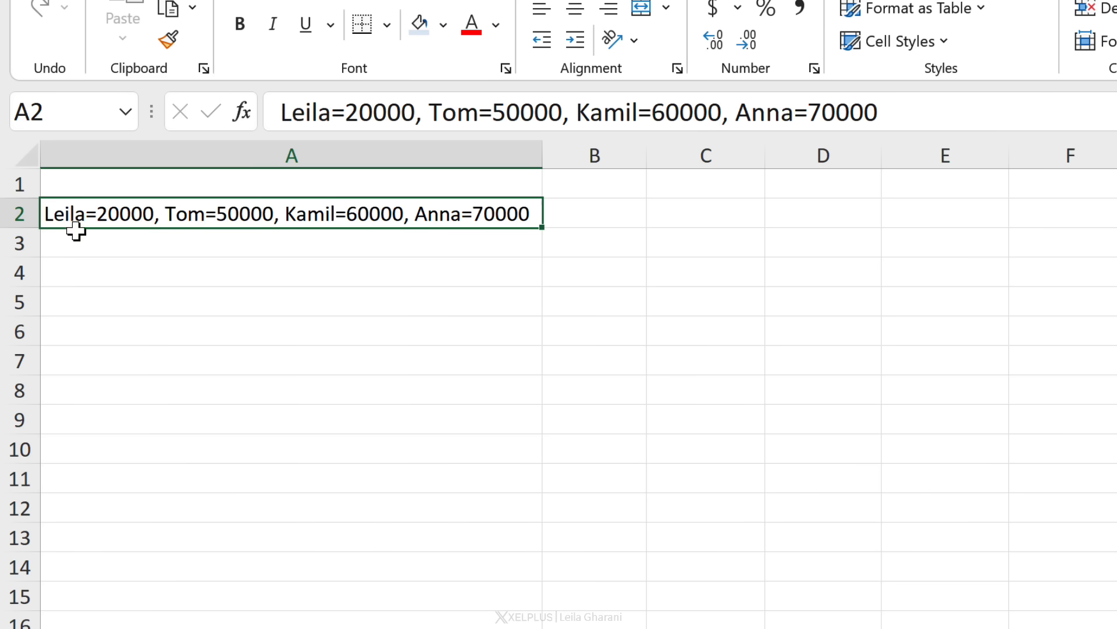
mouse_move(449, 238)
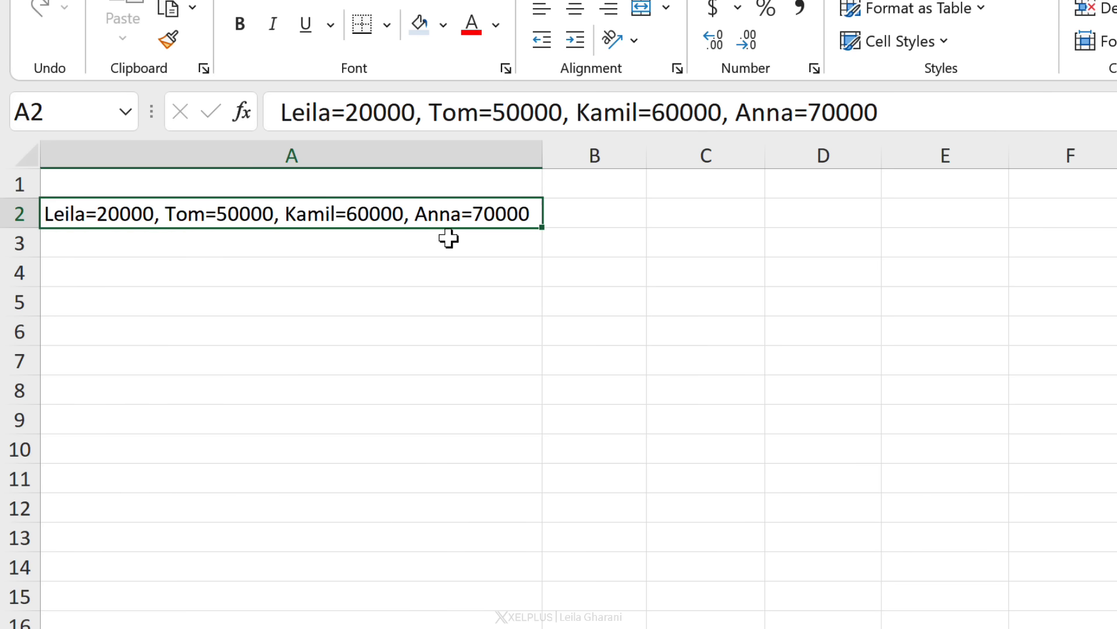
mouse_move(541, 253)
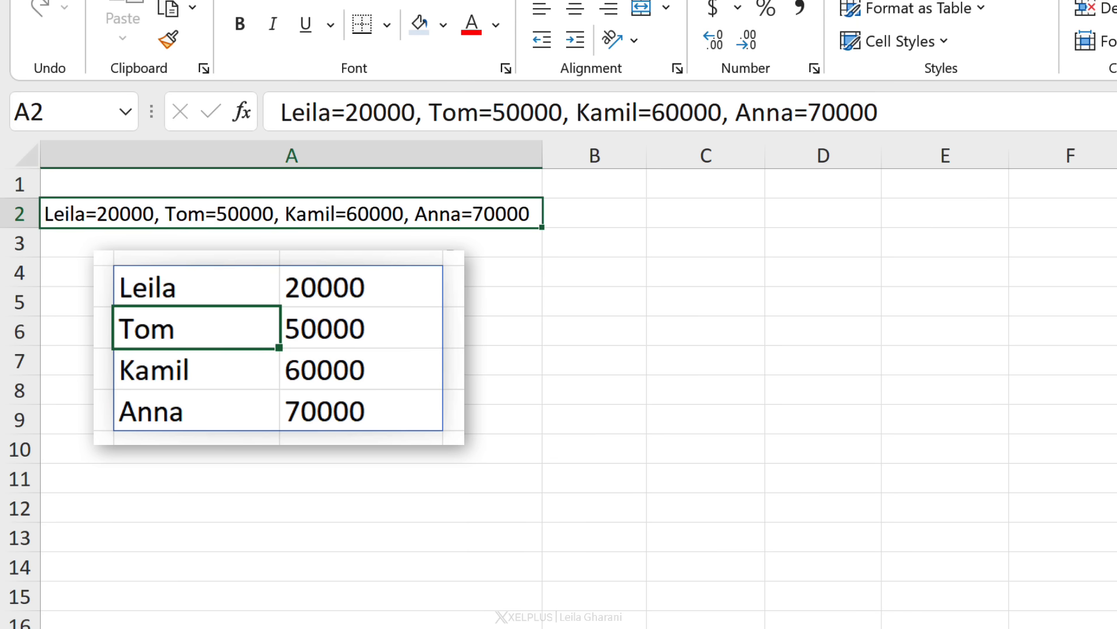
click(705, 212)
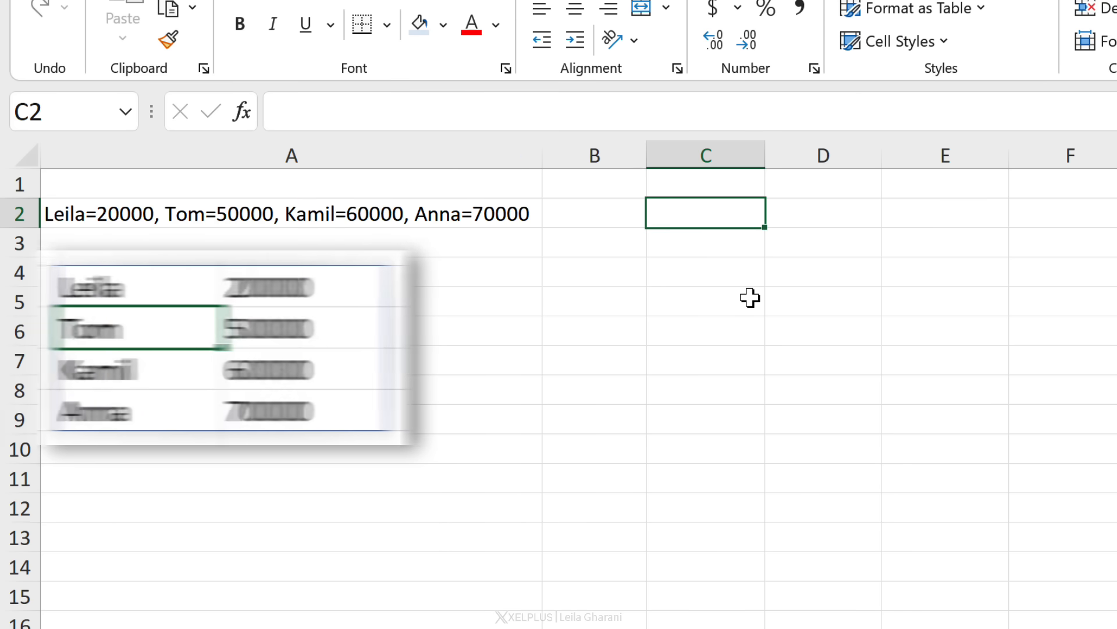
Step: Enter =TEXTSPLIT(A2,"=",", ") in C2 to spill the salary list into a names-and-amounts table
text(=text)
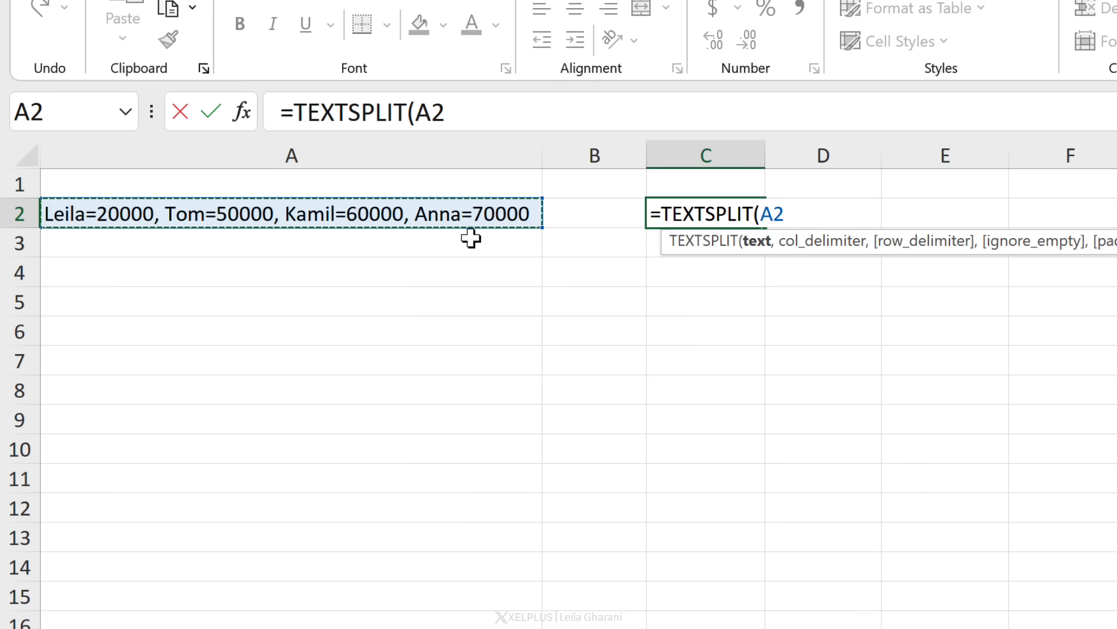
text(,)
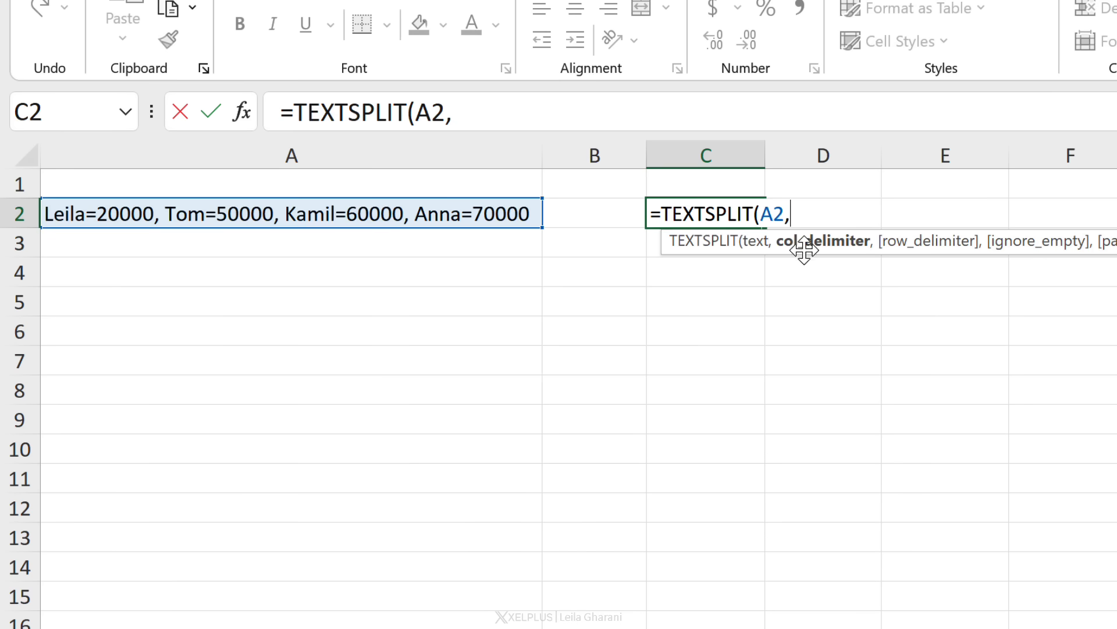
mouse_move(922, 255)
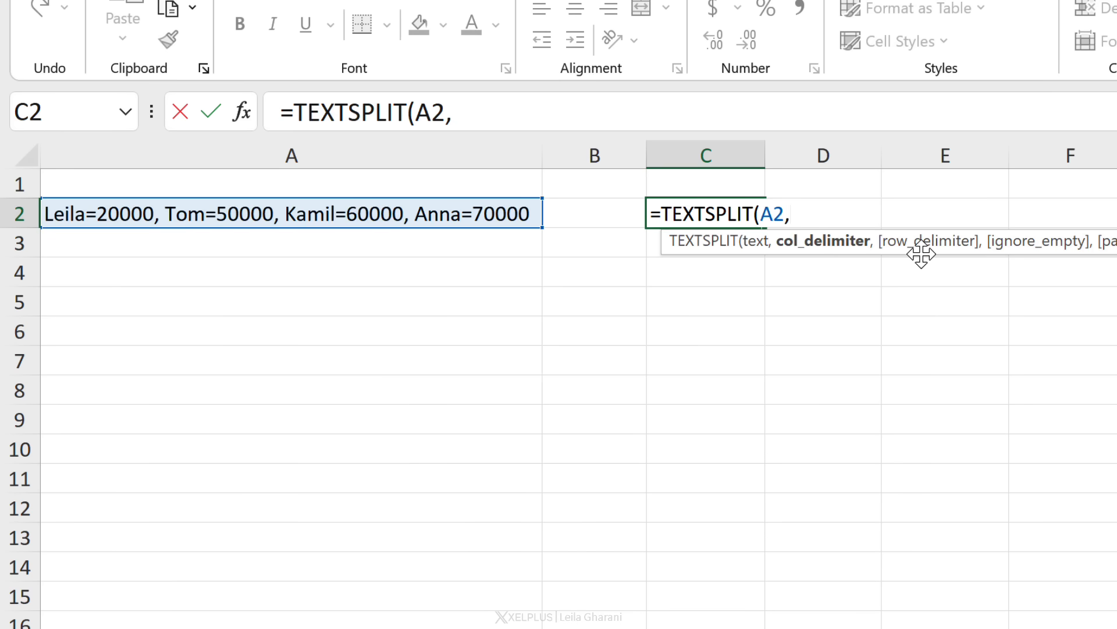
mouse_move(164, 221)
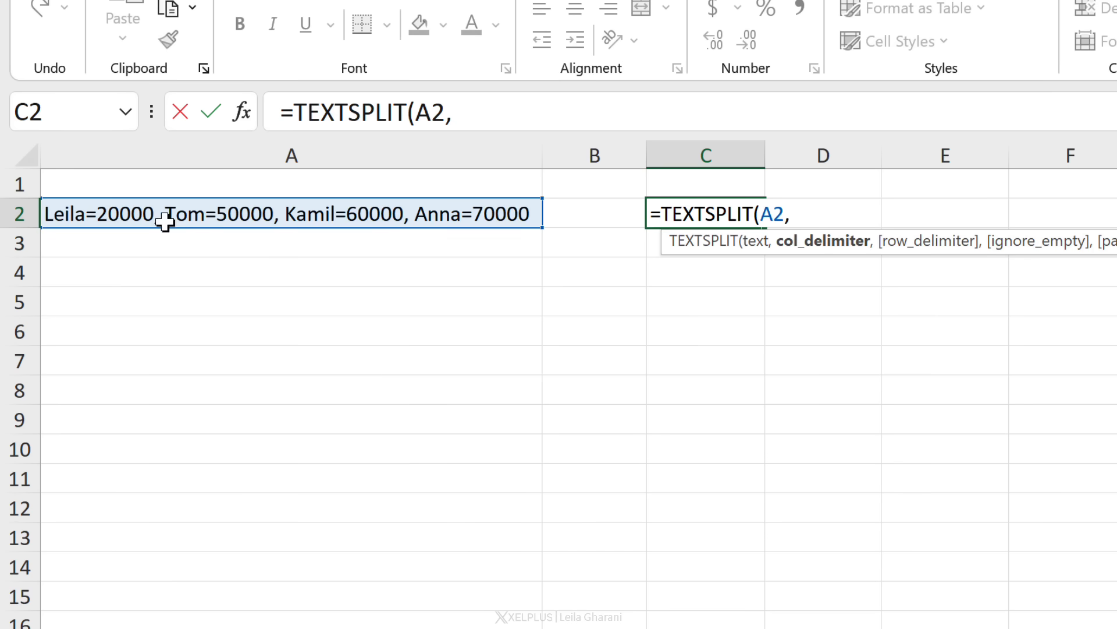
mouse_move(316, 214)
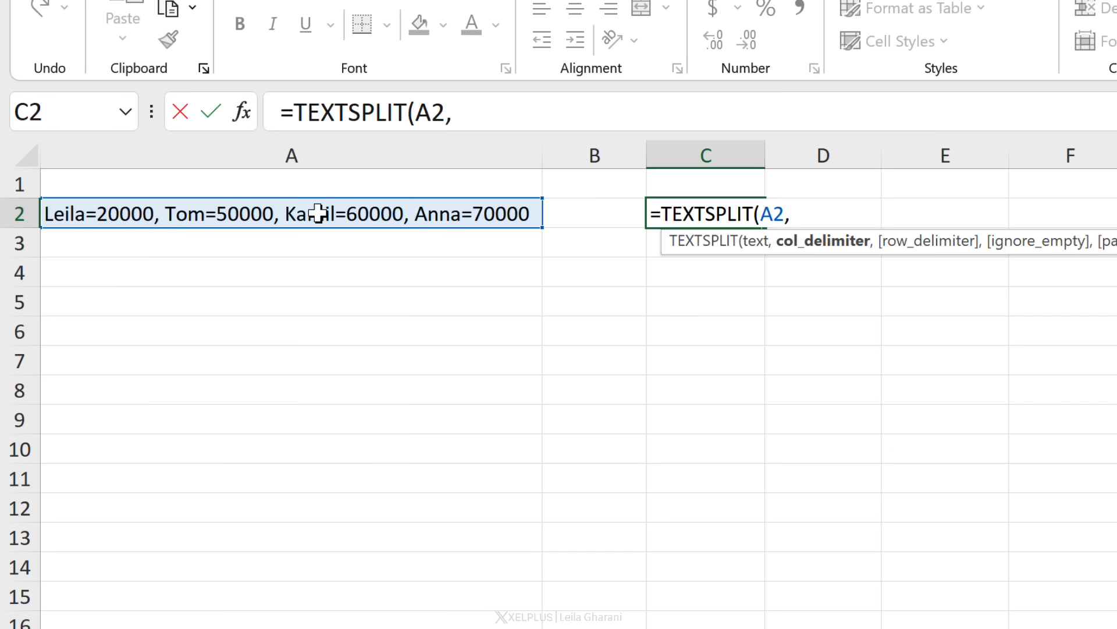
mouse_move(104, 239)
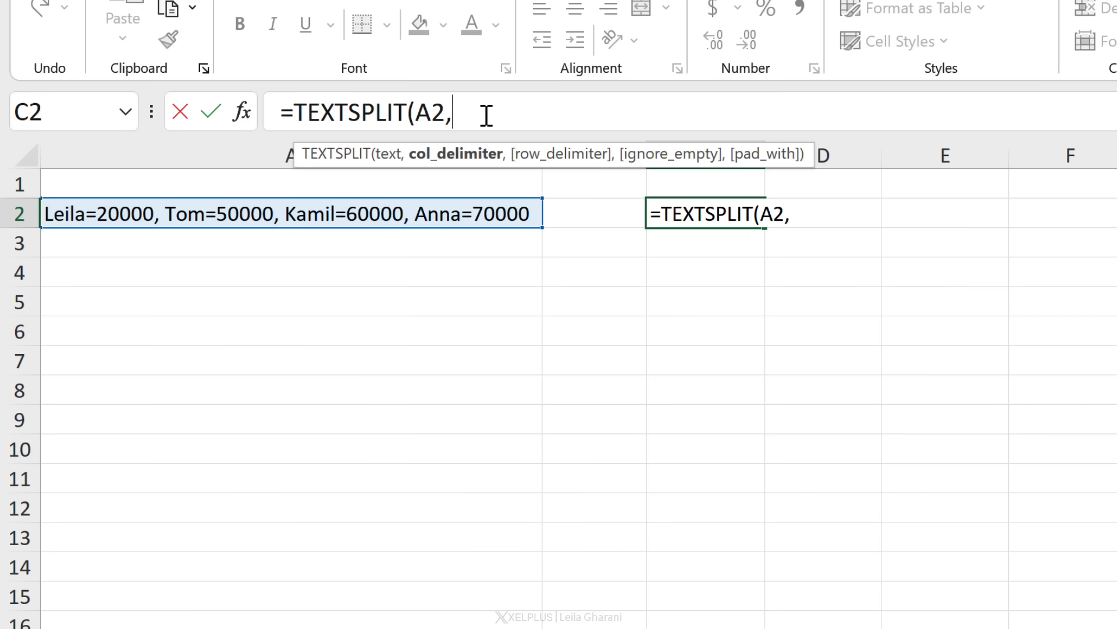
text("=)
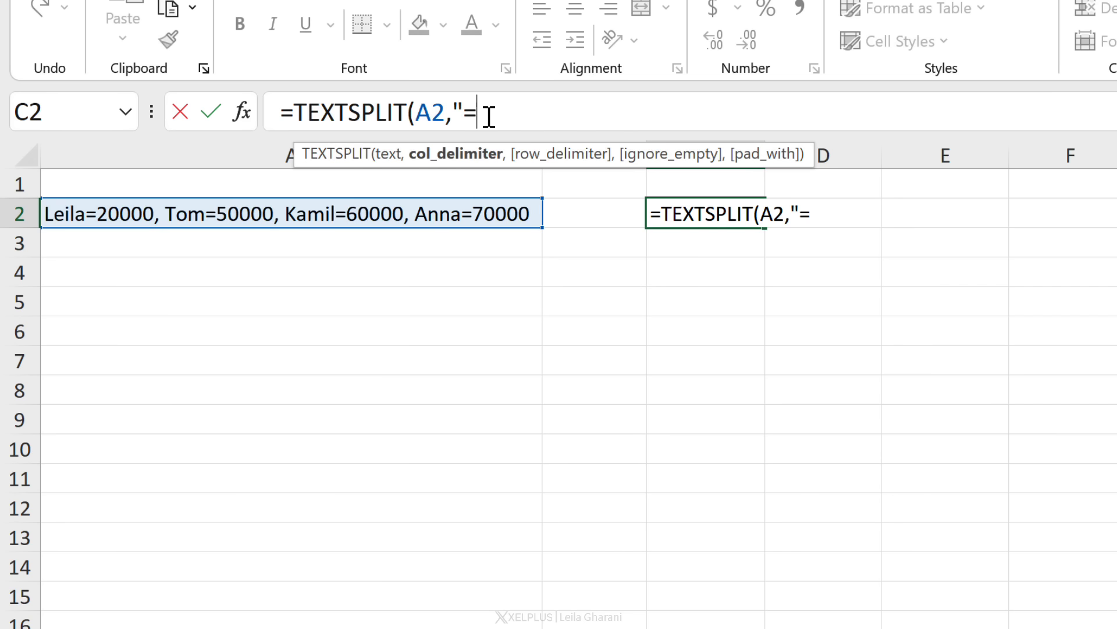
text(")
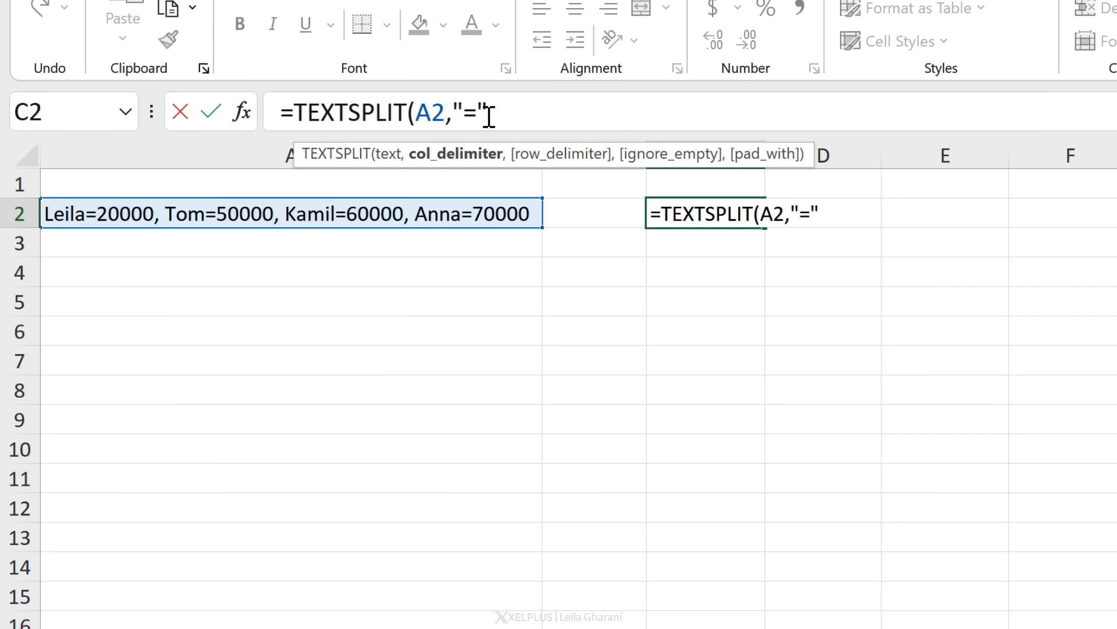
text(,)
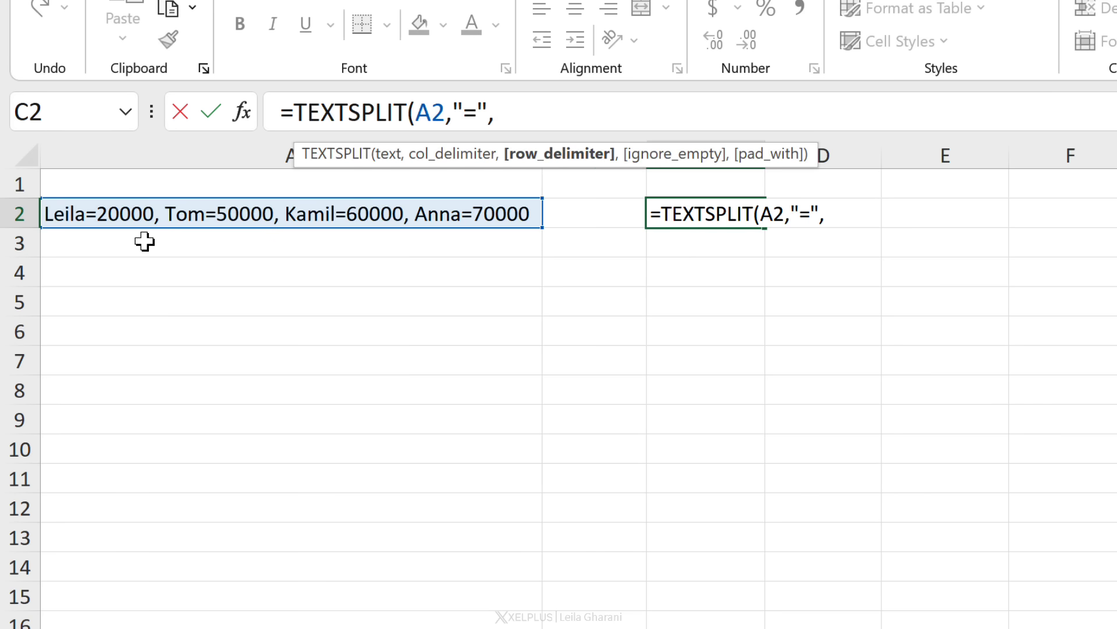
mouse_move(277, 279)
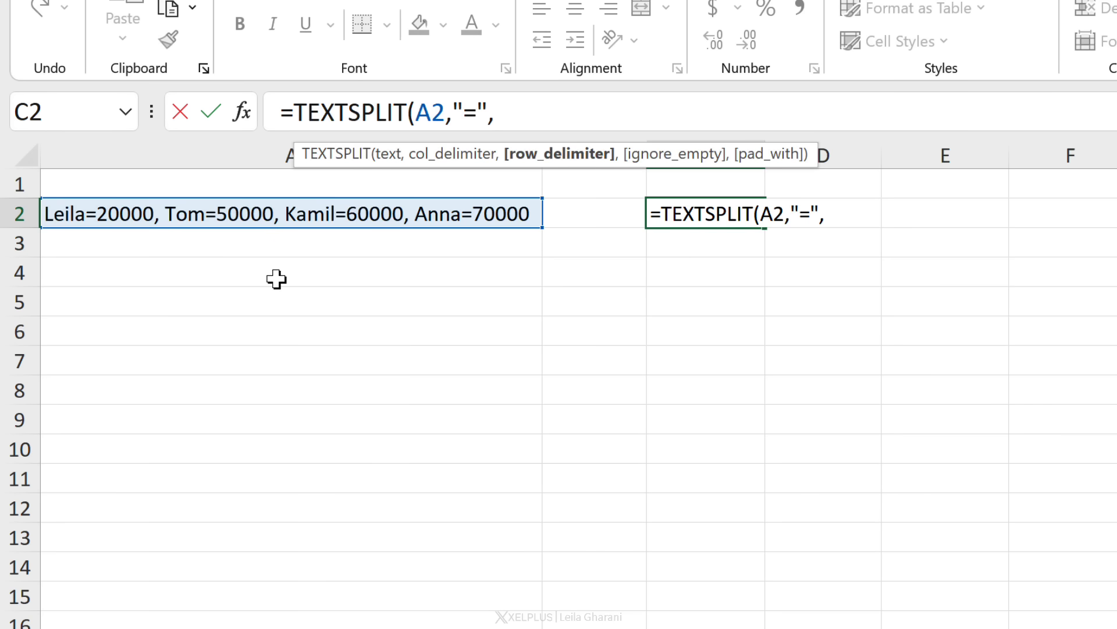
text(",", ")
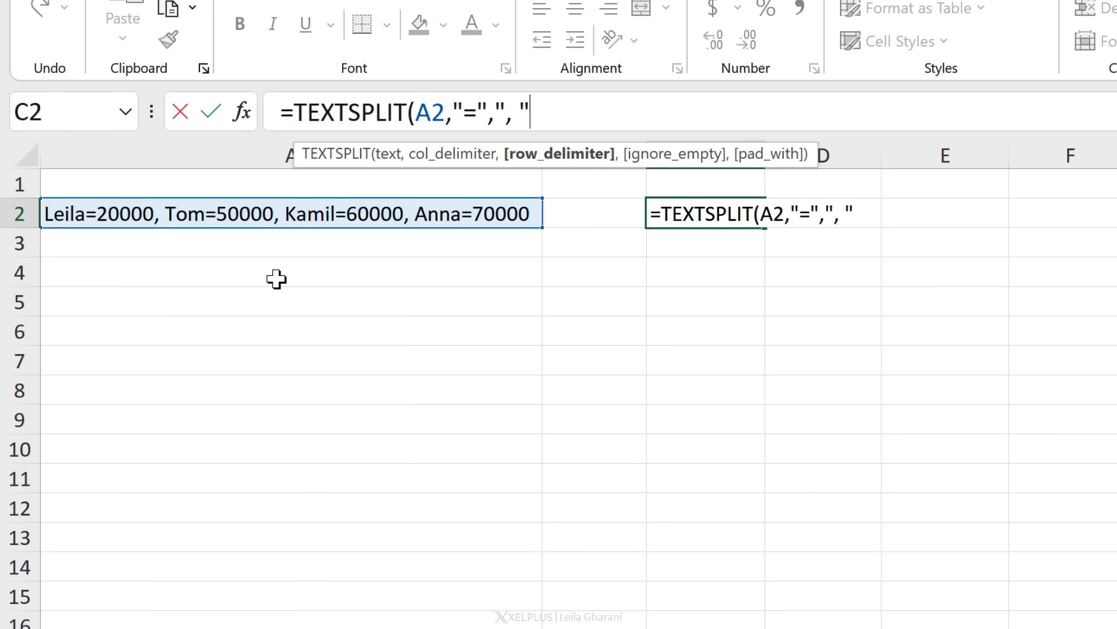
key(Return)
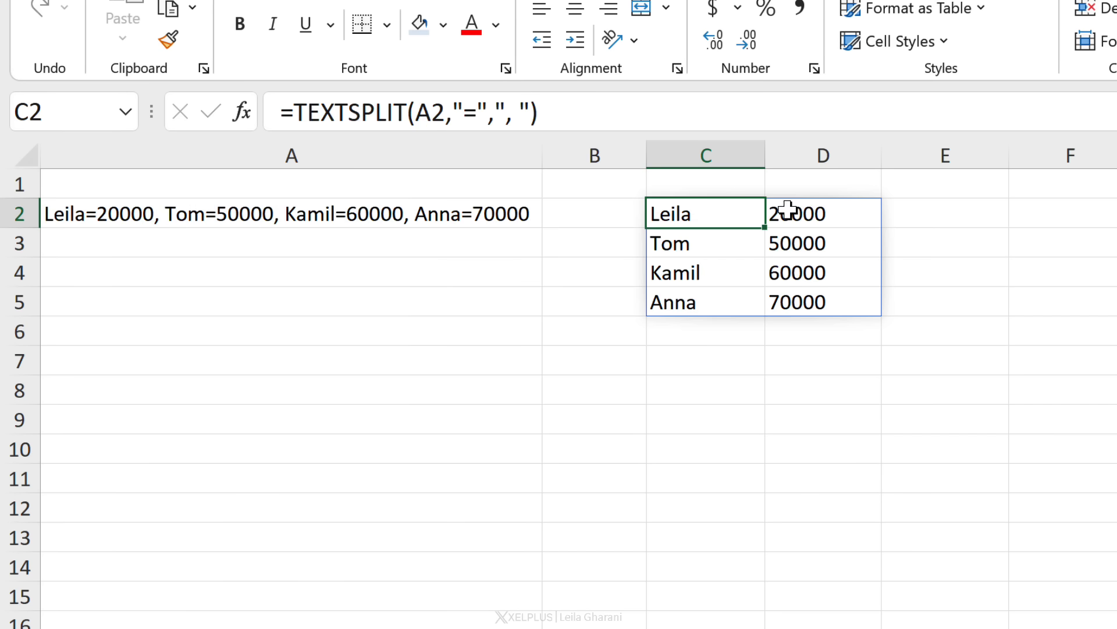
click(823, 213)
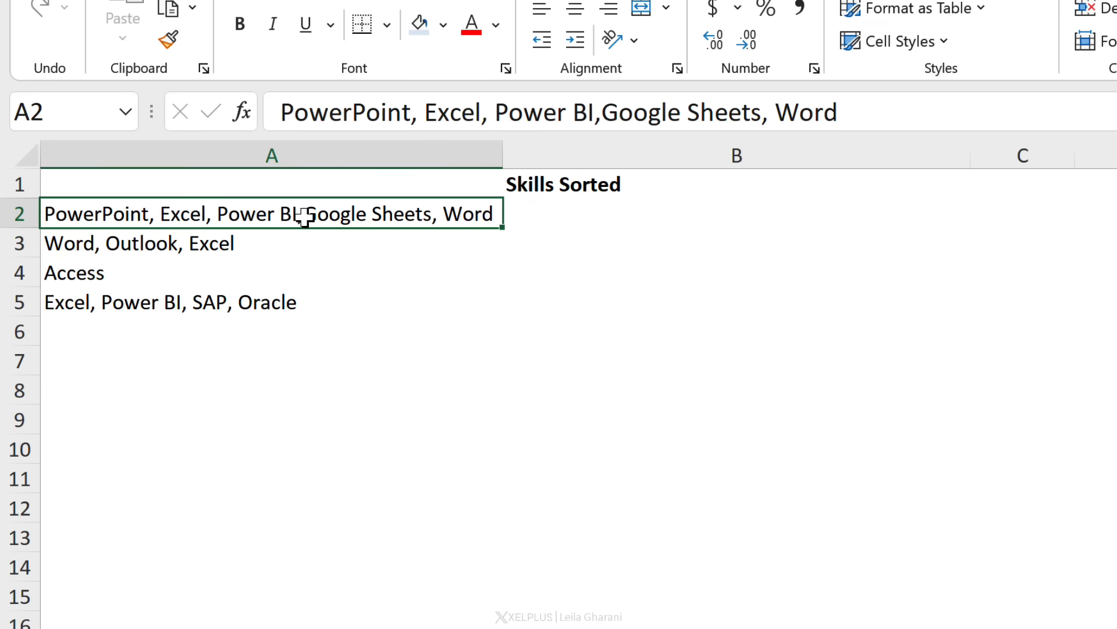
mouse_move(575, 217)
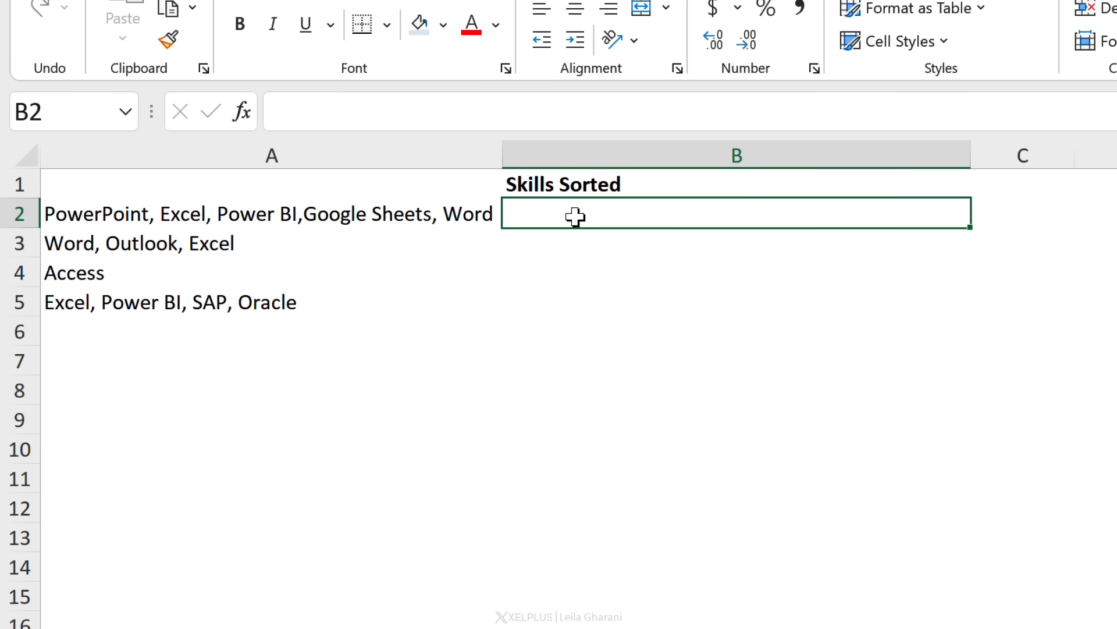
Step: Review the skills list in A2 and start a formula with = in the first Skills Sorted cell B2
click(271, 213)
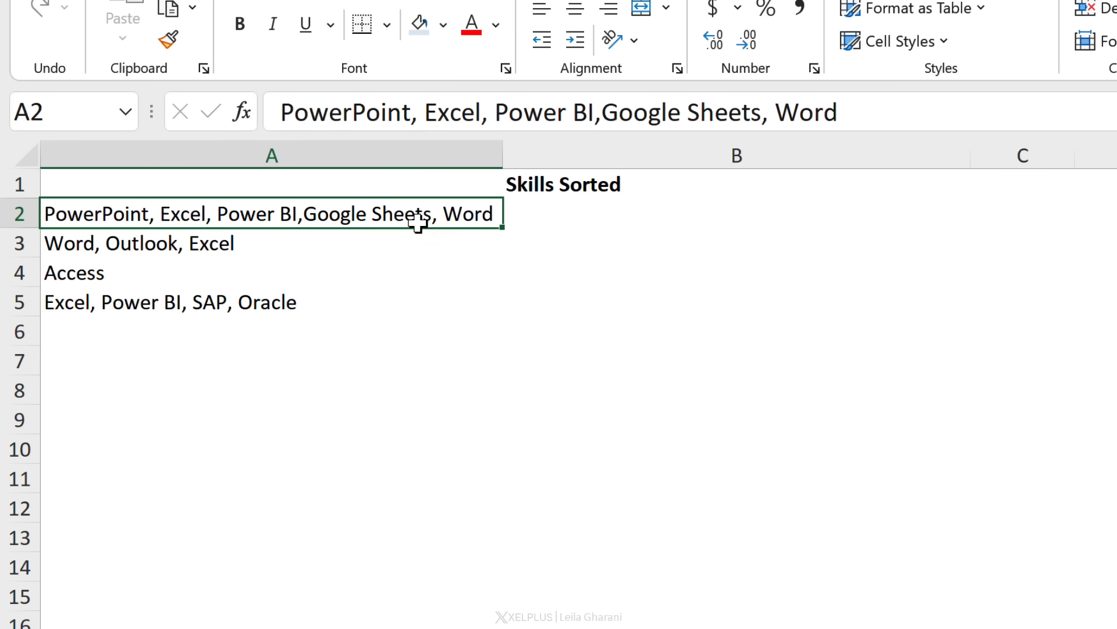
mouse_move(177, 211)
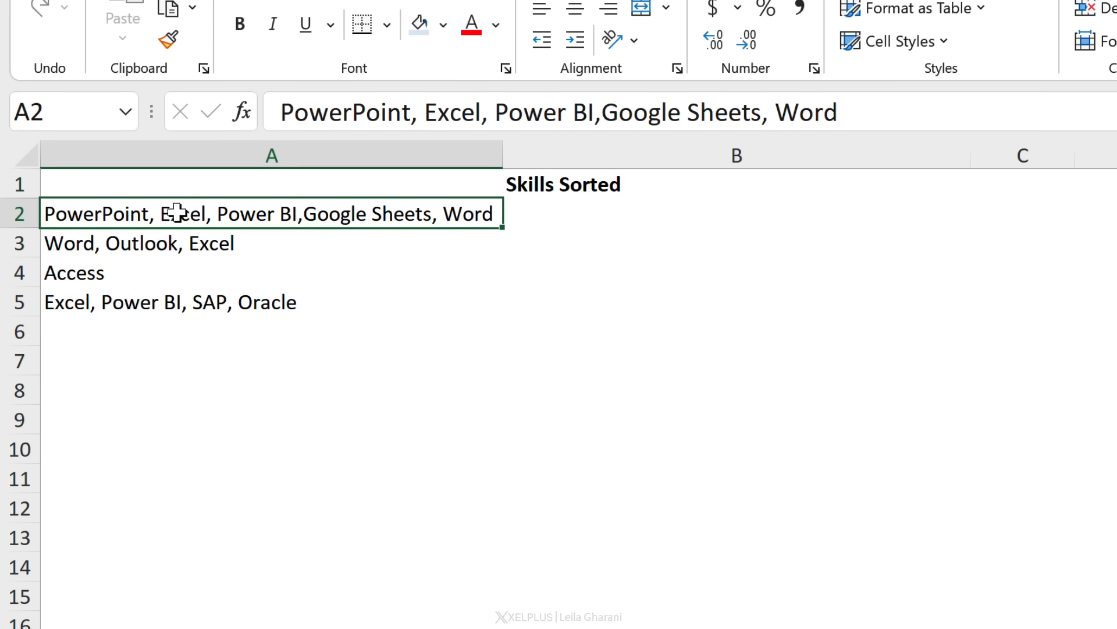
mouse_move(283, 217)
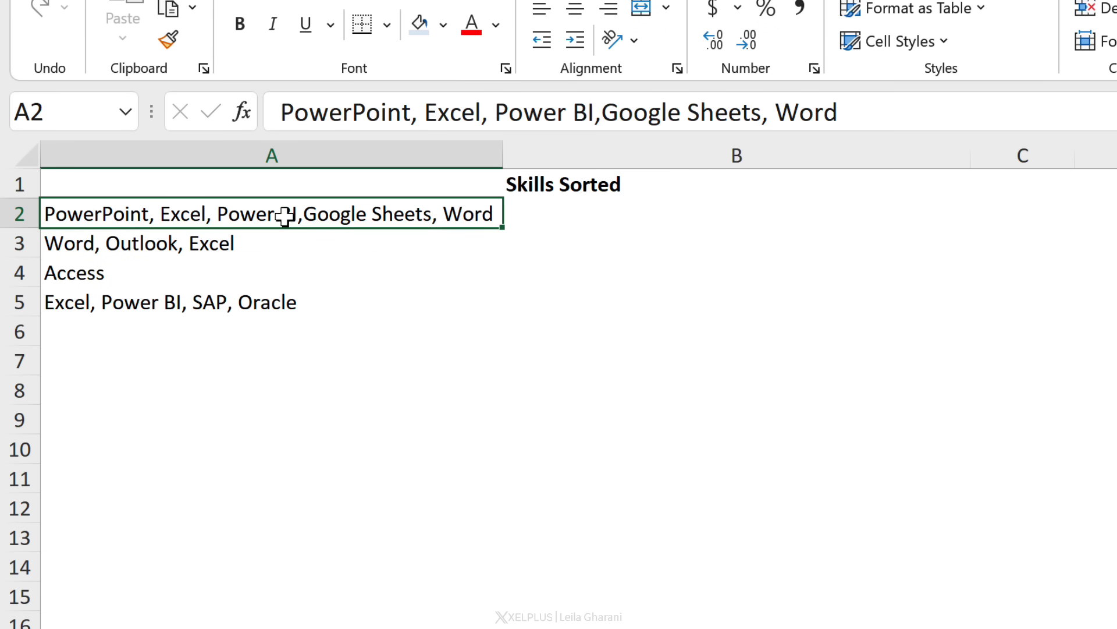
mouse_move(463, 242)
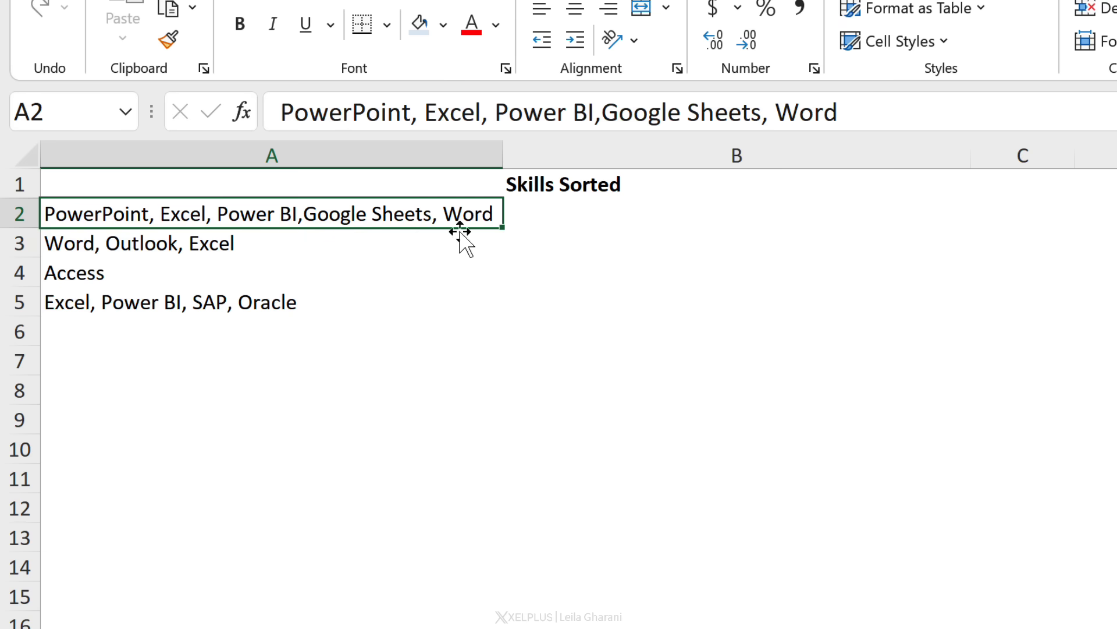
mouse_move(545, 230)
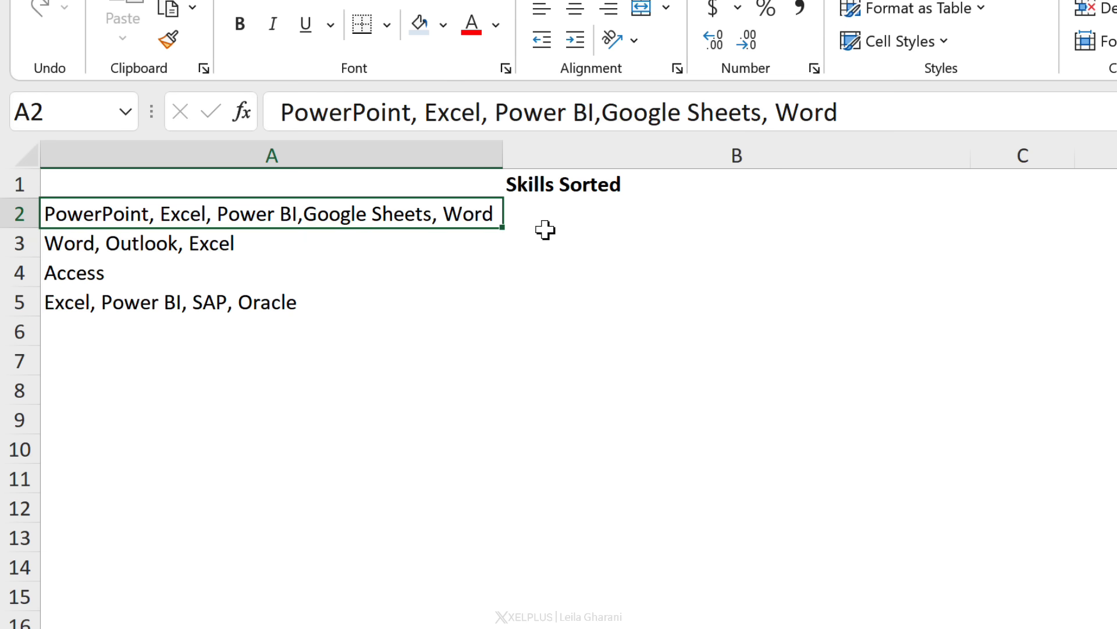
text(=)
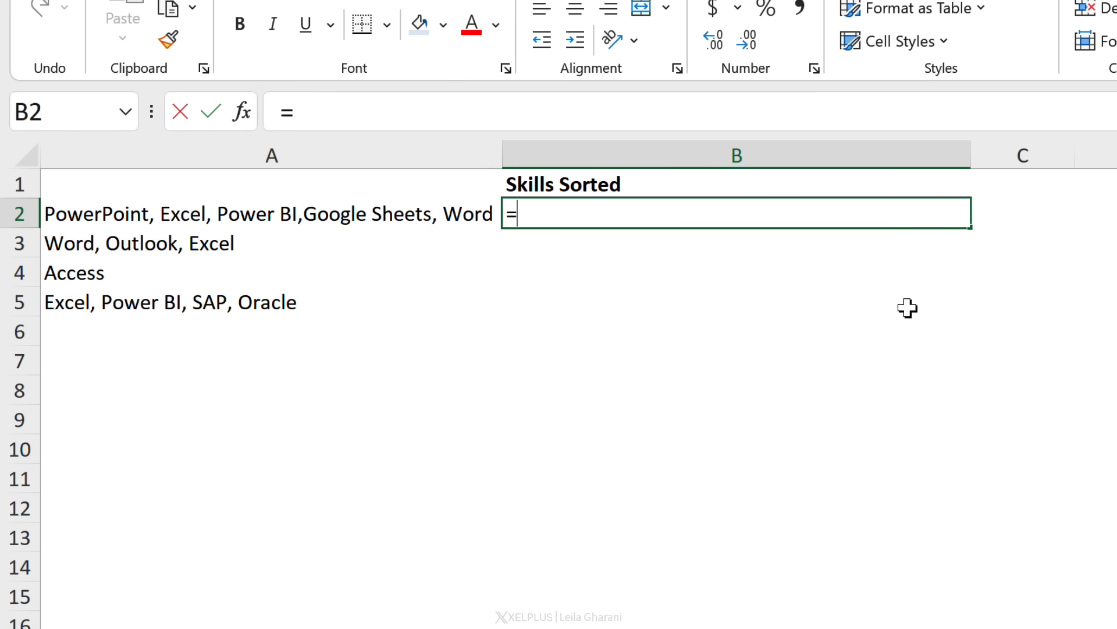
Step: Complete =TEXTSPLIT(A2,",") in B2 to spill the skills across row 2, then begin a TRIM wrapper
text(text)
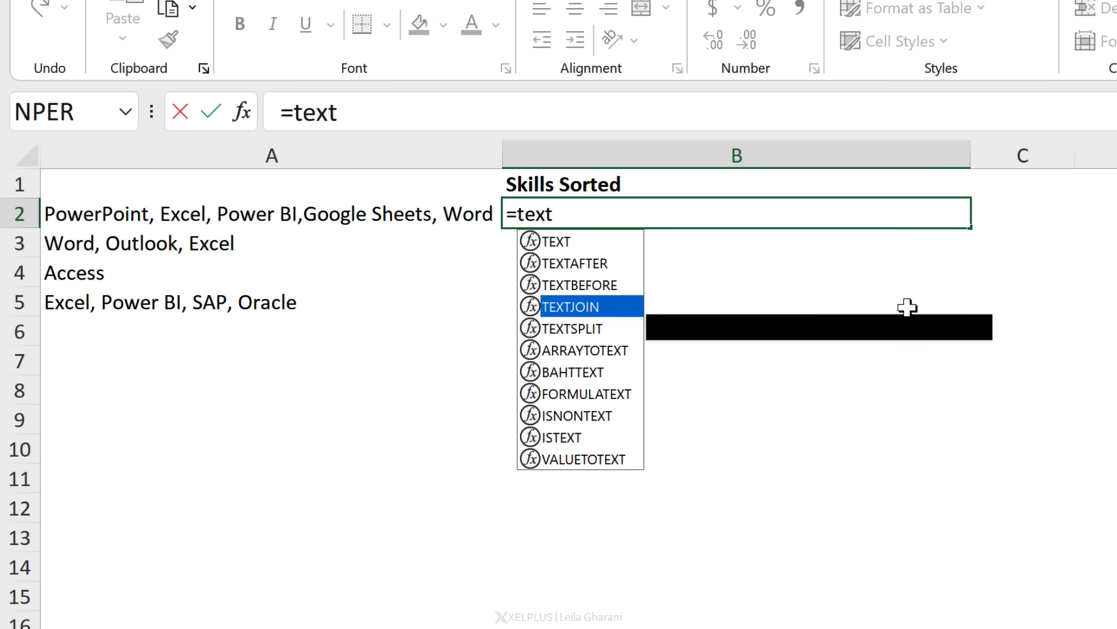
double_click(572, 328)
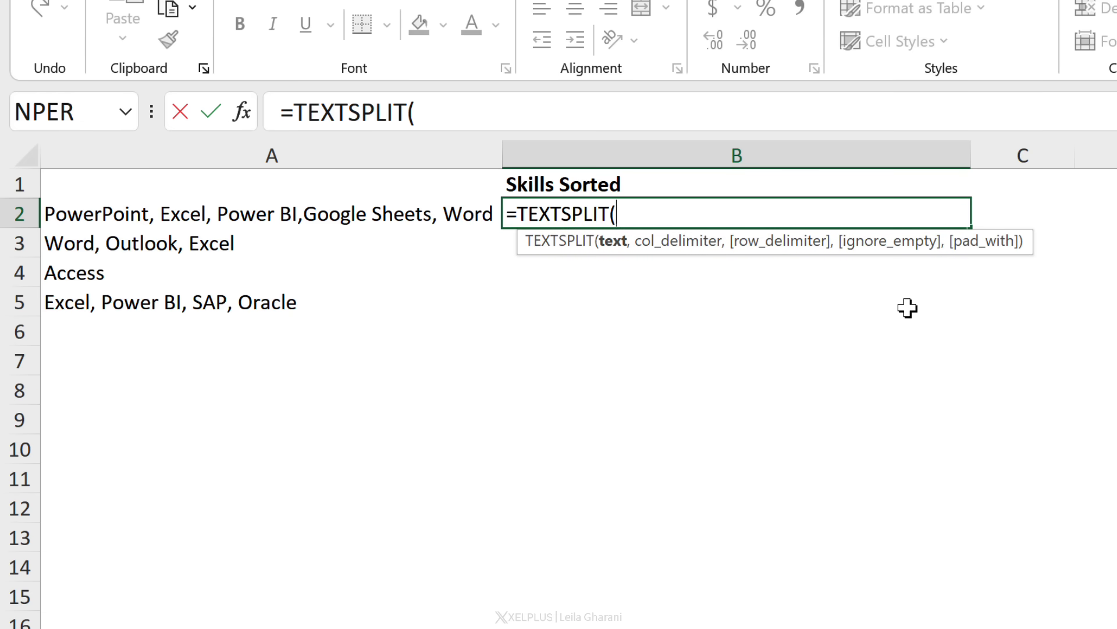
mouse_move(653, 244)
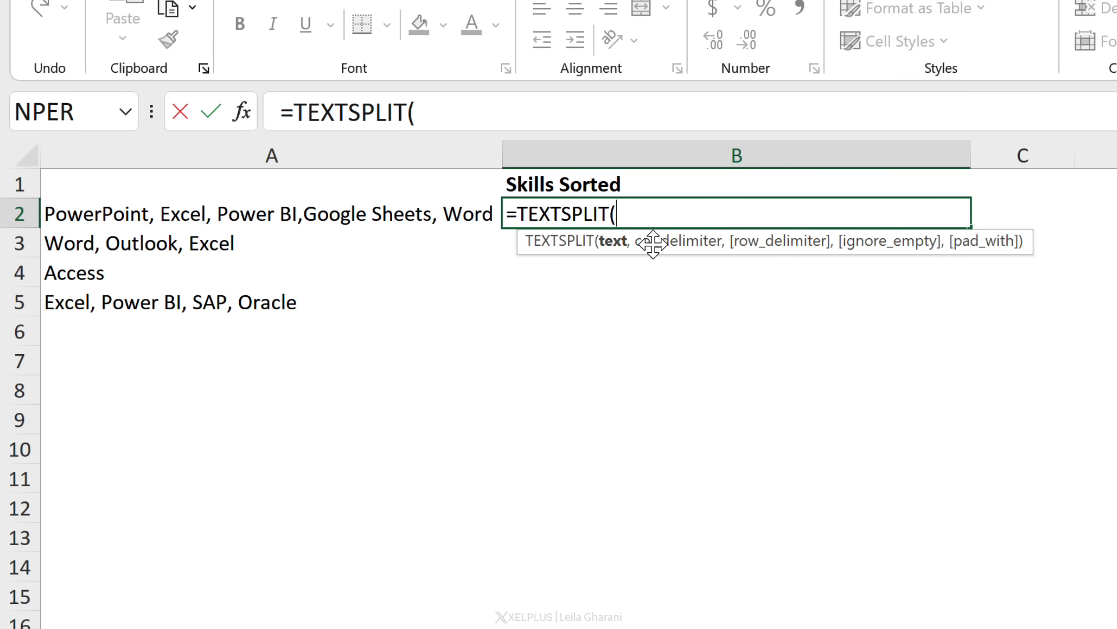
click(269, 213)
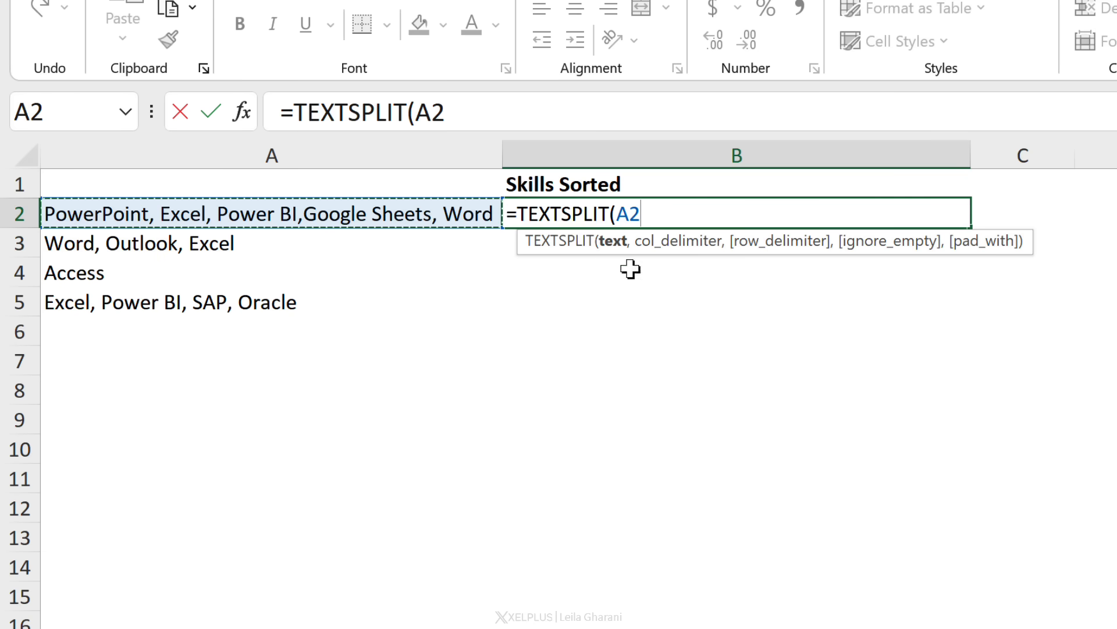
text(,")
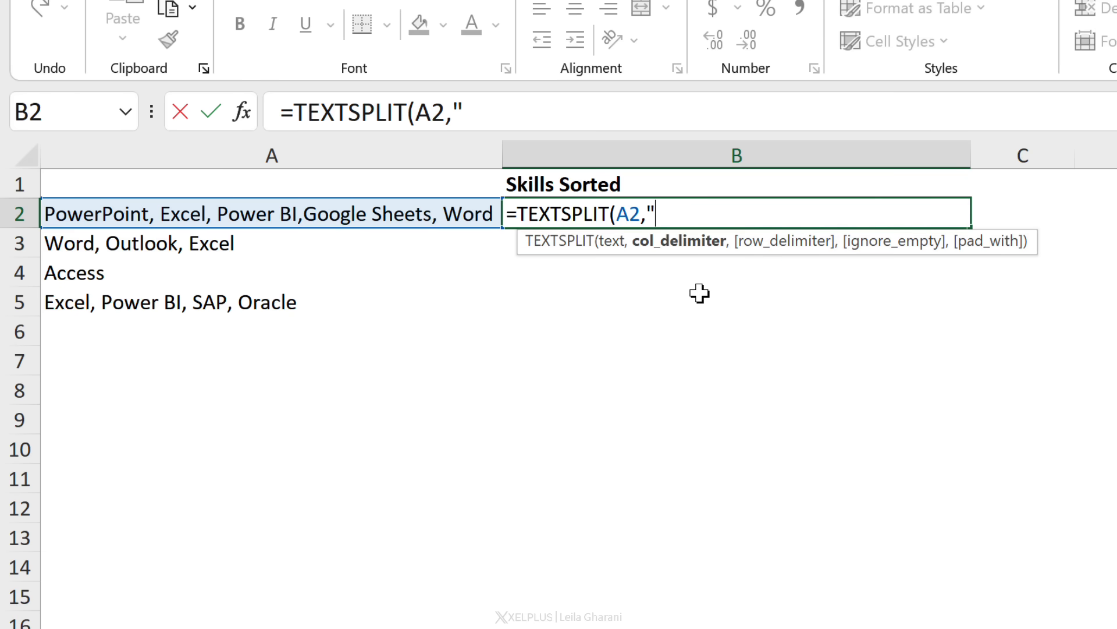
text(,)
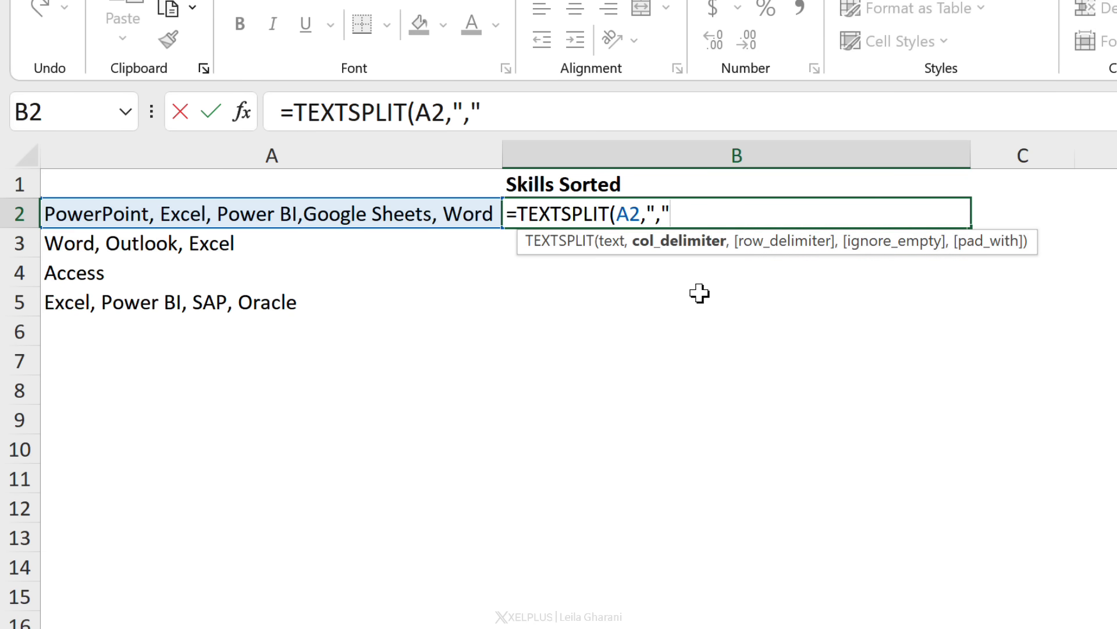
mouse_move(302, 225)
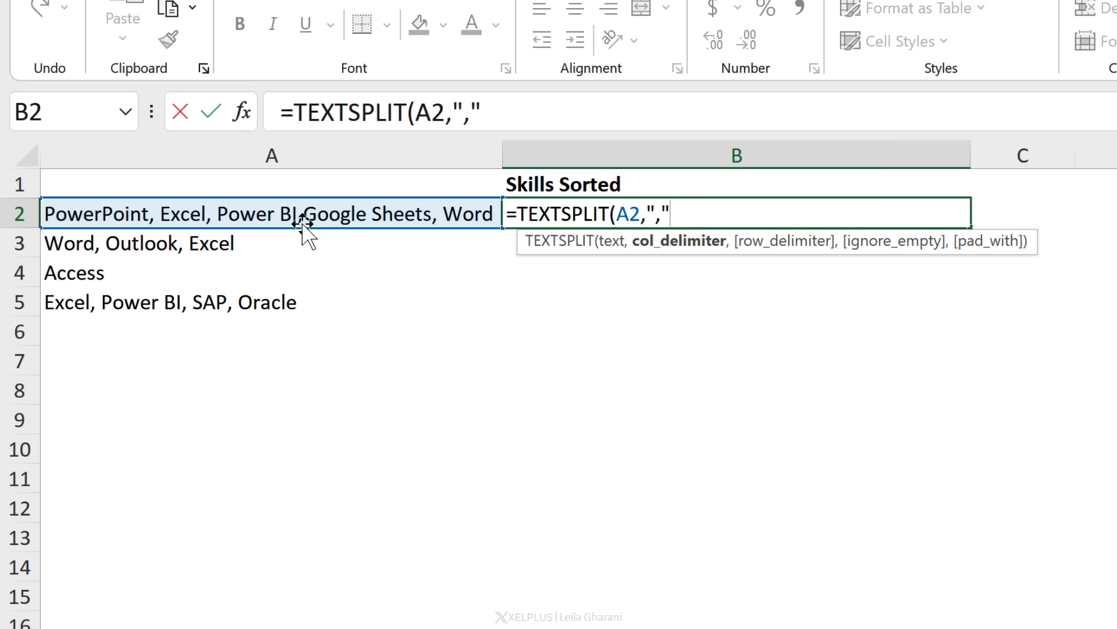
mouse_move(154, 232)
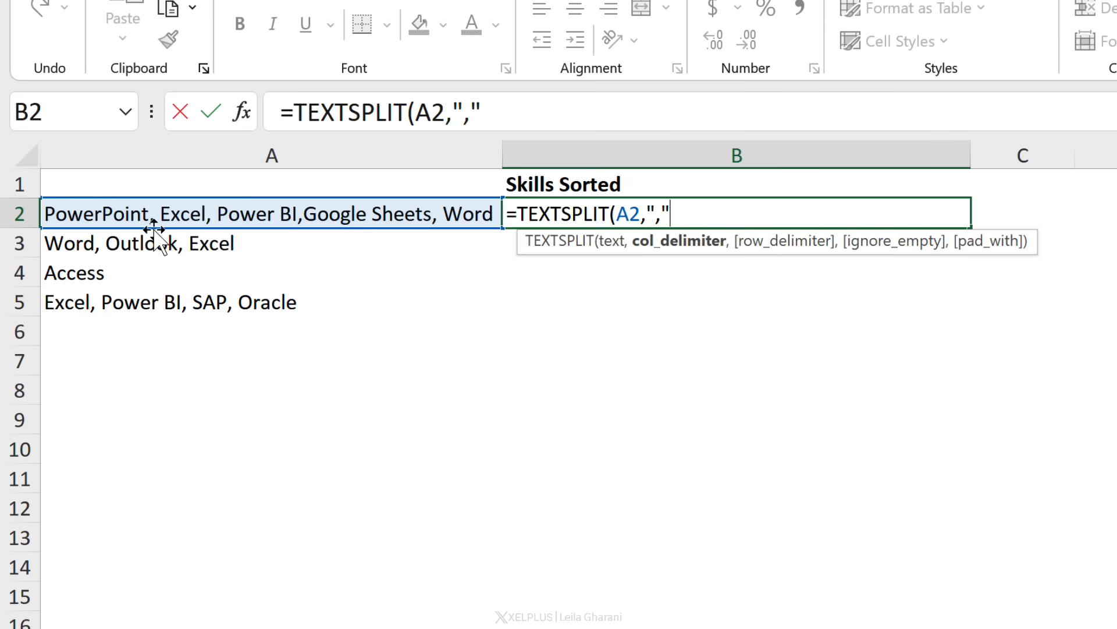
text())
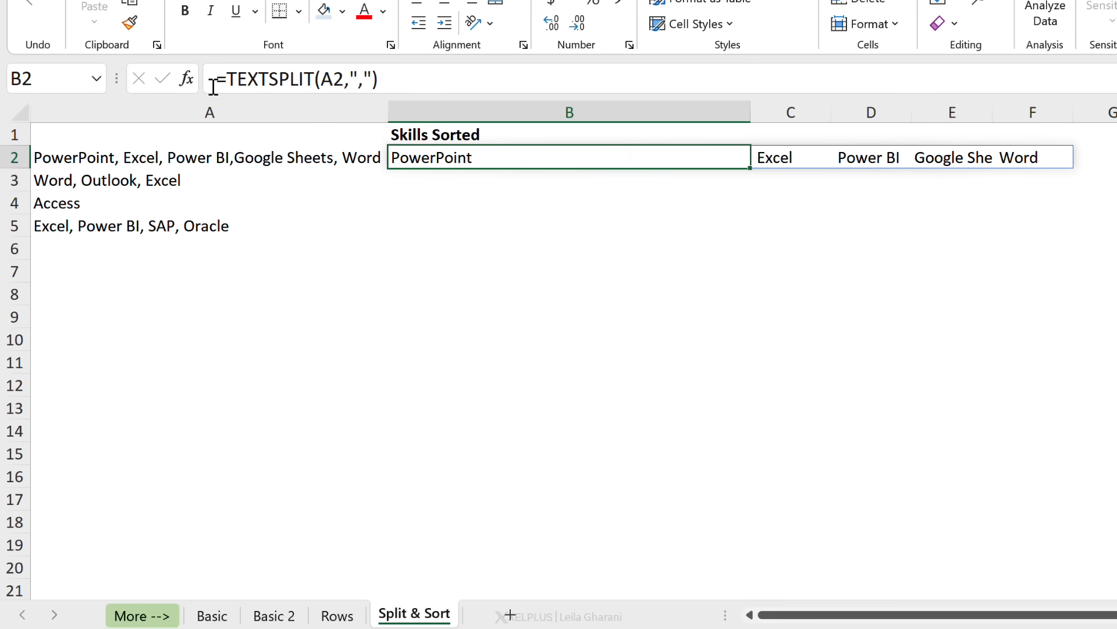
text(trim()
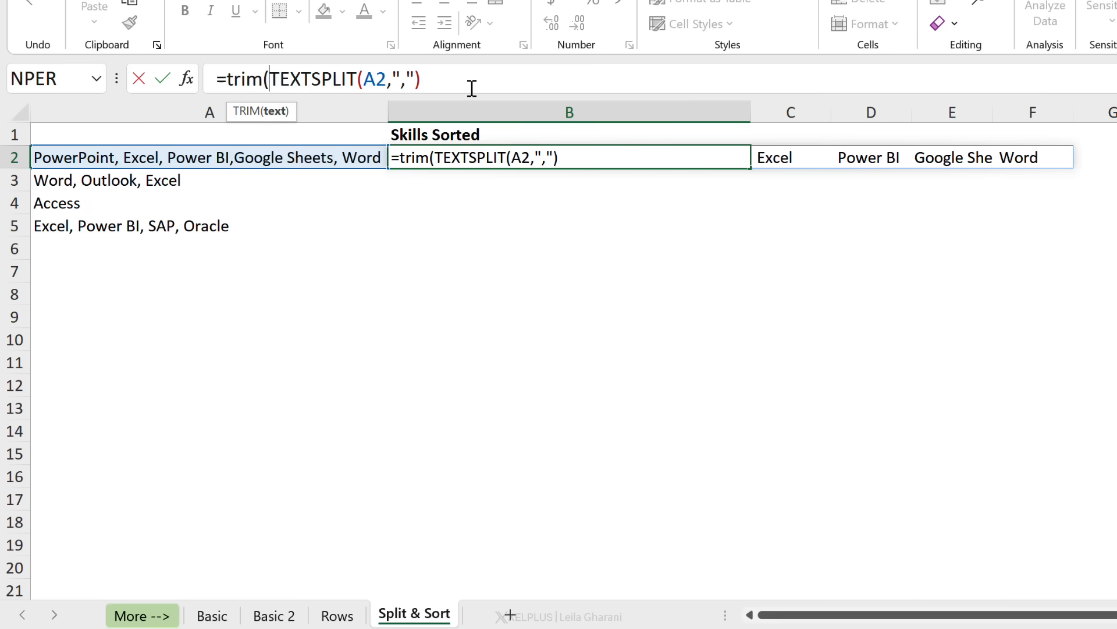
Step: Close the TRIM wrapper around TEXTSPLIT(A2,",") and begin wrapping it in SORT
text())
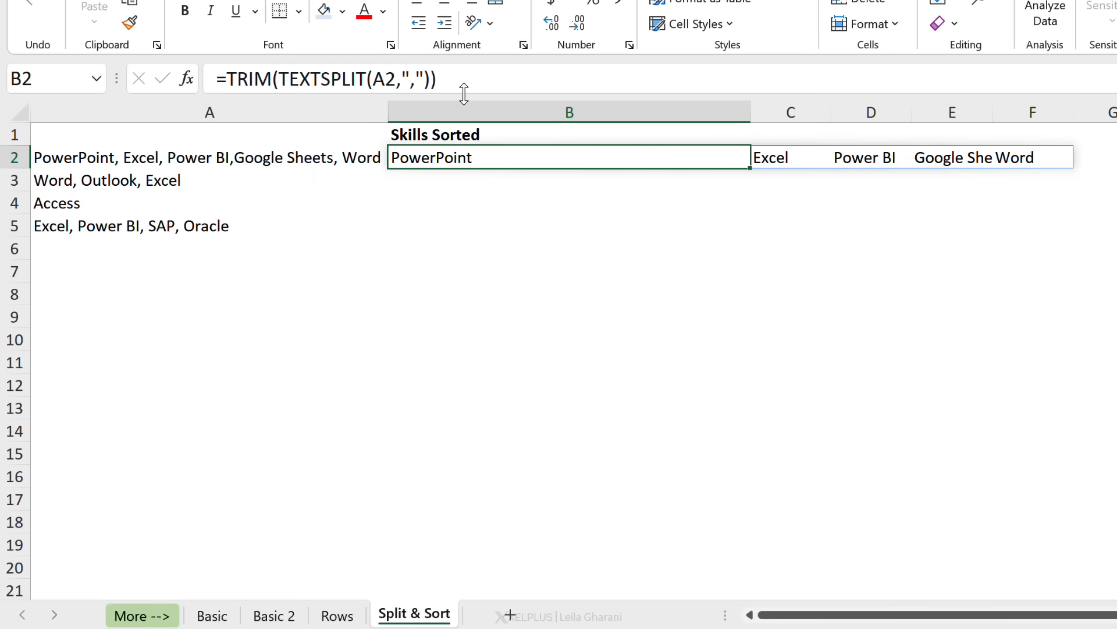
mouse_move(558, 164)
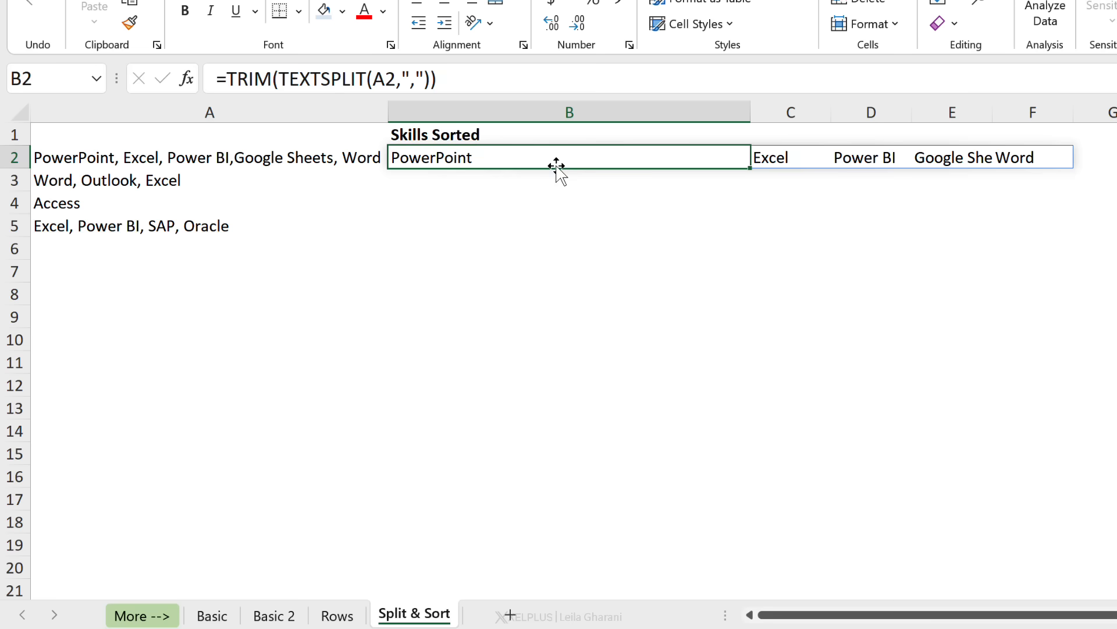
mouse_move(230, 77)
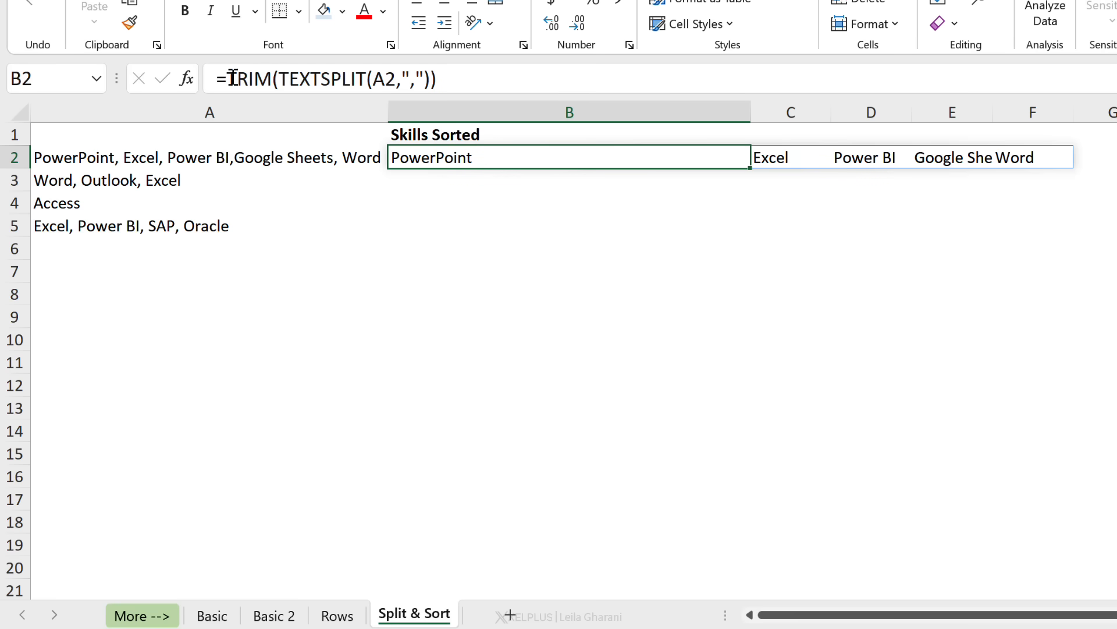
text(sort)
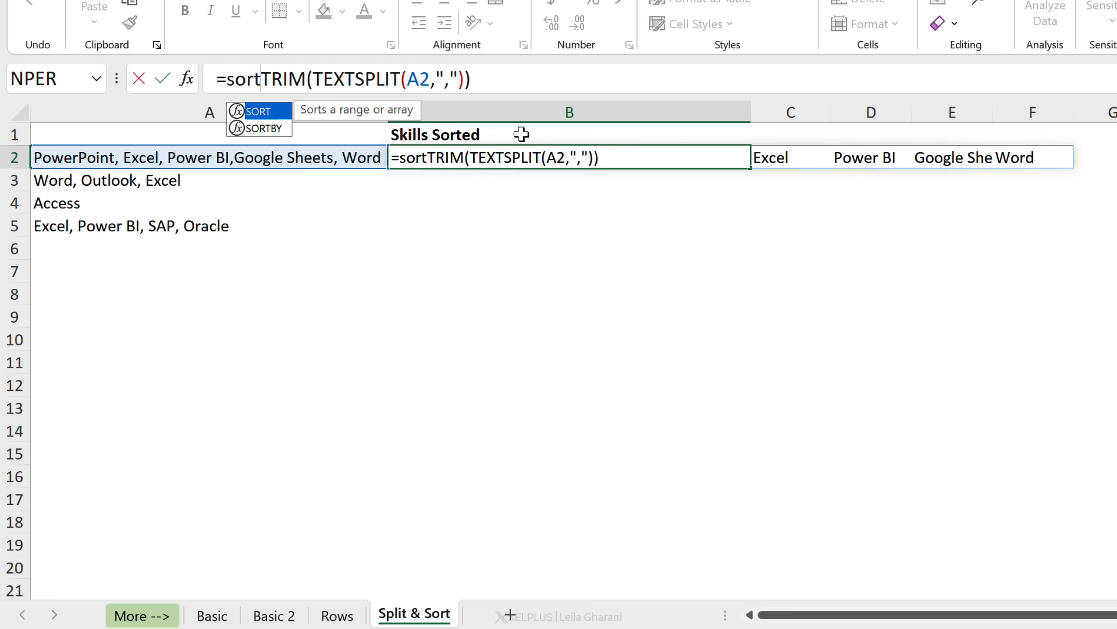
Step: Complete =SORT(TRIM(TEXTSPLIT(A2,",")),,,TRUE) to sort skills by column, then begin TEXTJOIN
key(Tab)
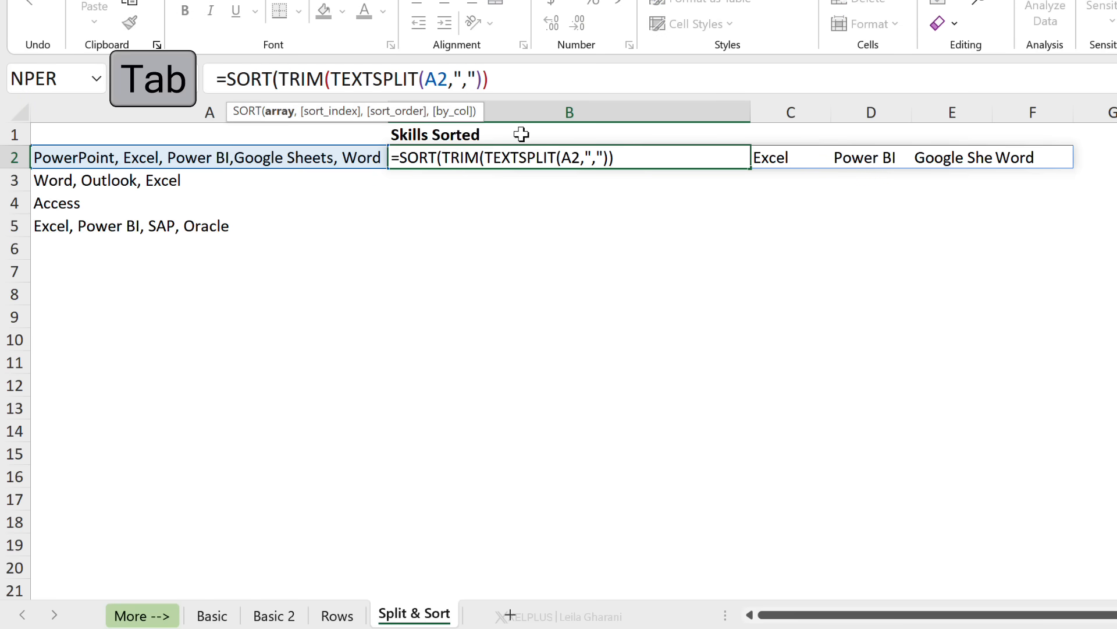
click(382, 78)
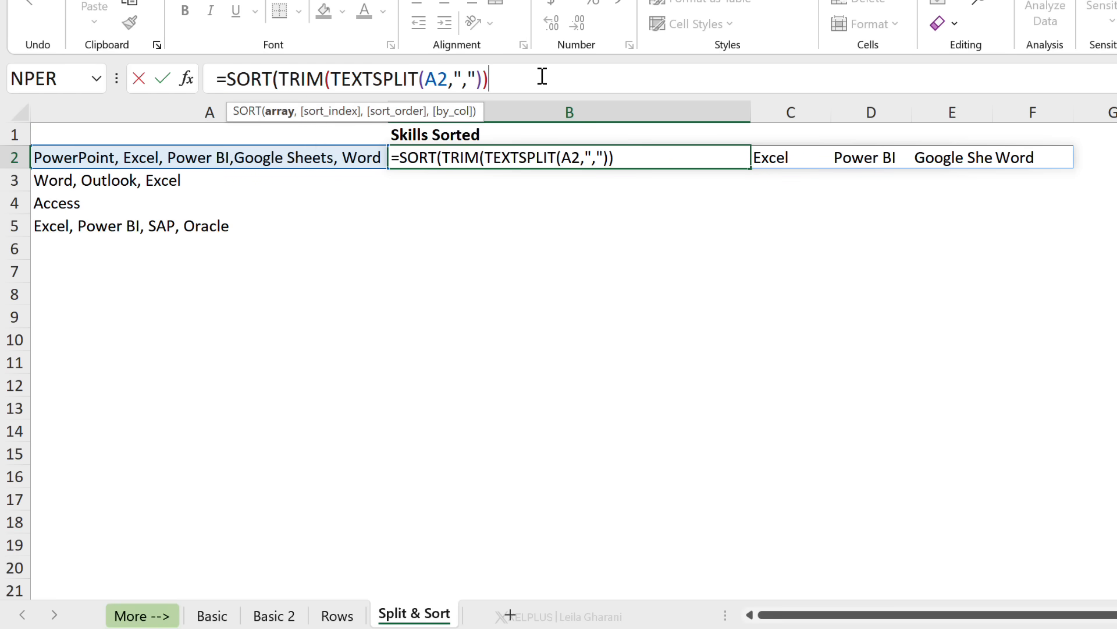
text(,)
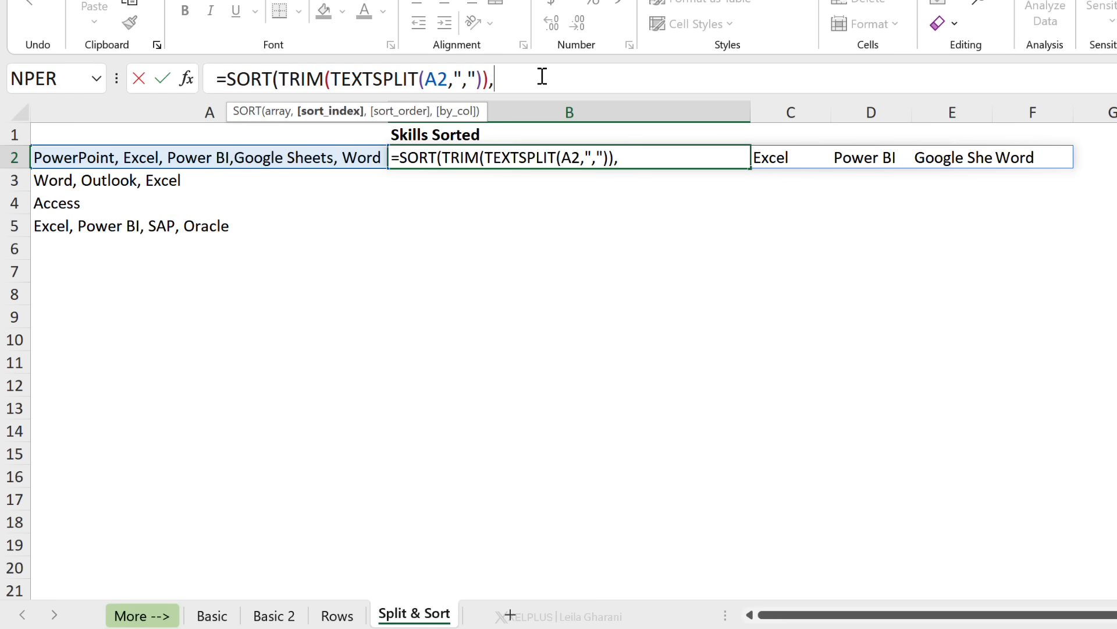
text(,)
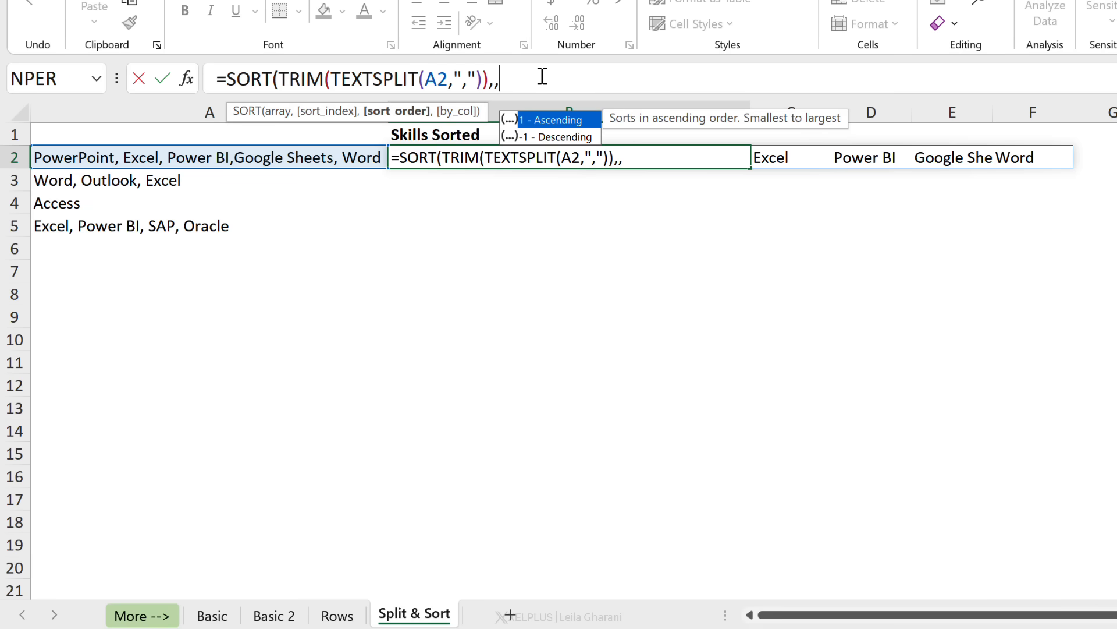
text(,)
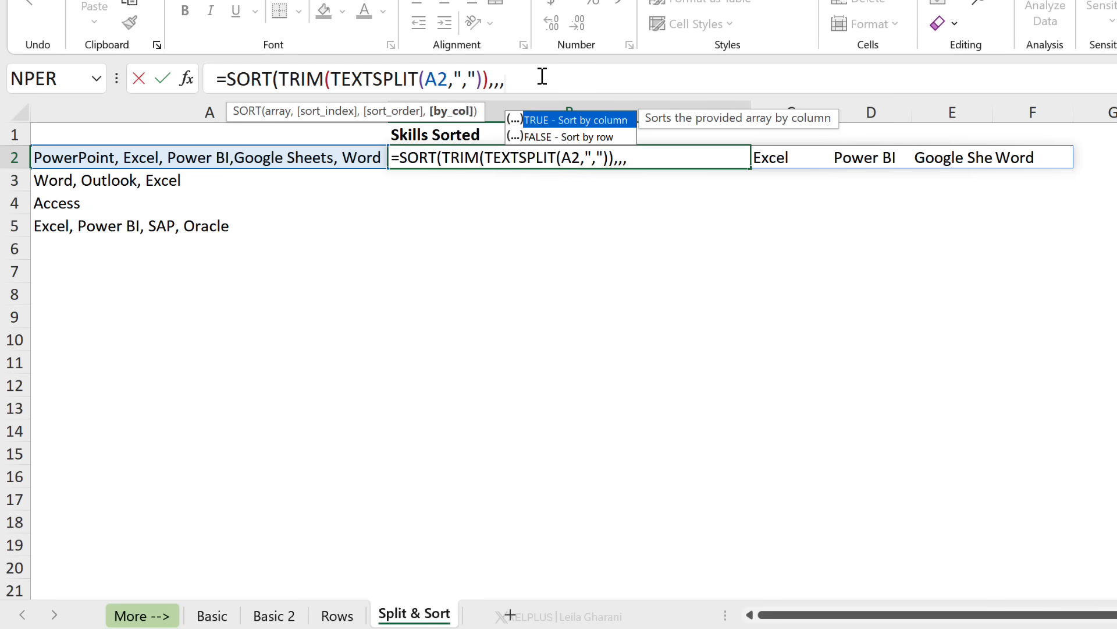
mouse_move(587, 135)
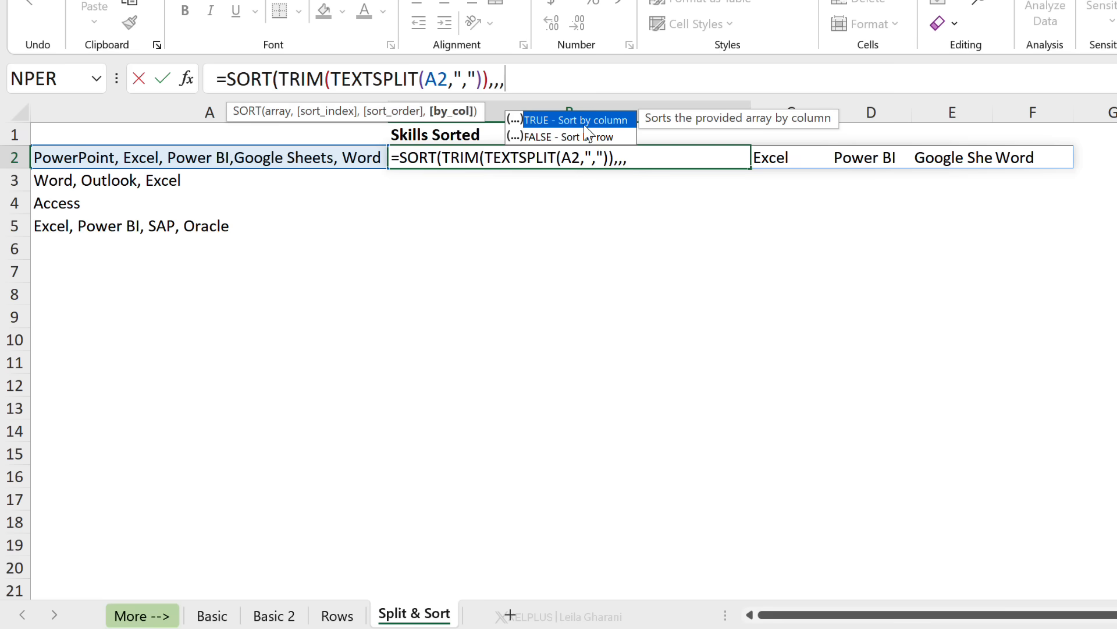
mouse_move(576, 131)
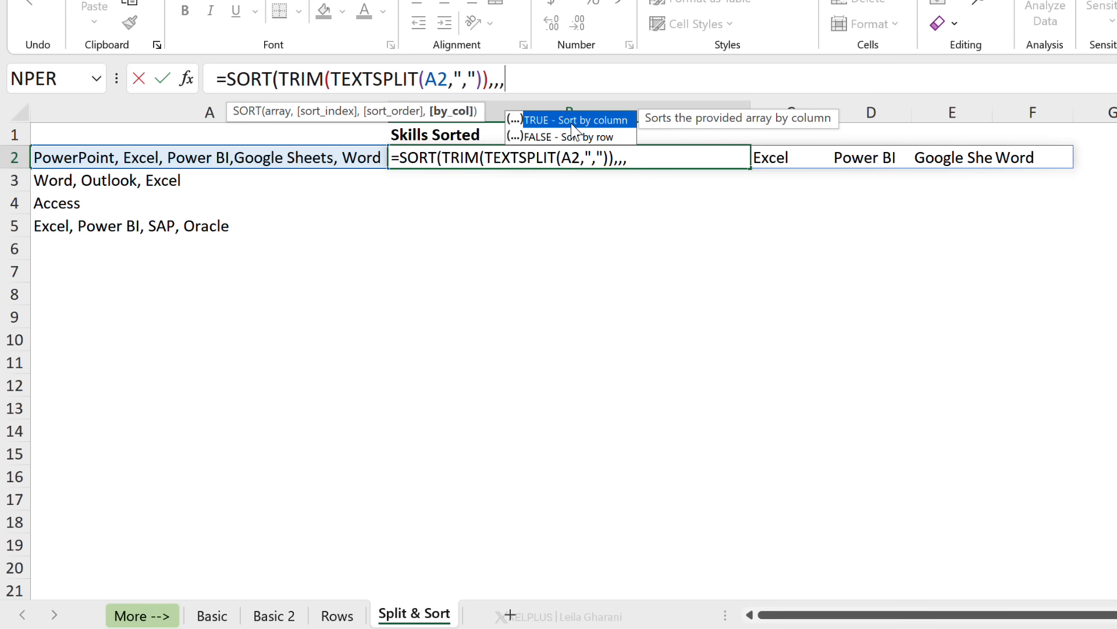
mouse_move(597, 129)
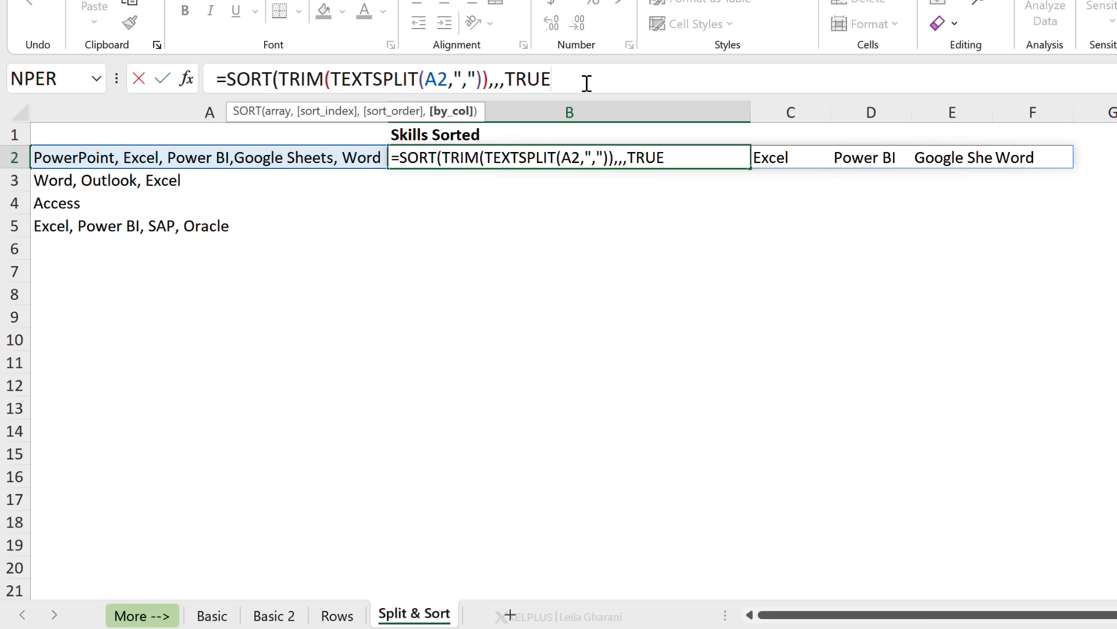
text())
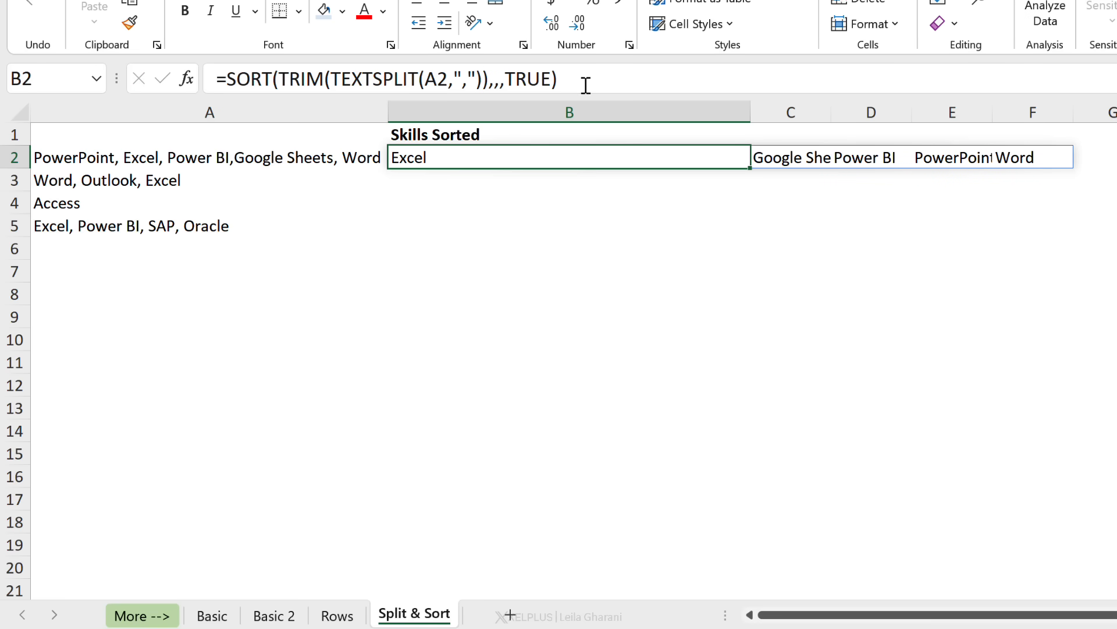
mouse_move(583, 80)
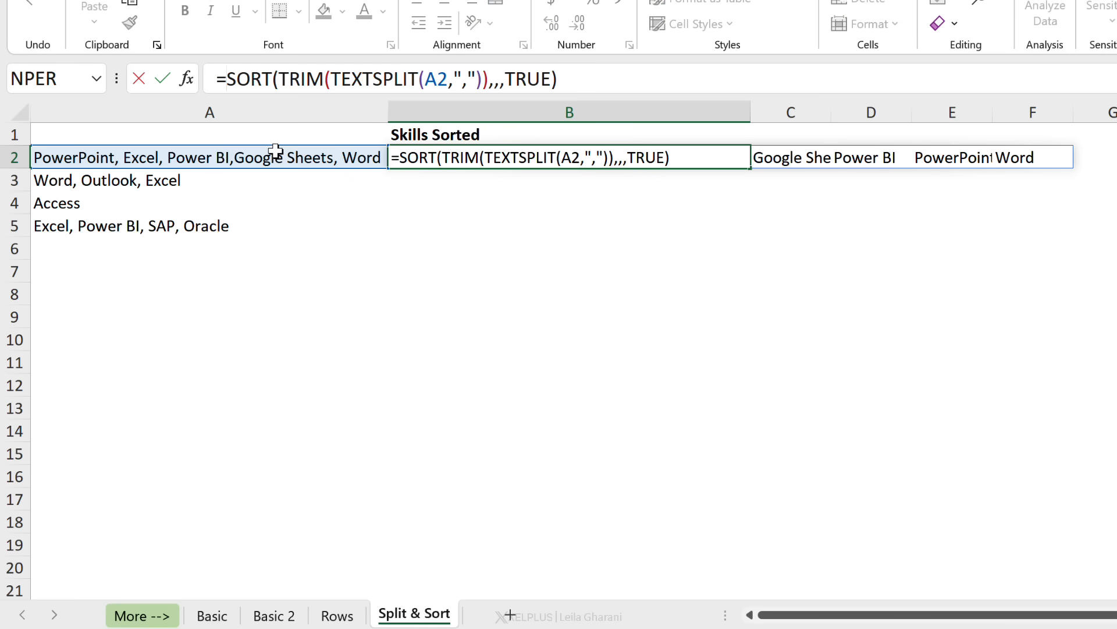
text(text)
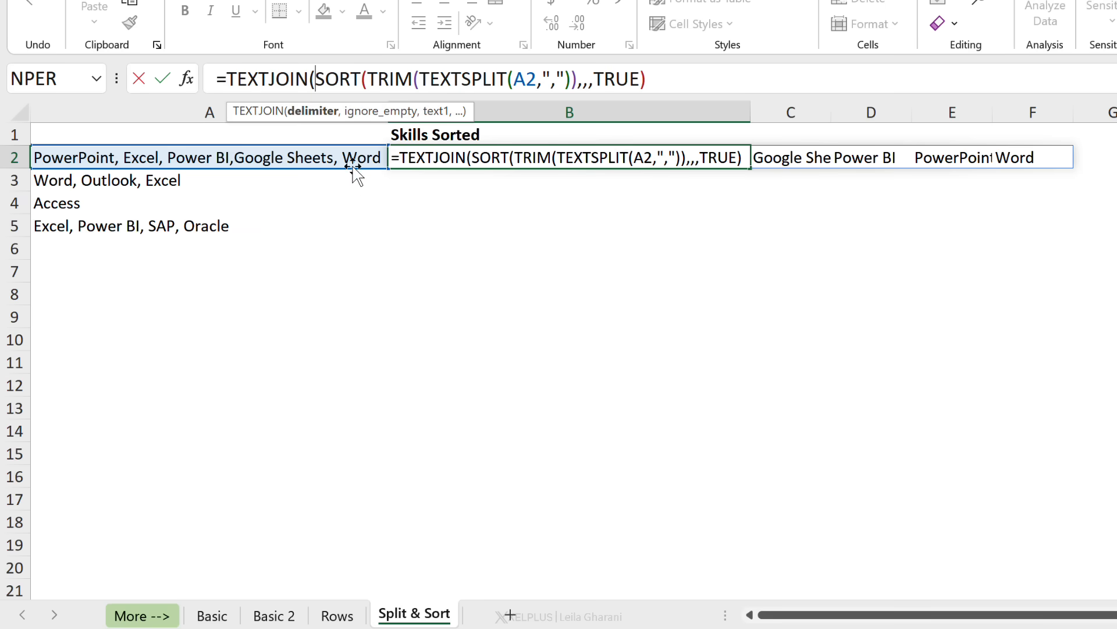
mouse_move(374, 157)
text(", ",TRUE,)
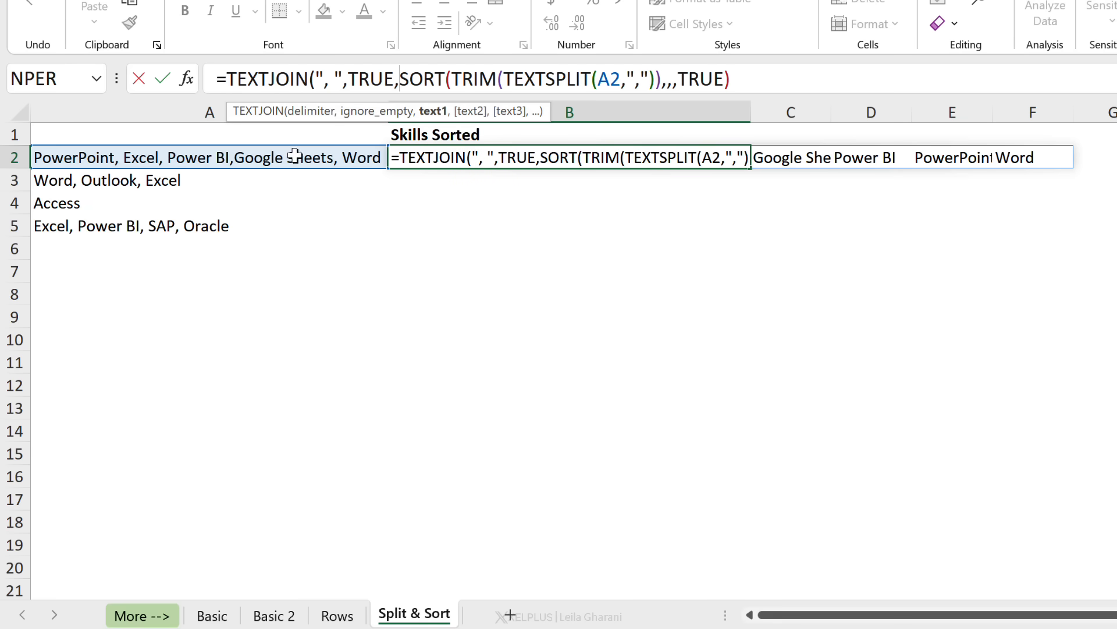
mouse_move(326, 157)
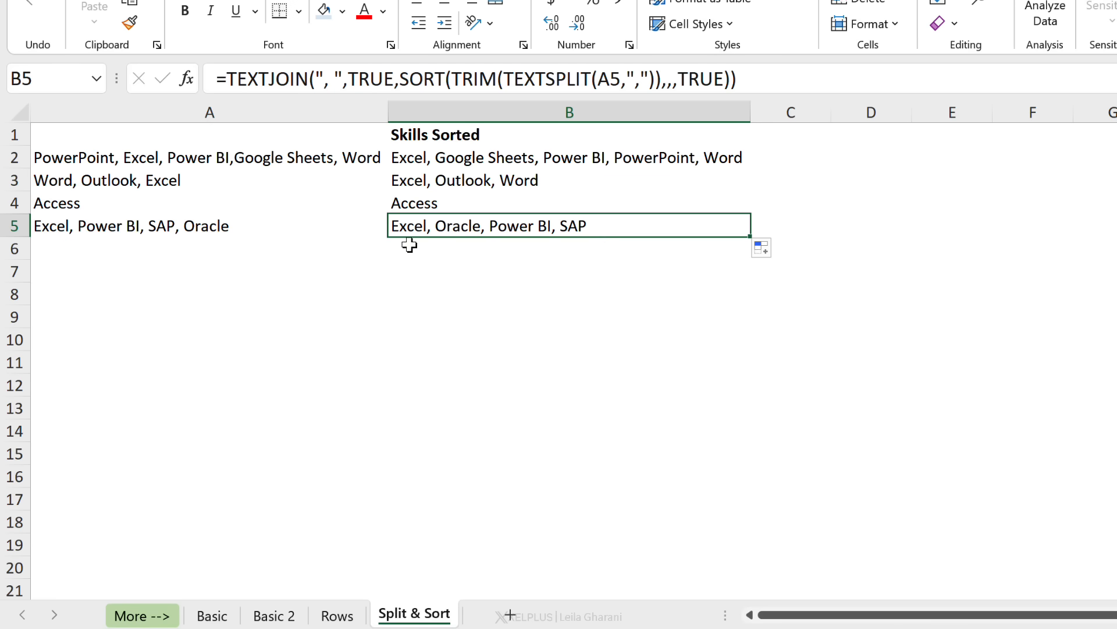
mouse_move(609, 228)
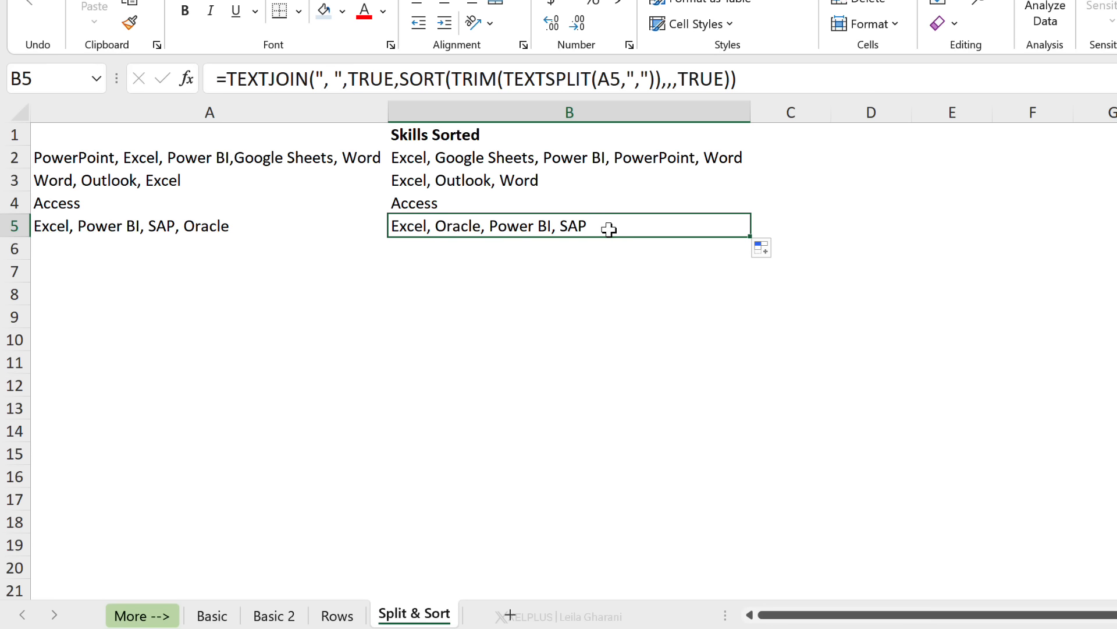